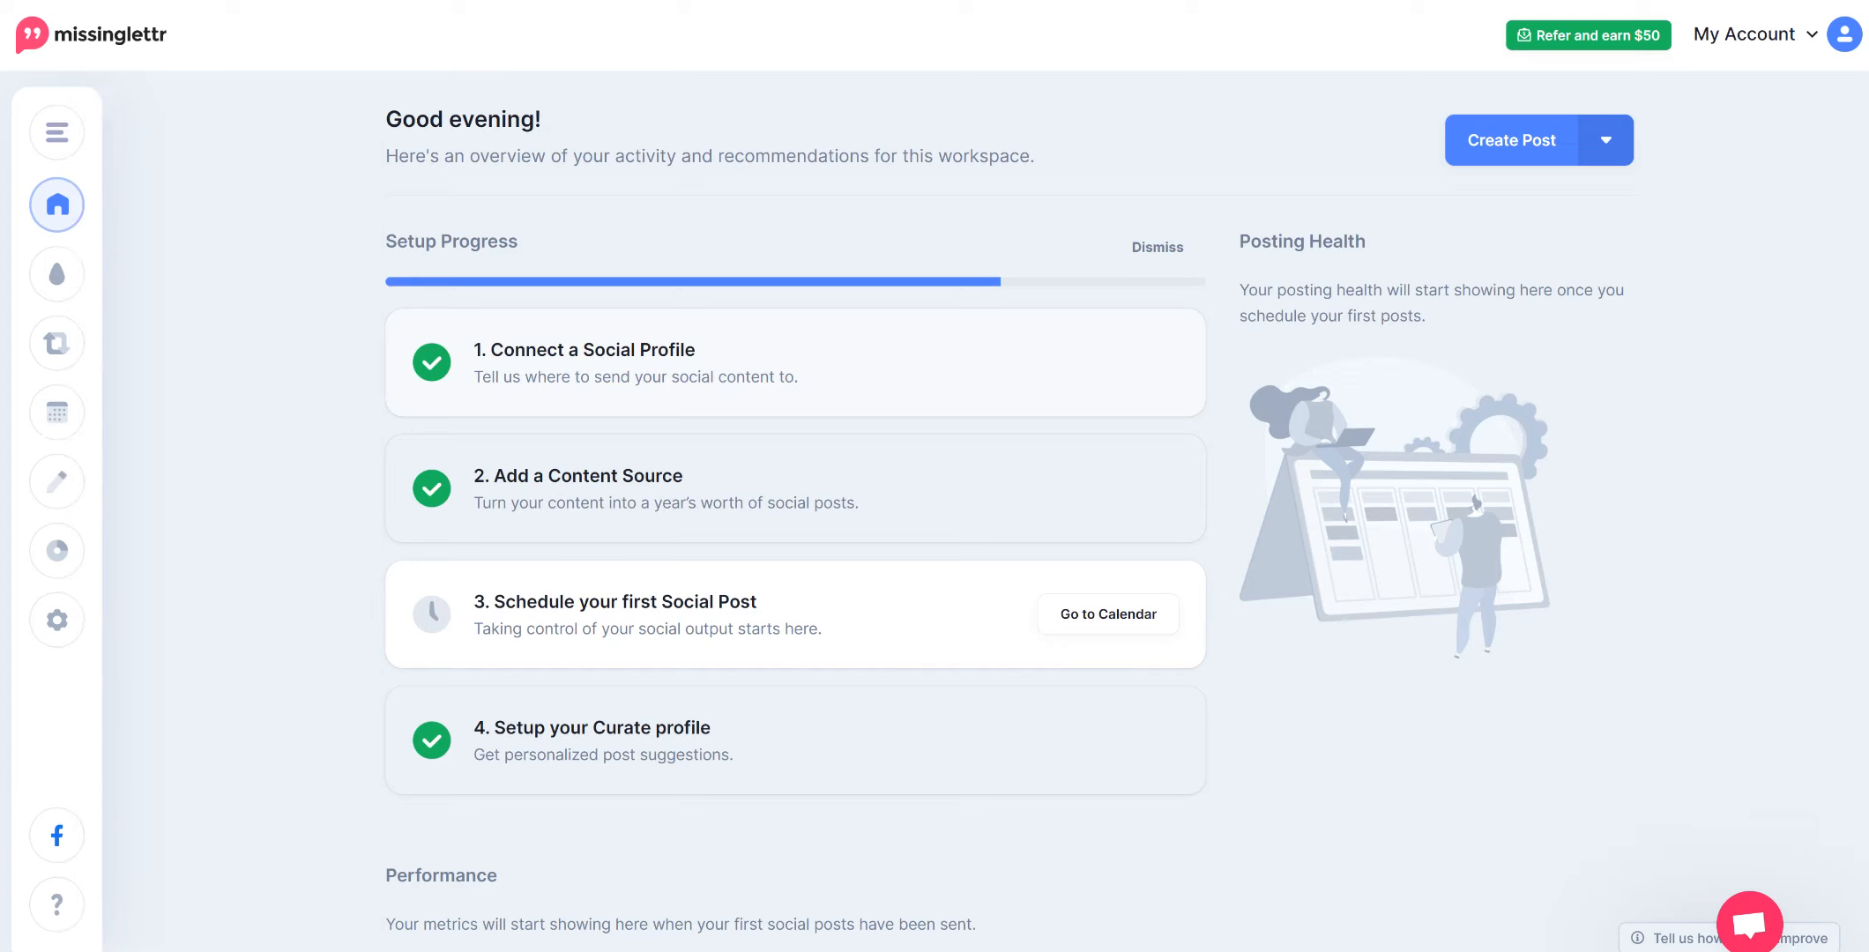
Open workspace Social Profiles settings and glance at the add-profile network choices
{"action": "left_click", "coordinate": [56, 131]}
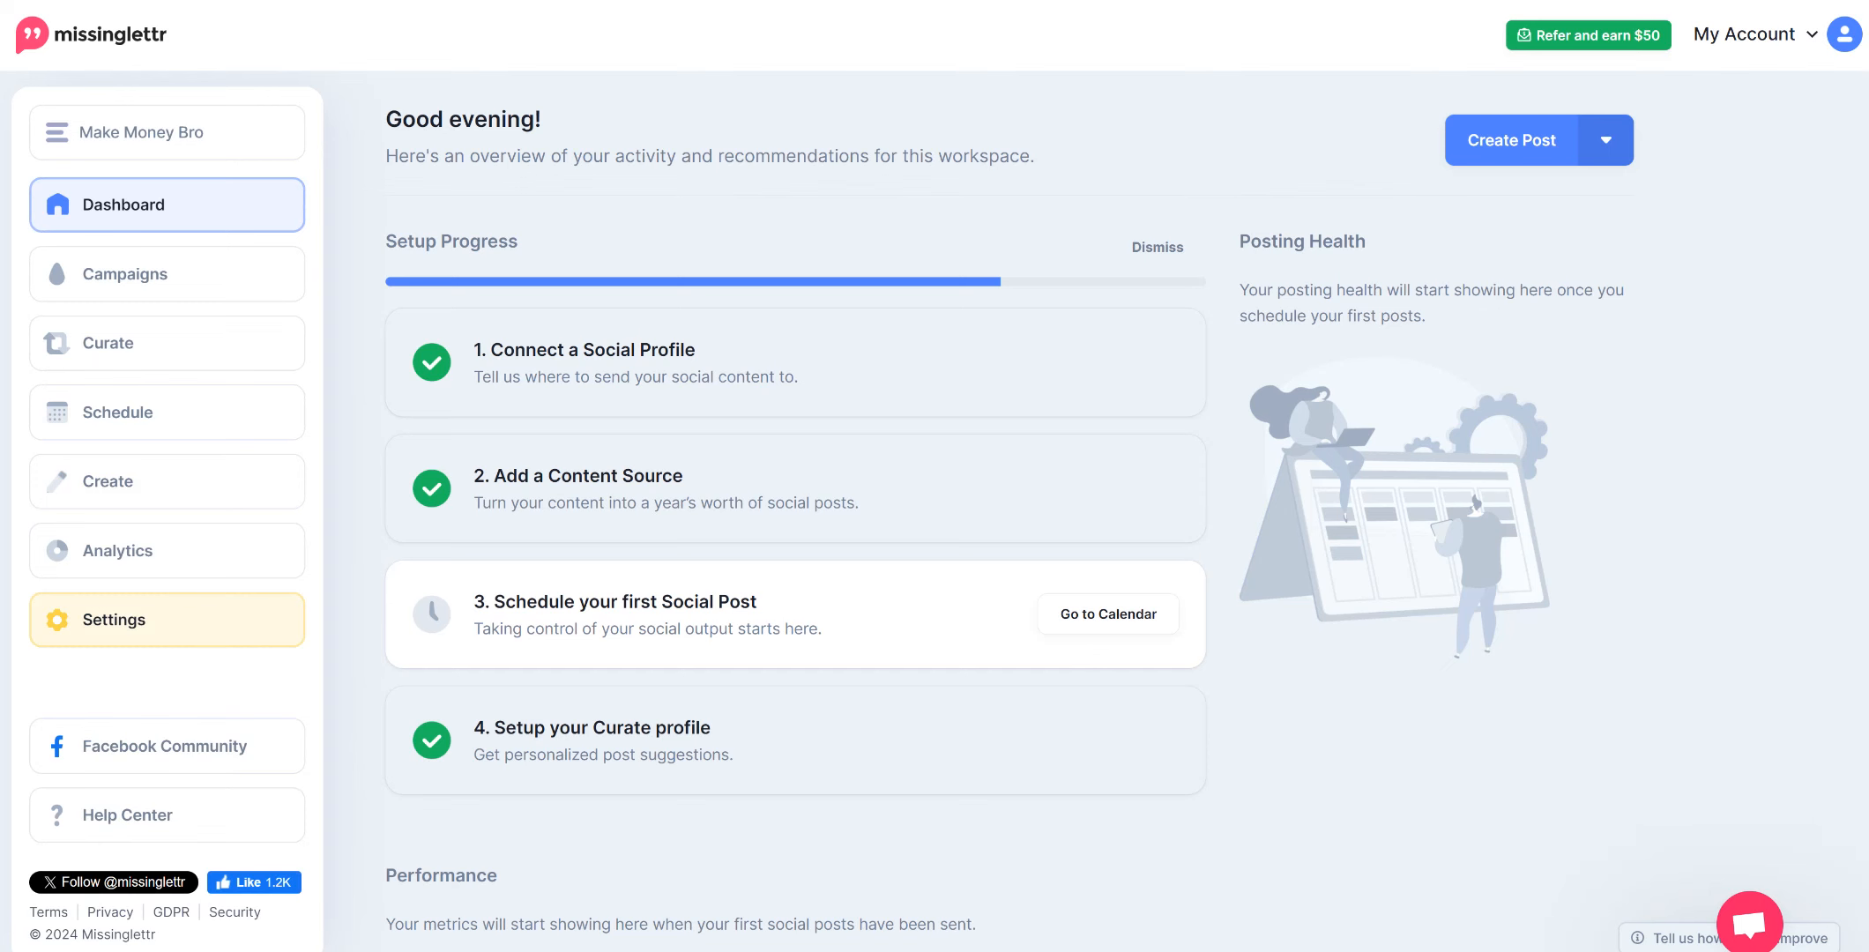
{"action": "left_click", "coordinate": [113, 618]}
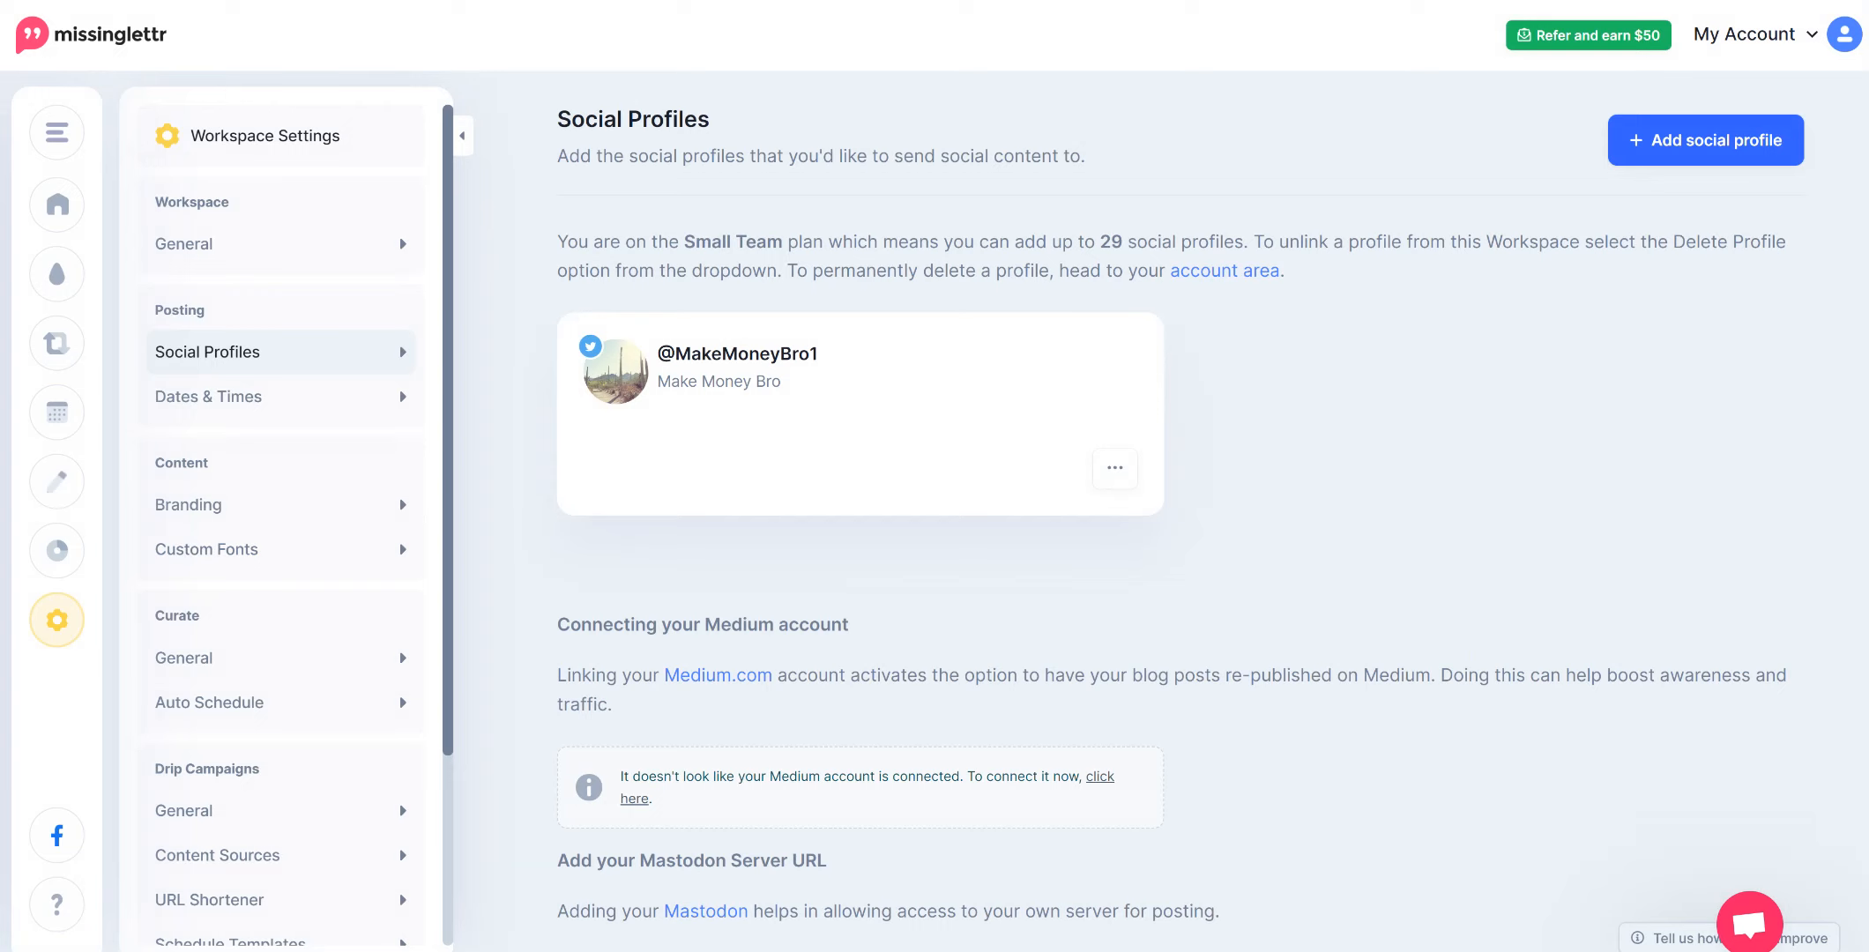
{"action": "left_click", "coordinate": [1111, 467]}
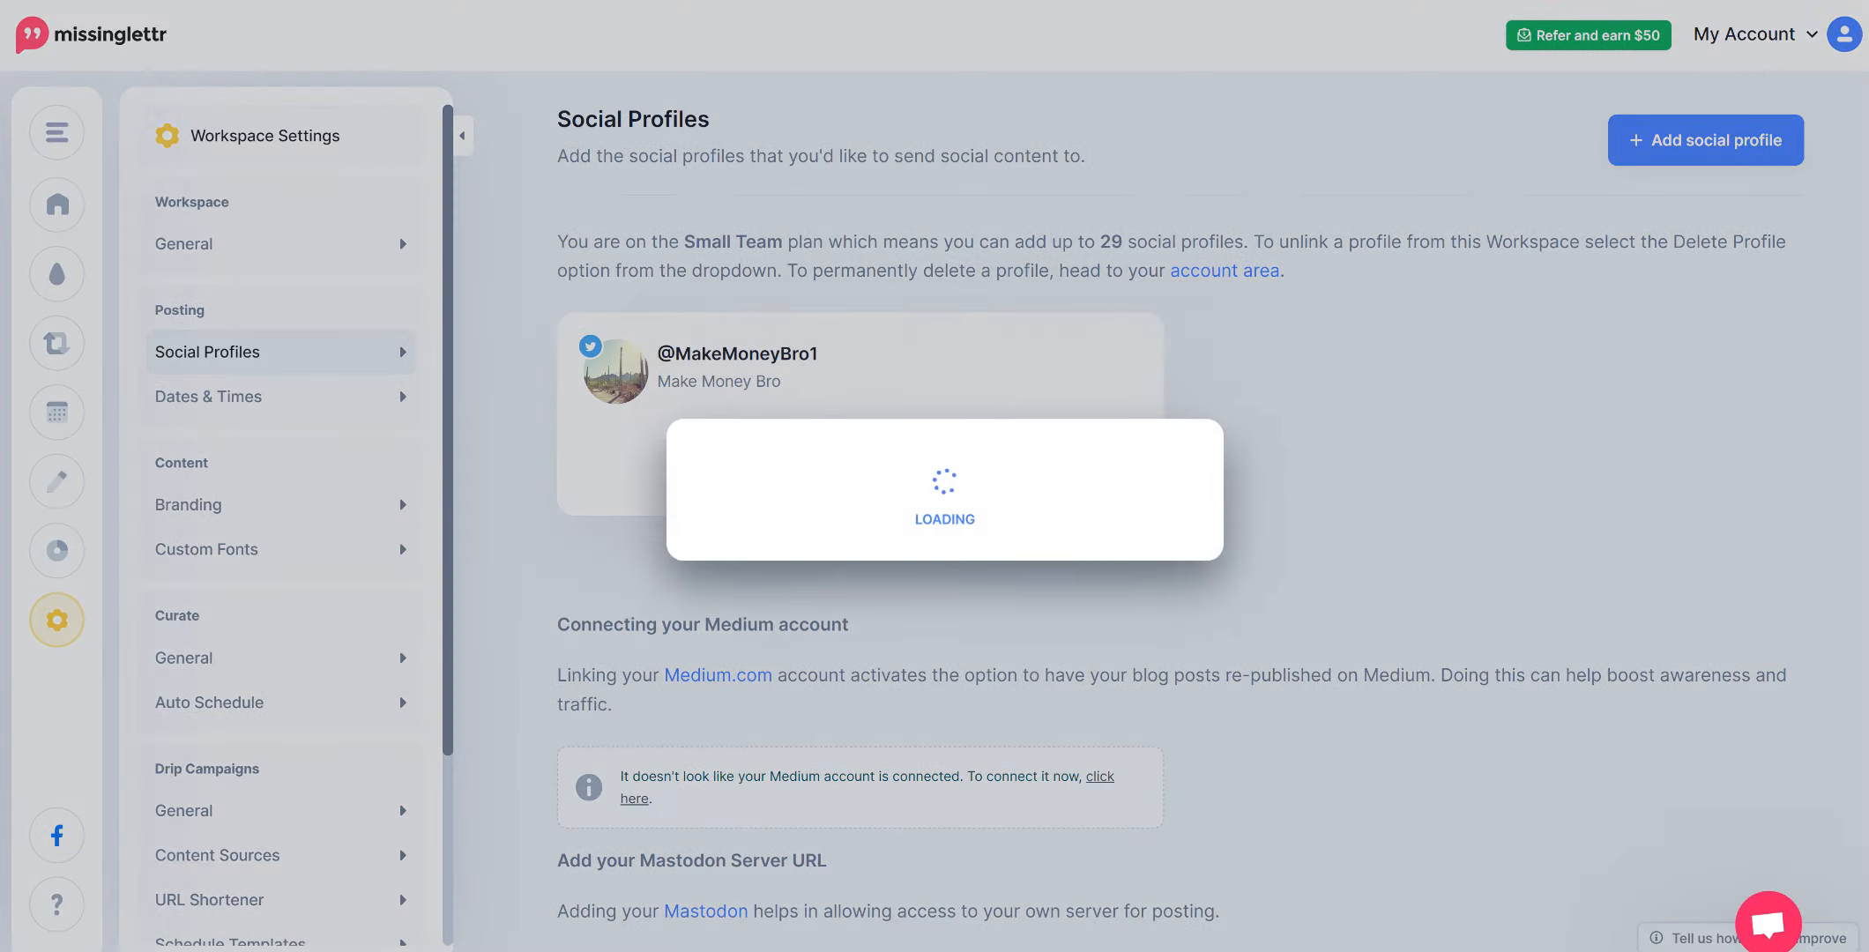
{"action": "left_click", "coordinate": [1704, 140]}
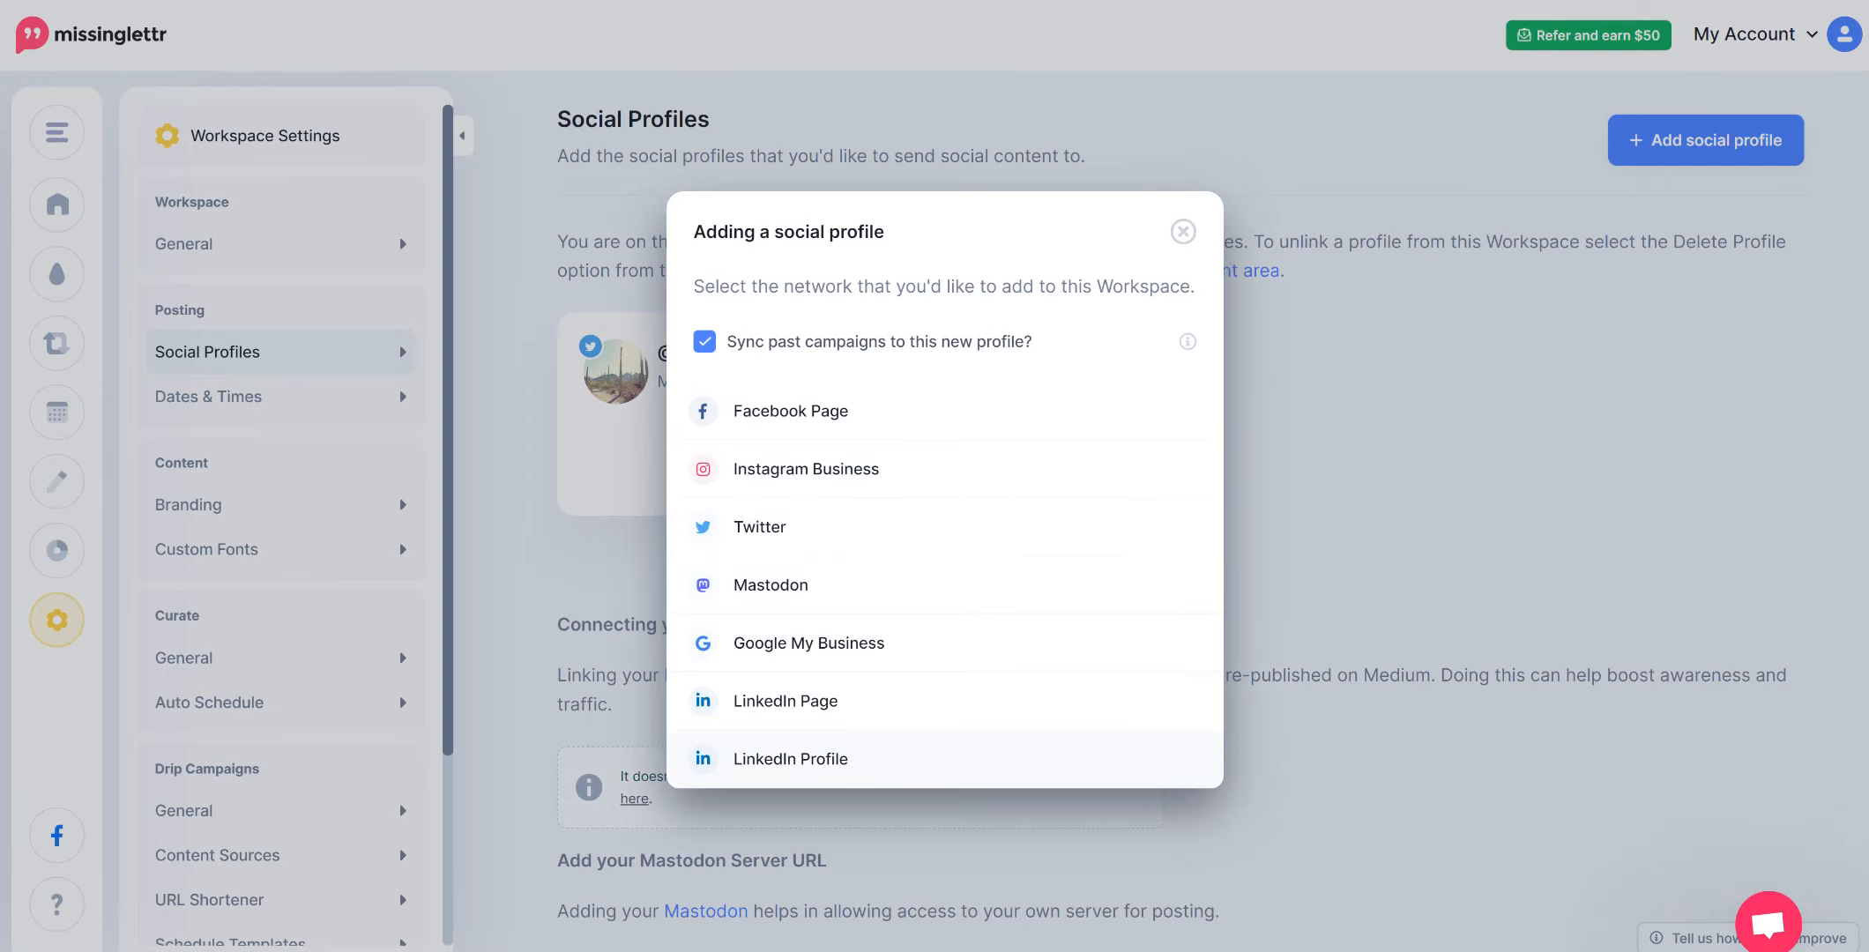
{"action": "mouse_move", "coordinate": [758, 526]}
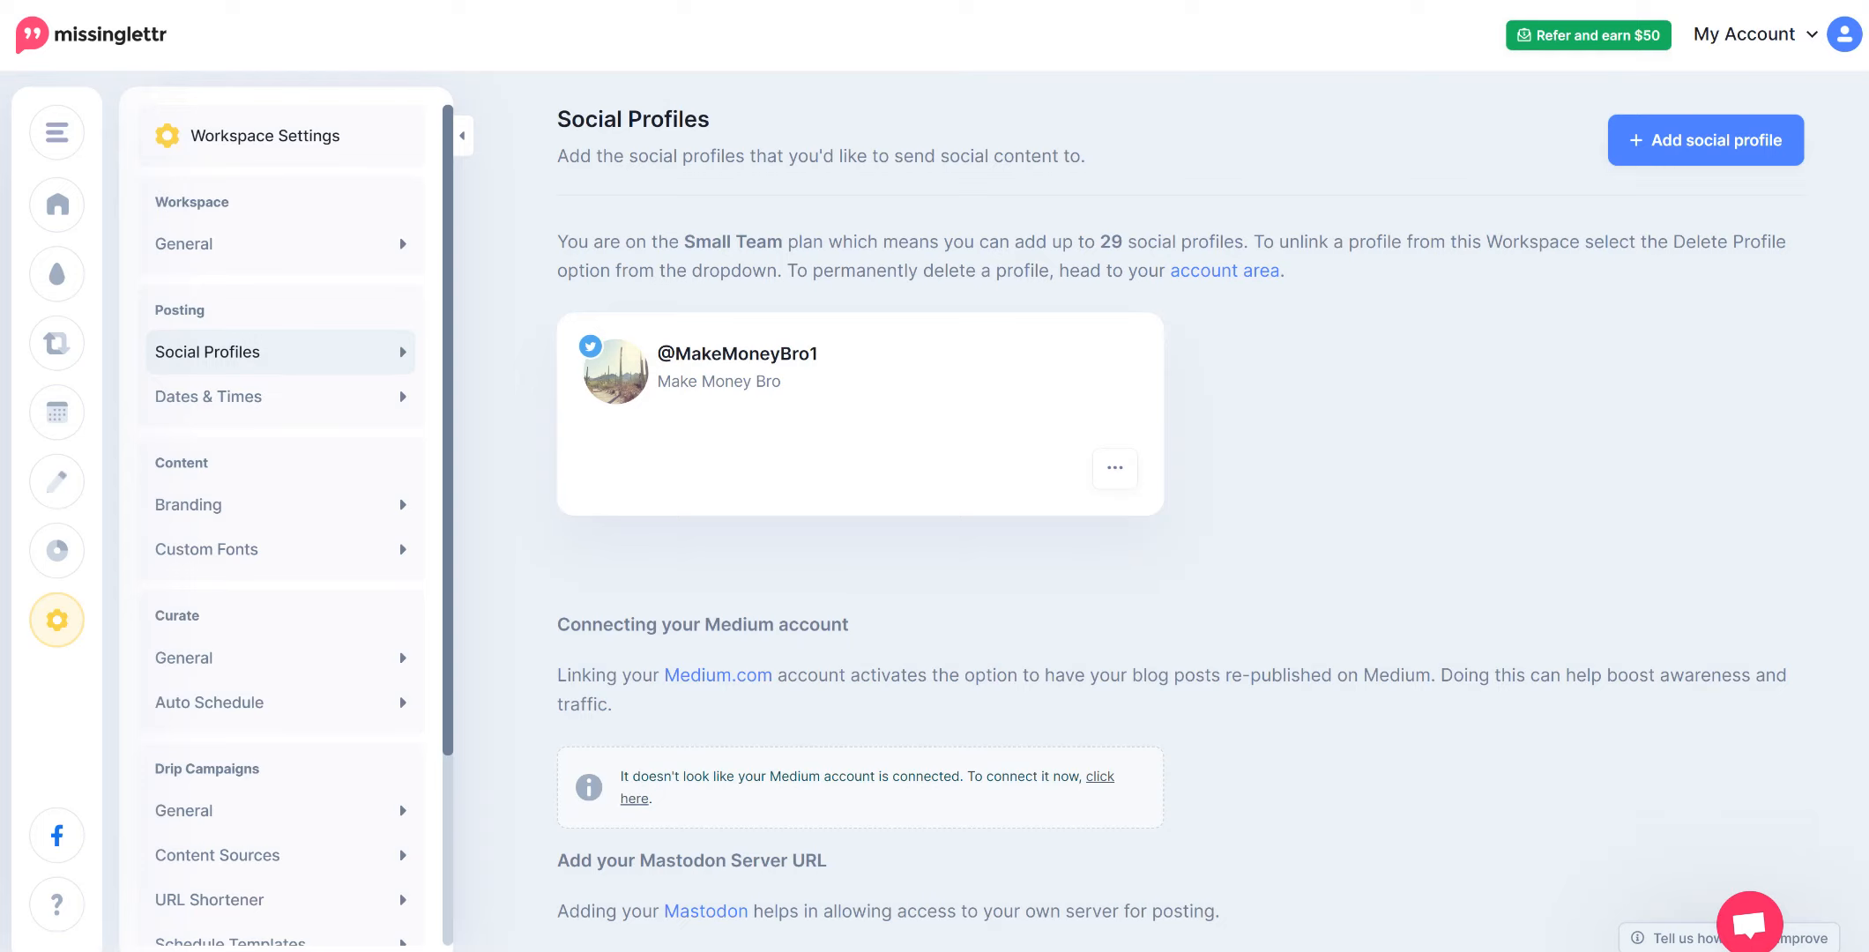
Check the empty weekly schedule and its new-post options, then return to the dashboard
{"action": "left_click", "coordinate": [56, 204]}
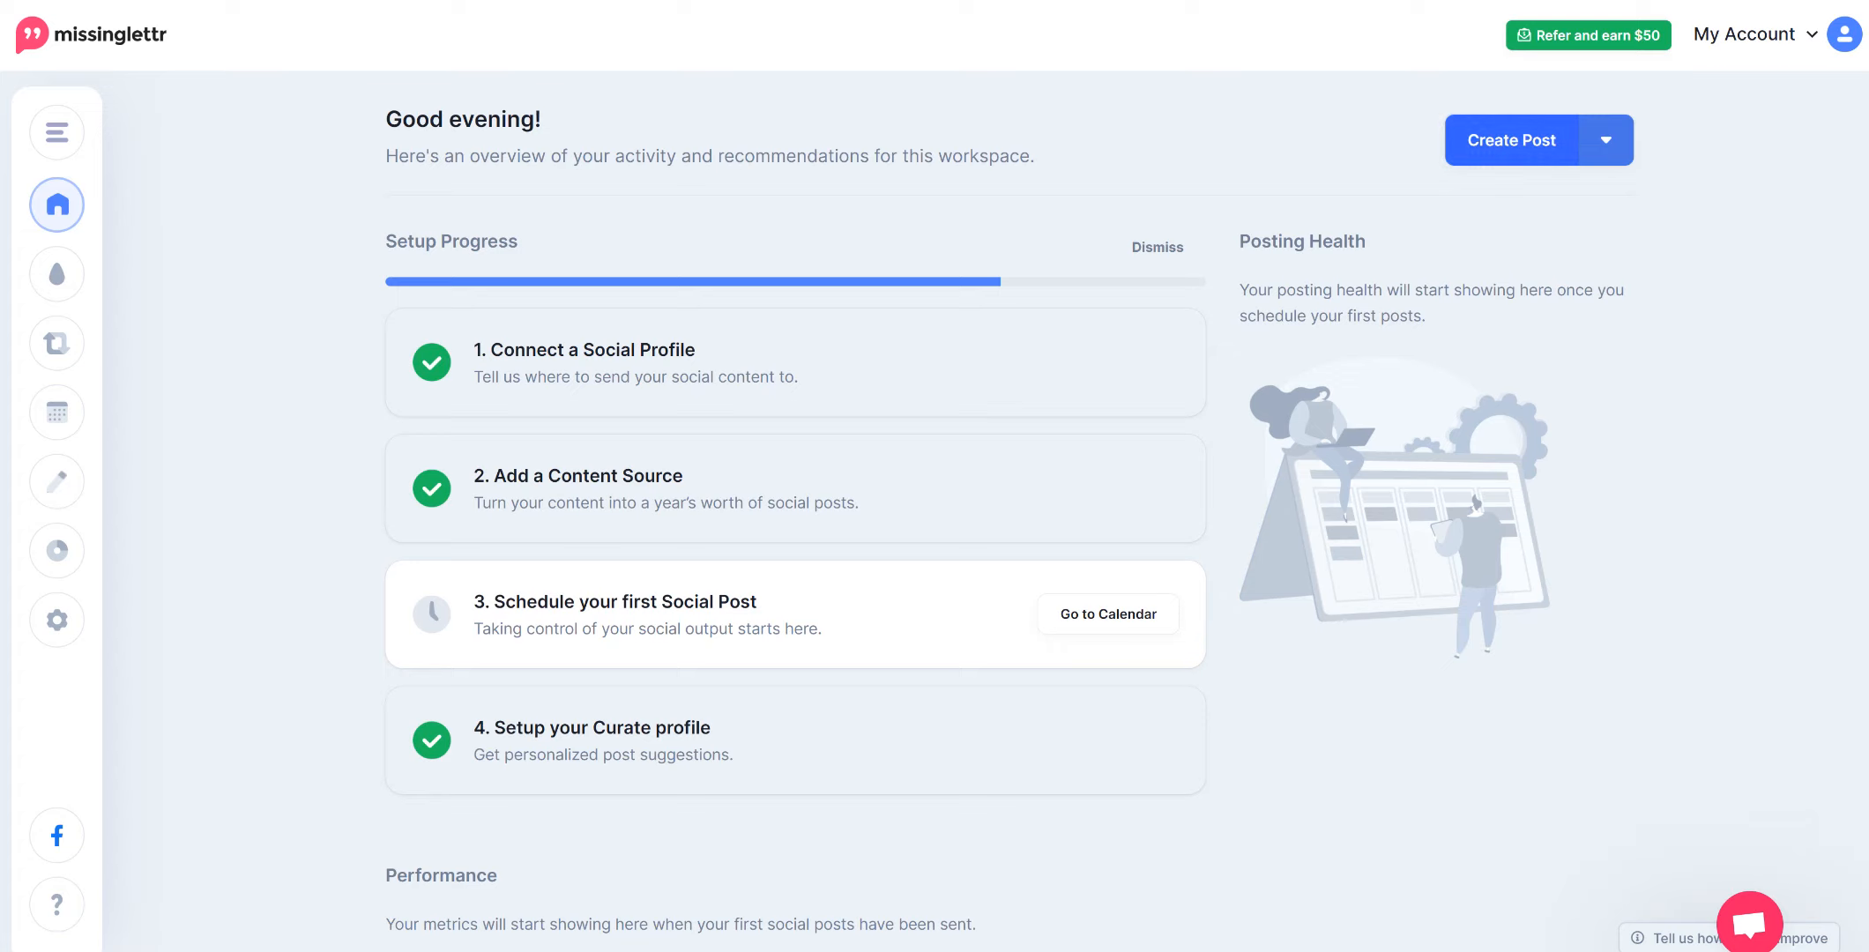
{"action": "left_click", "coordinate": [1107, 613]}
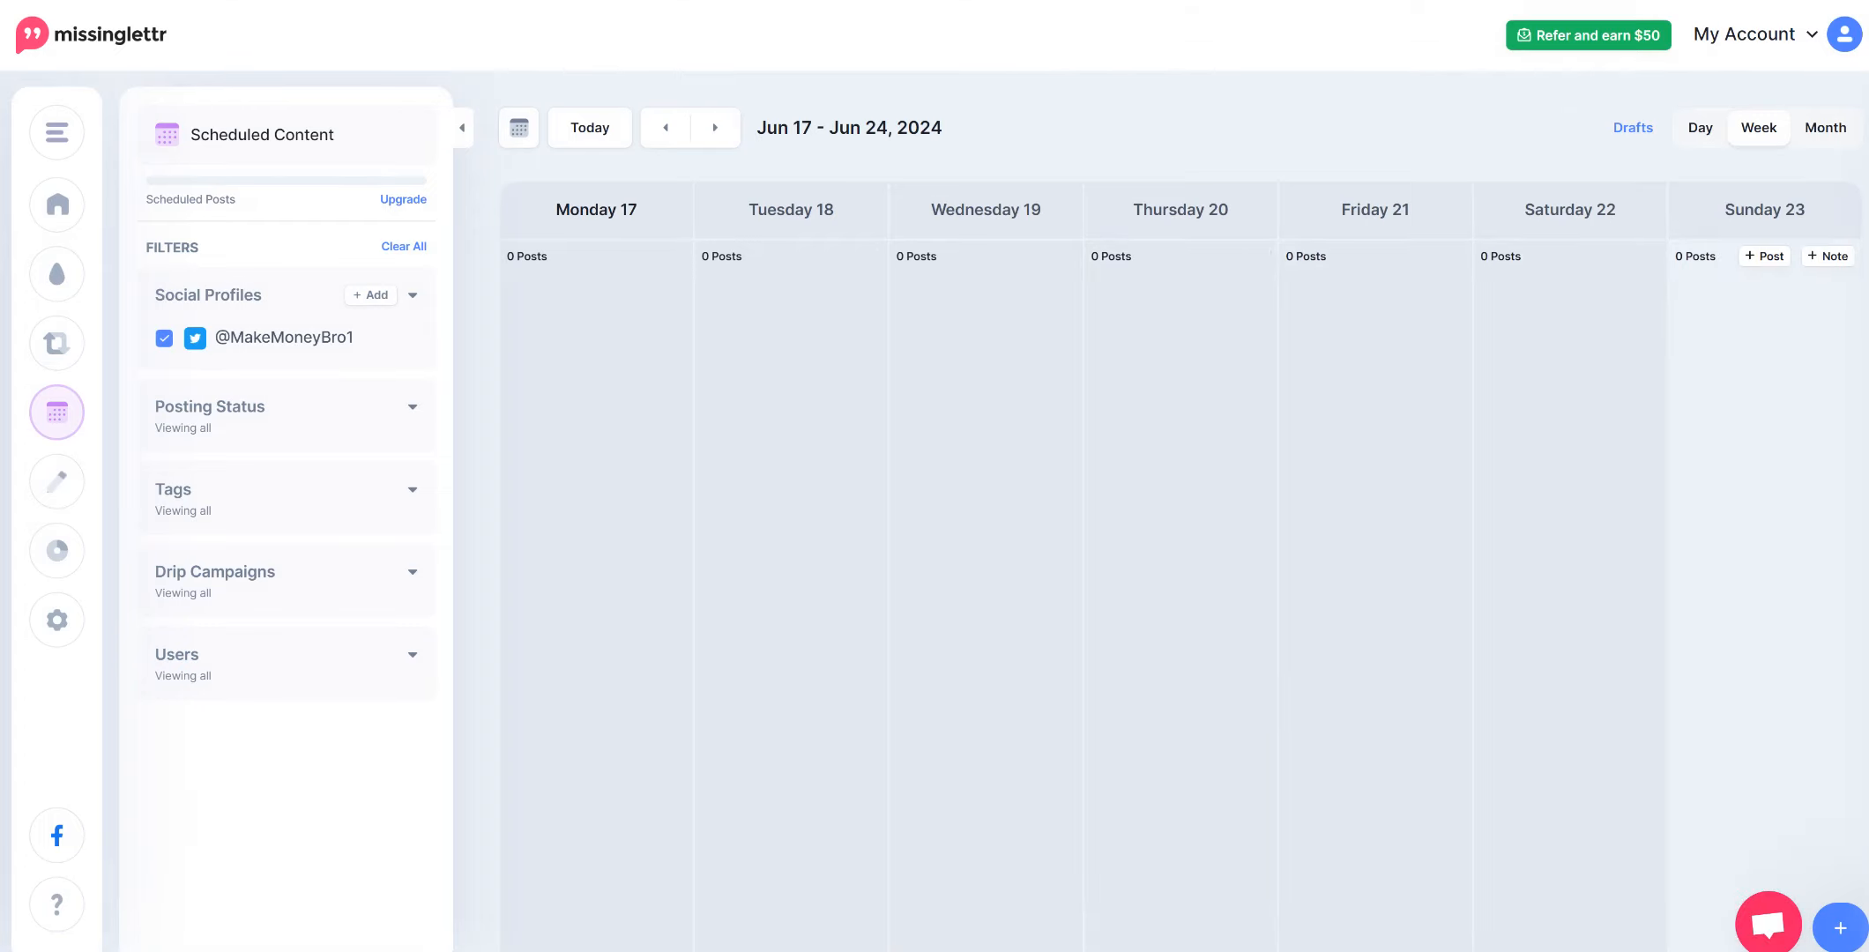
{"action": "left_click", "coordinate": [1839, 925]}
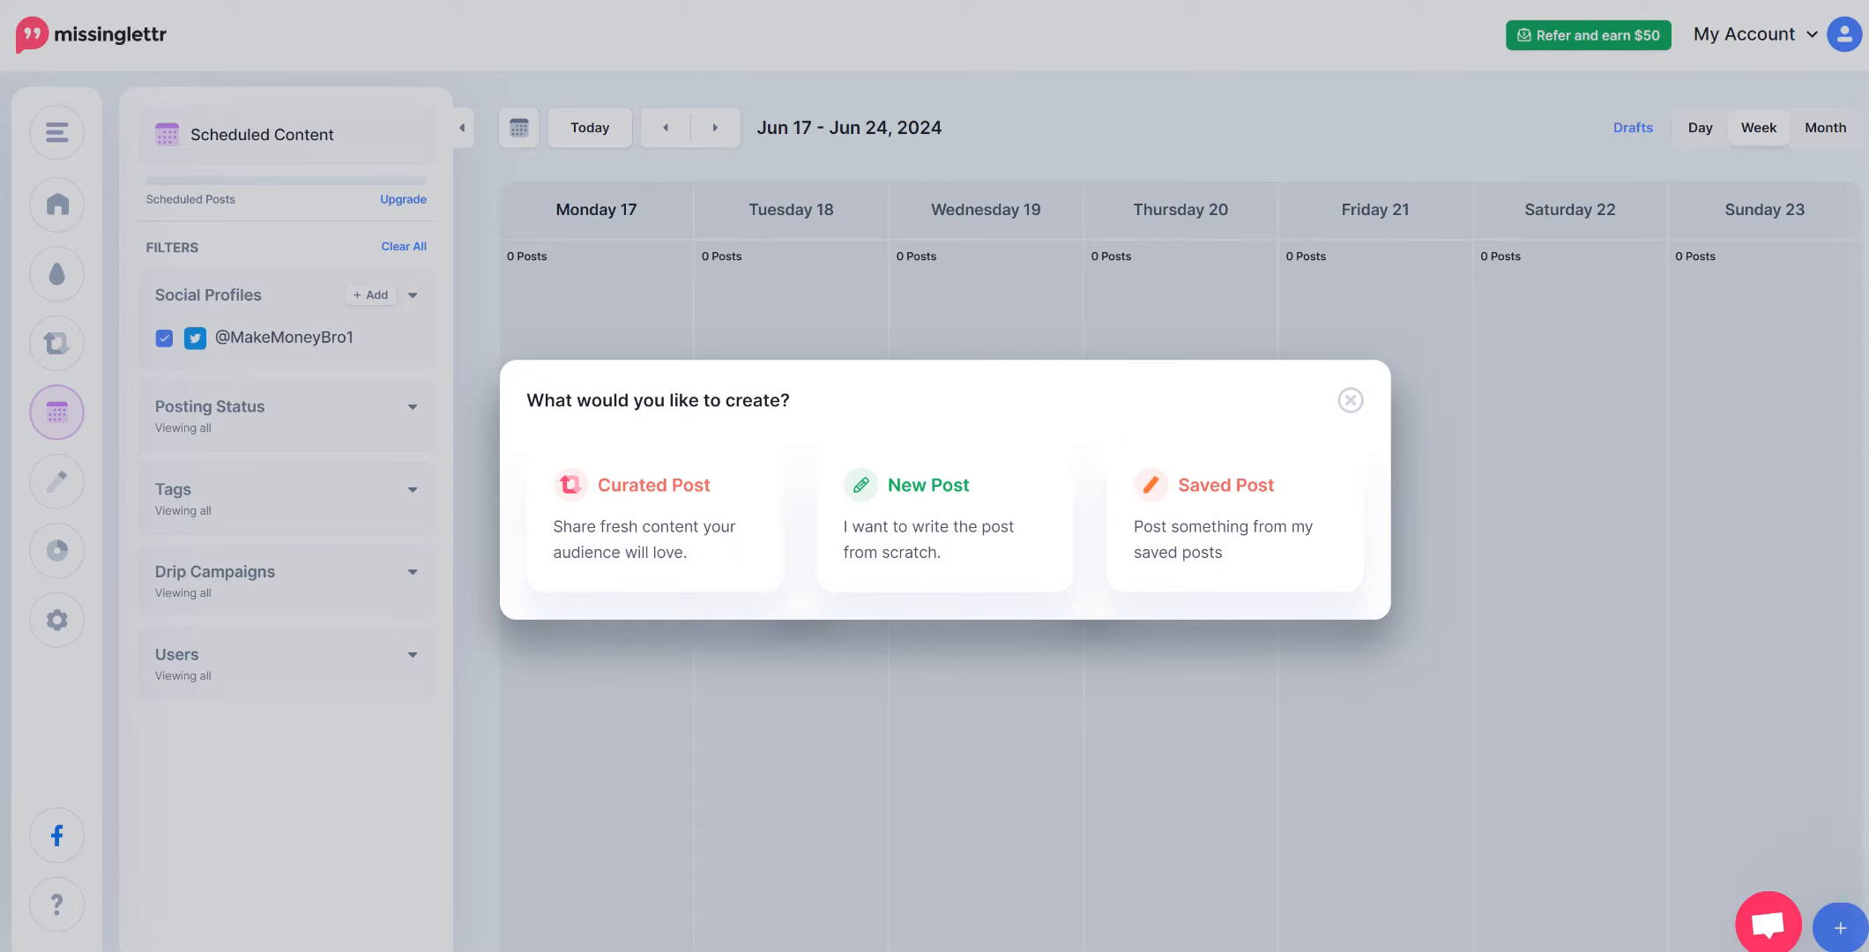
{"action": "left_click", "coordinate": [1349, 399]}
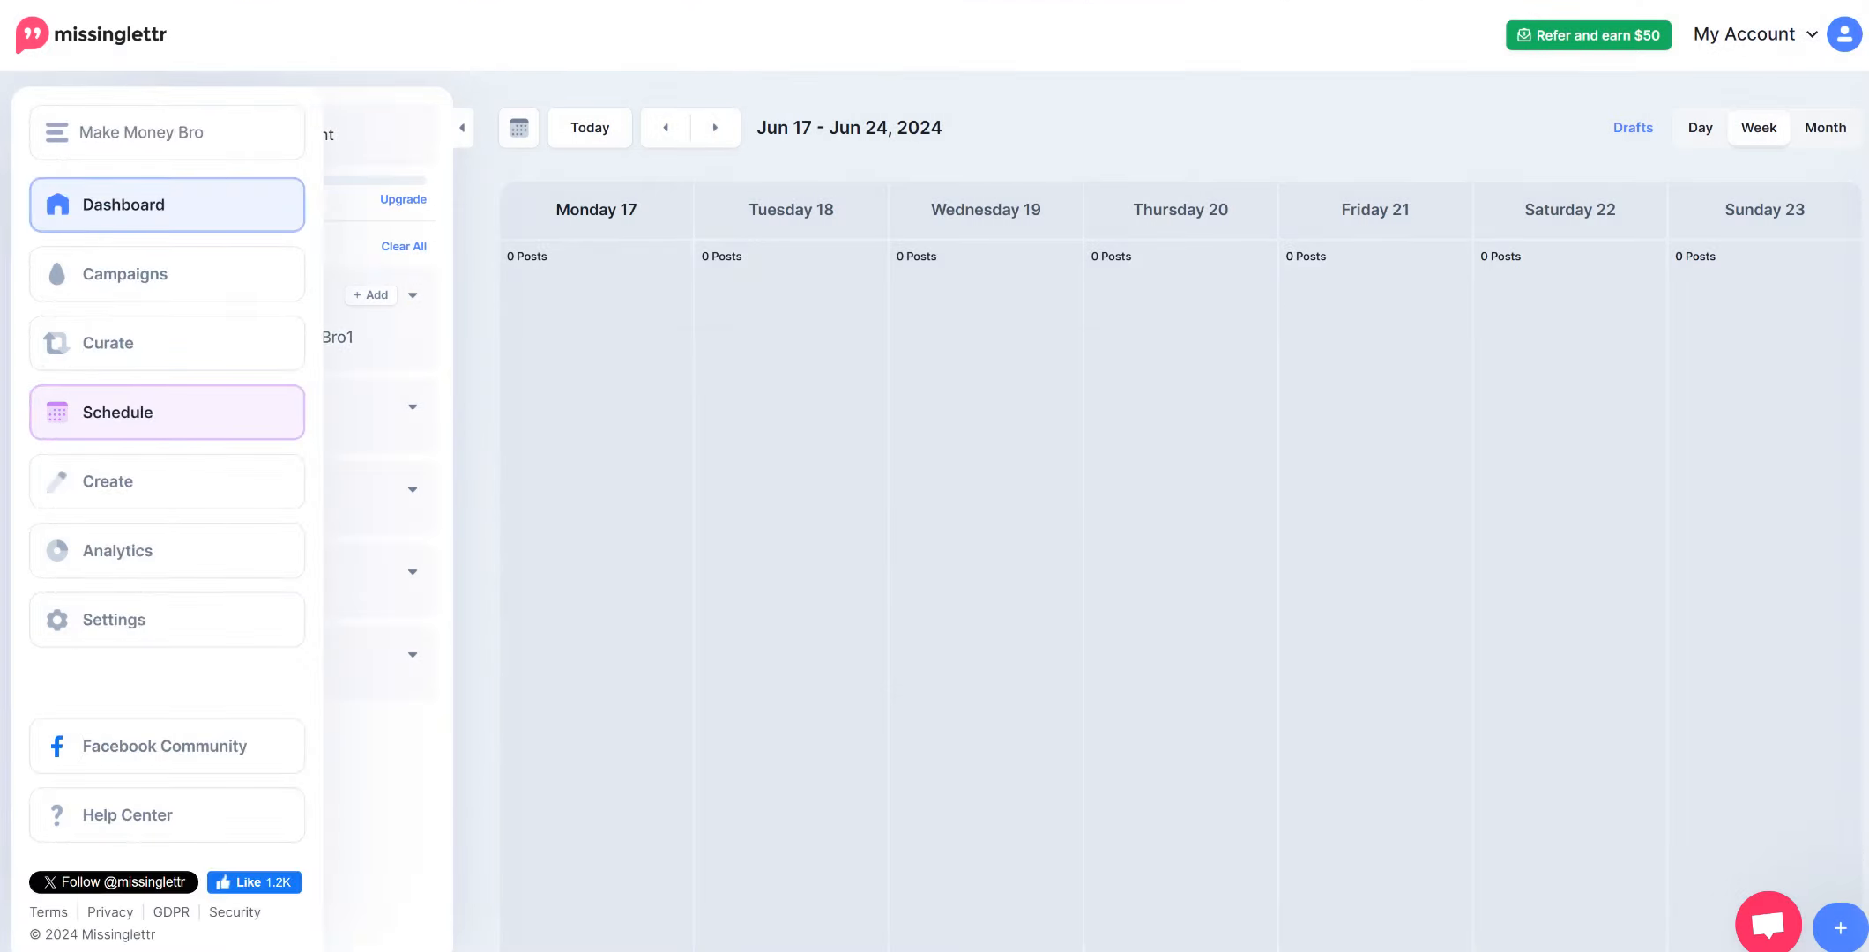
{"action": "left_click", "coordinate": [123, 203]}
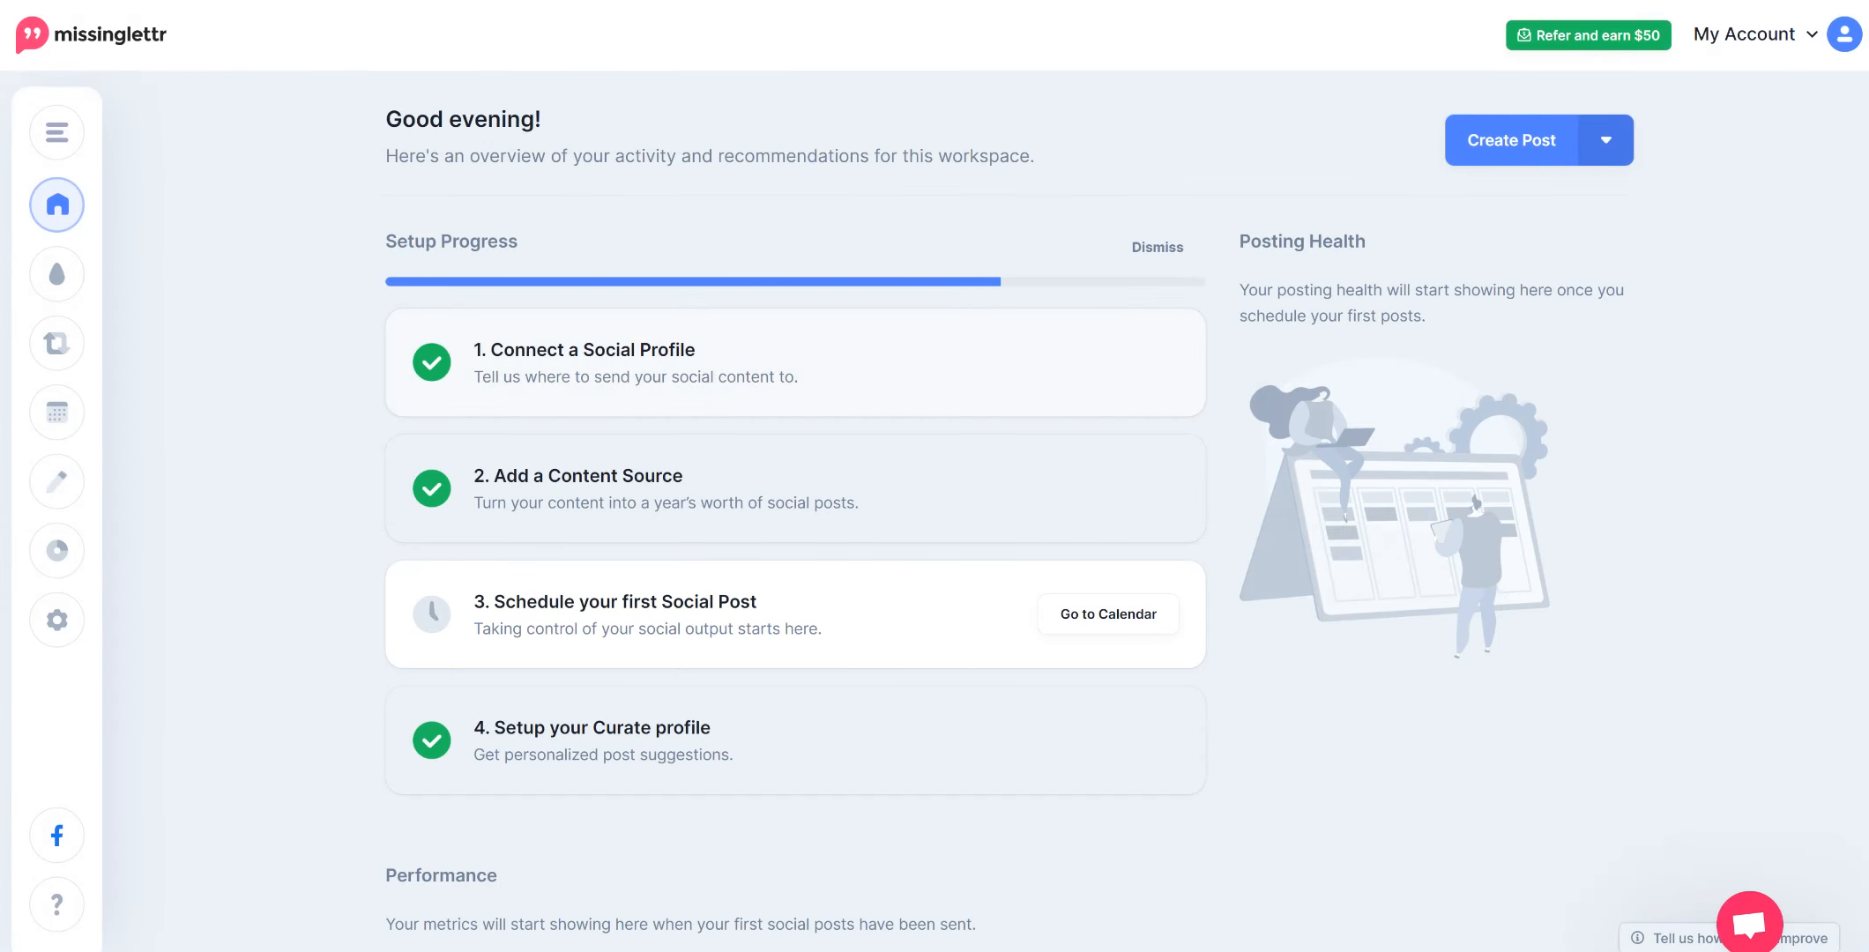
Open the Drip Campaigns drafts list and begin a new drip campaign
{"action": "left_click", "coordinate": [56, 131]}
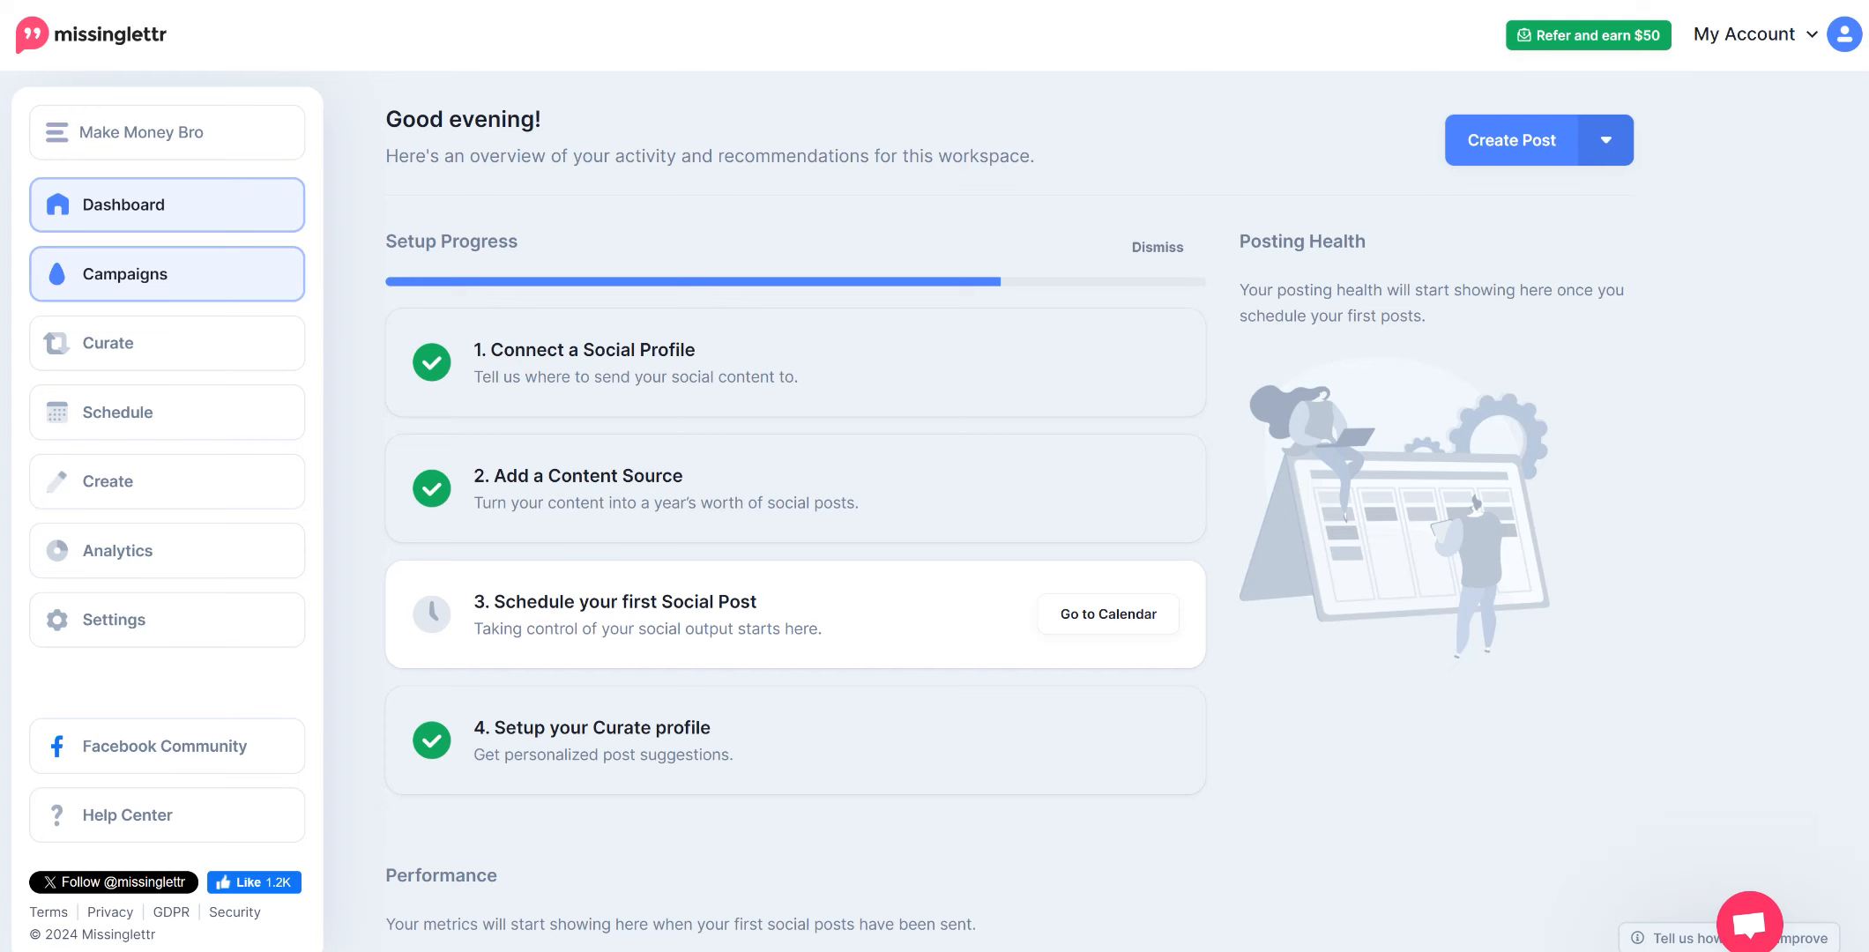
{"action": "left_click", "coordinate": [126, 273]}
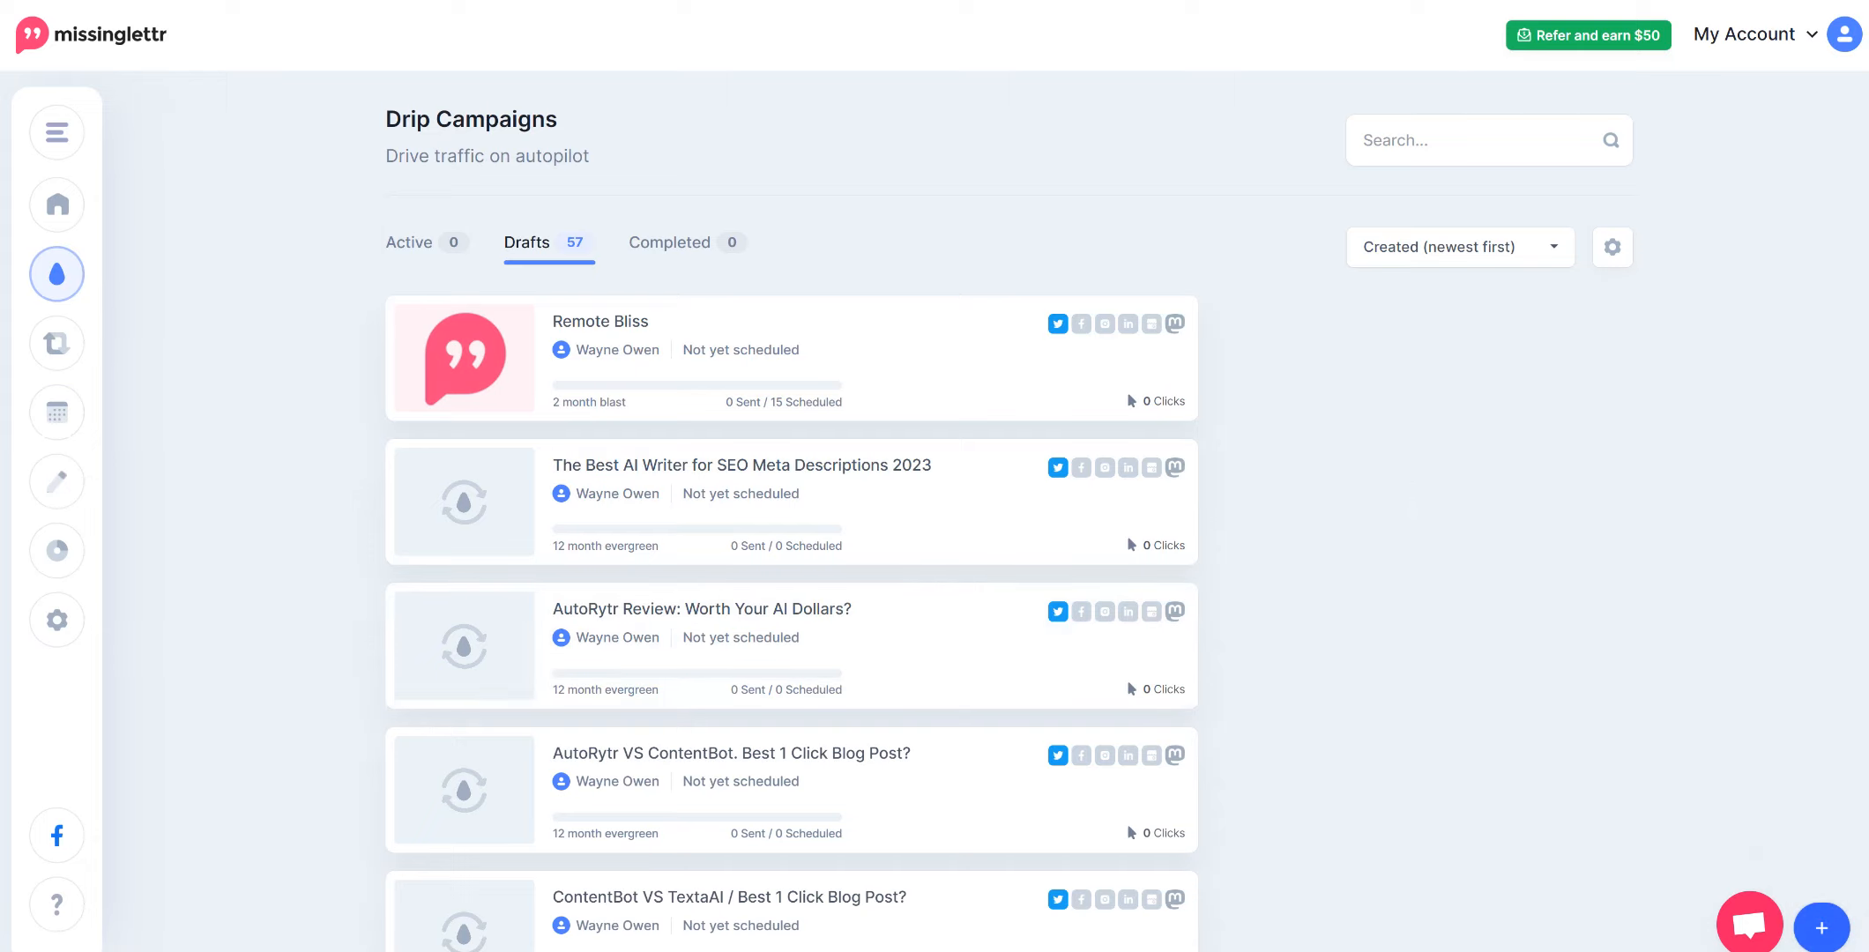
{"action": "left_click", "coordinate": [1820, 927]}
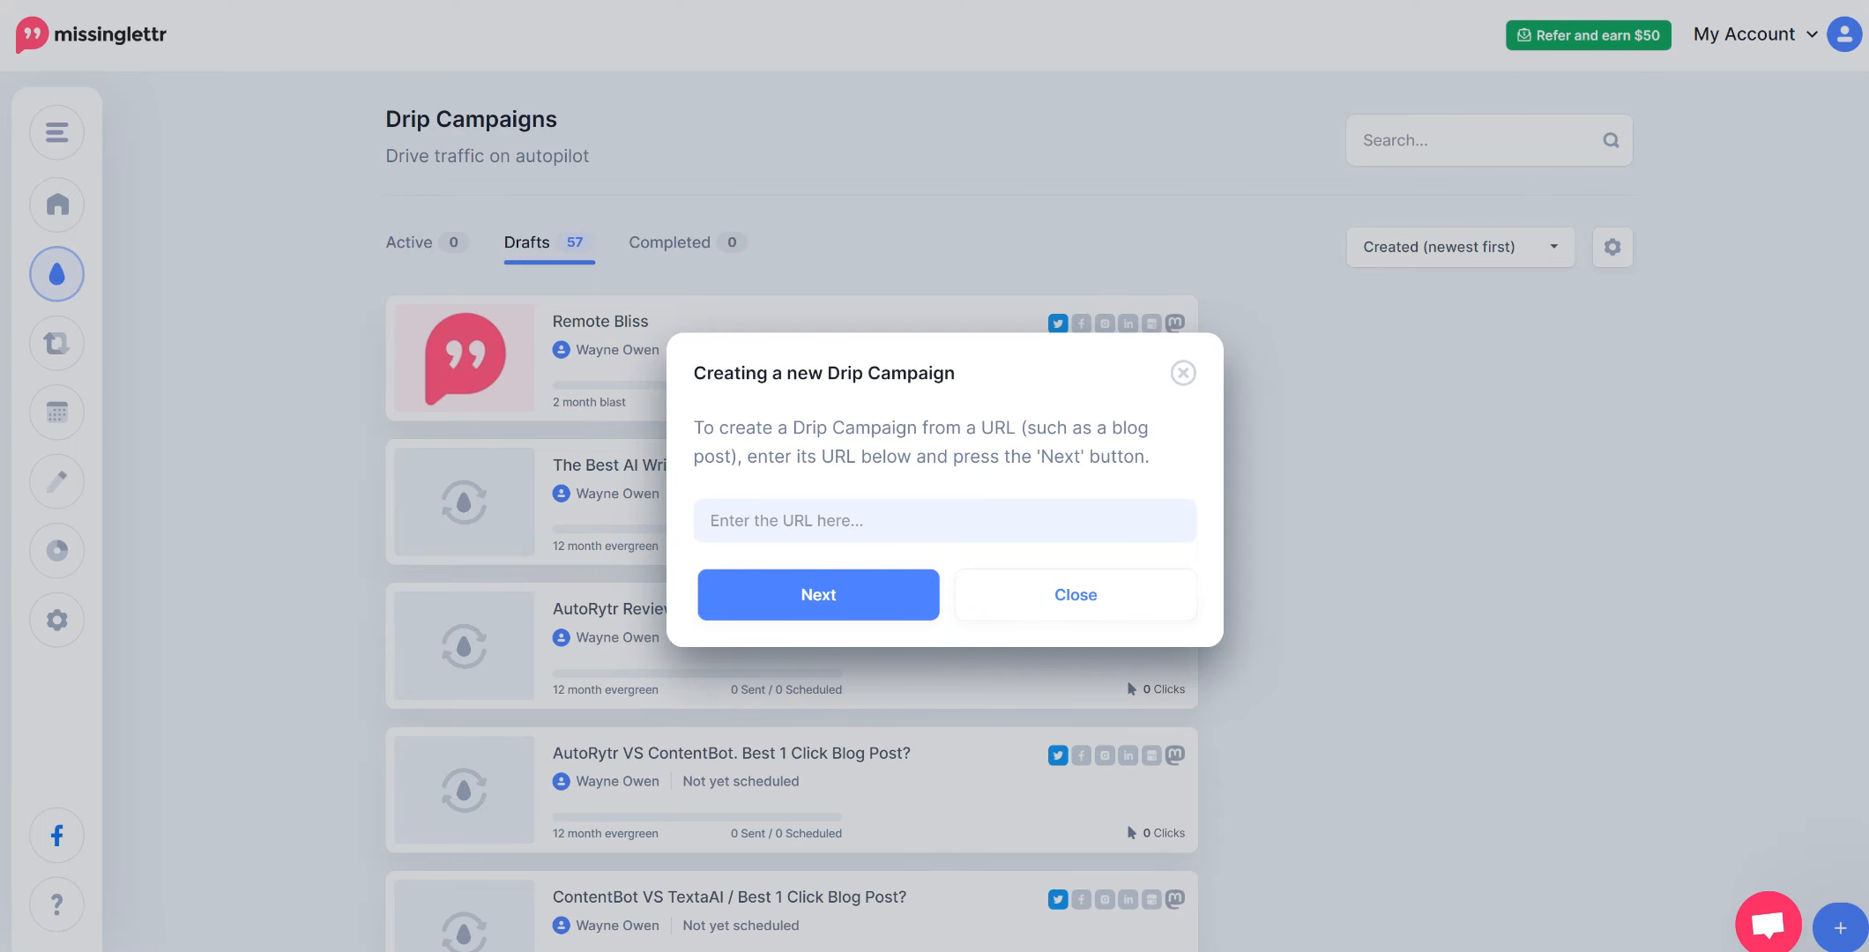
Paste the remotebliss.com review link and create a 2 month blast auto campaign
{"action": "right_click", "coordinate": [942, 521]}
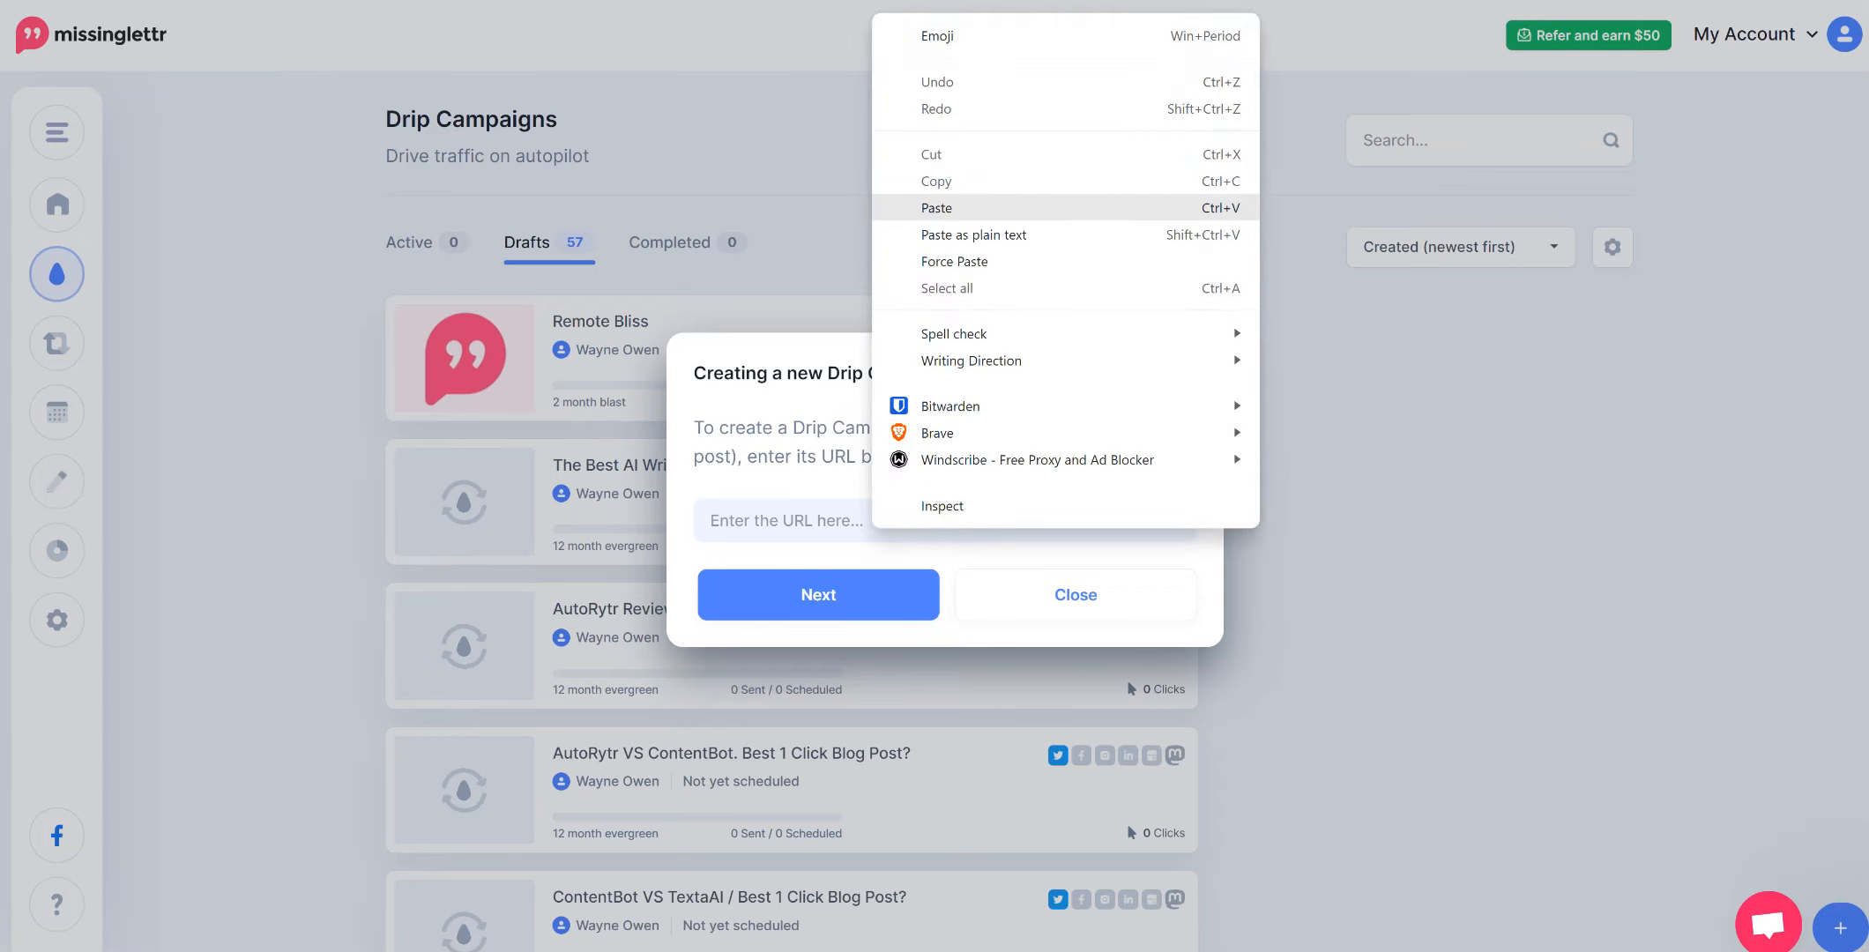
{"action": "left_click", "coordinate": [937, 207]}
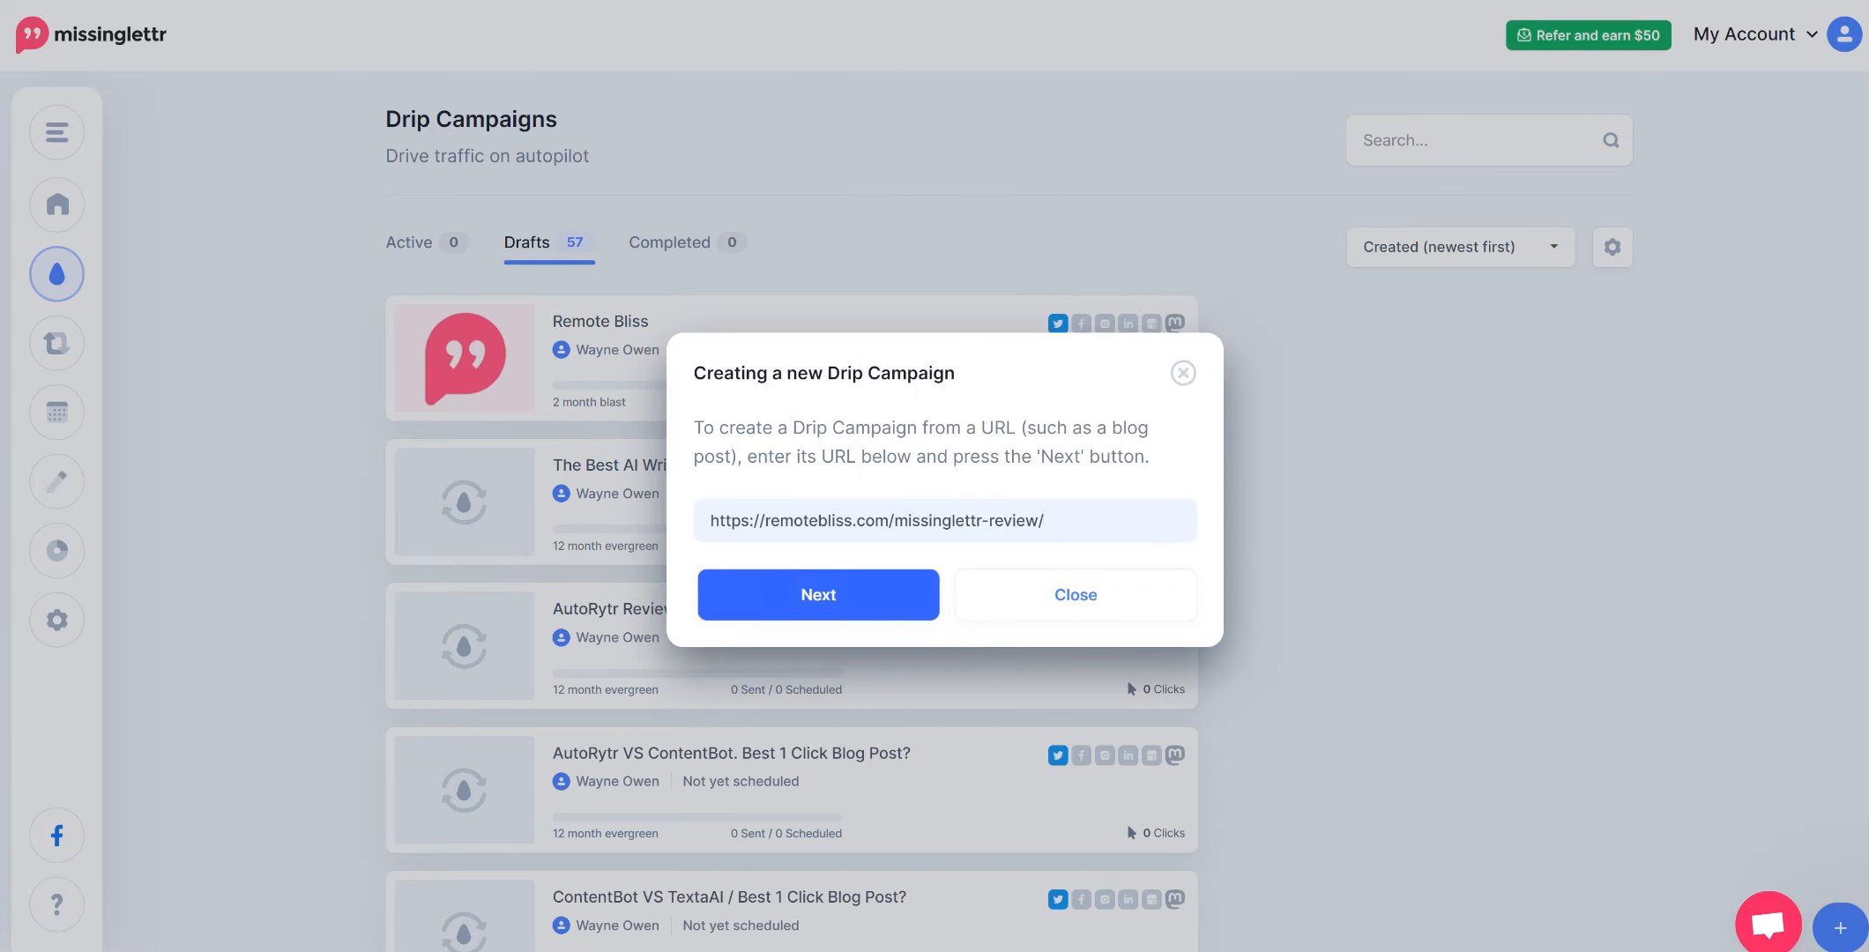
{"action": "left_click", "coordinate": [818, 594]}
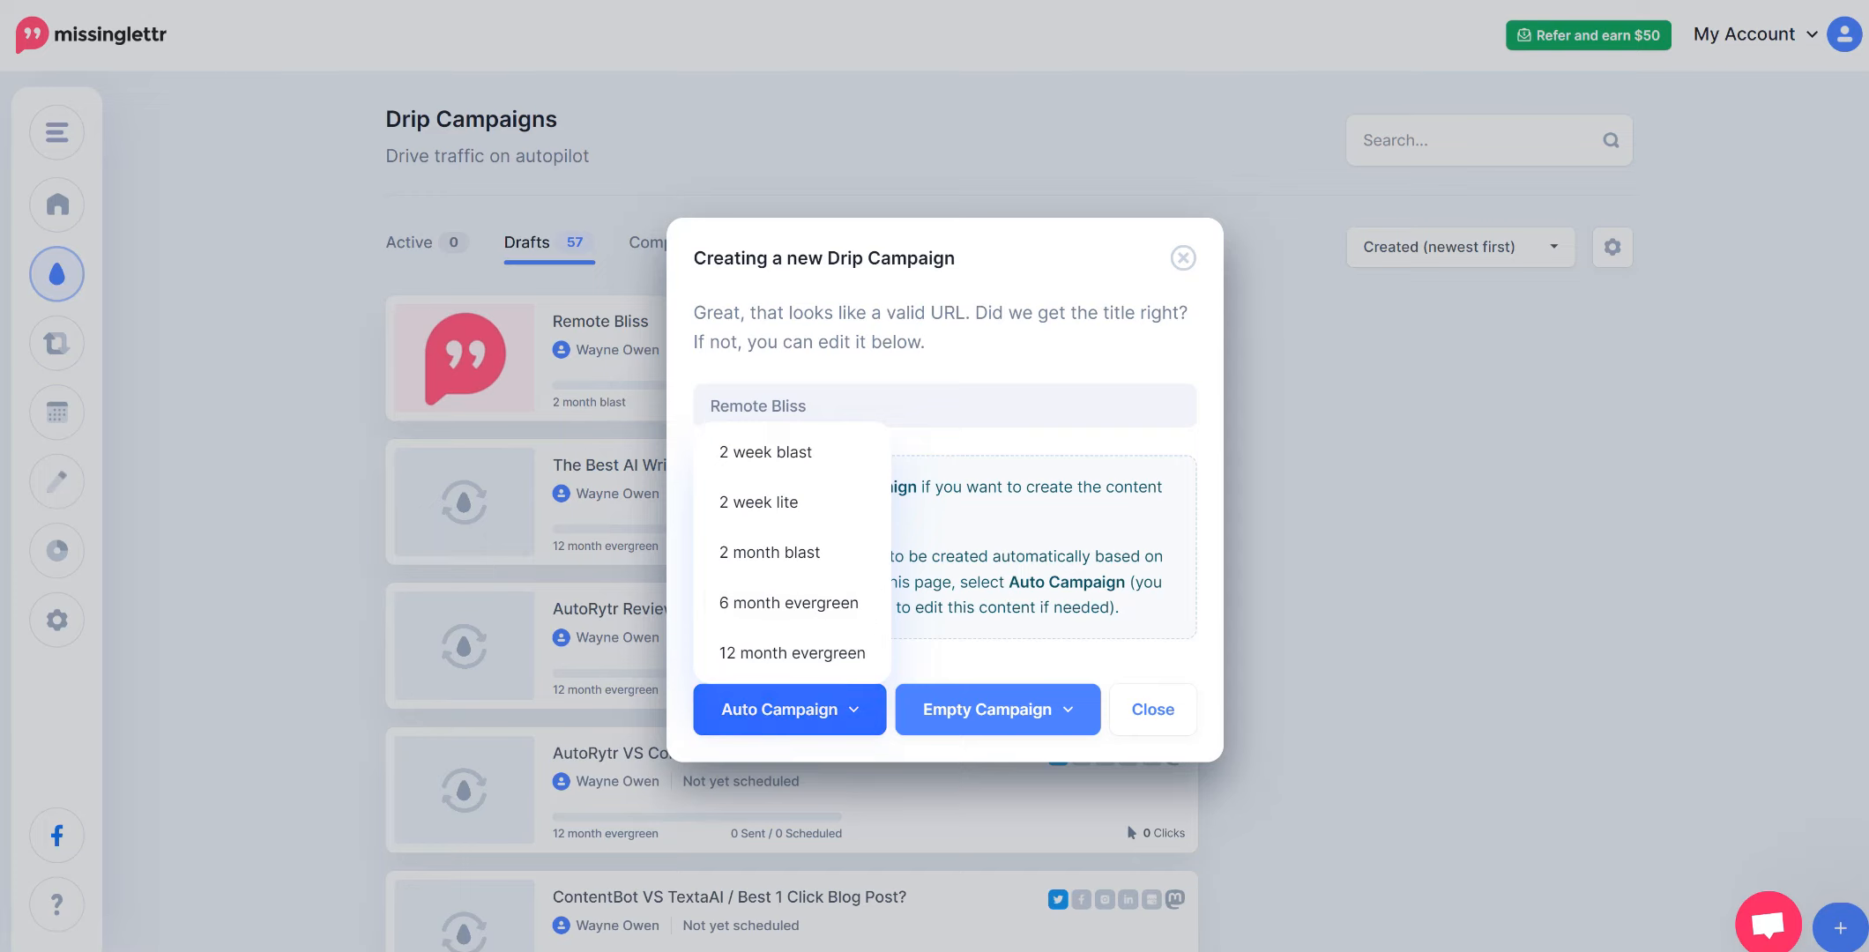
{"action": "left_click", "coordinate": [789, 709]}
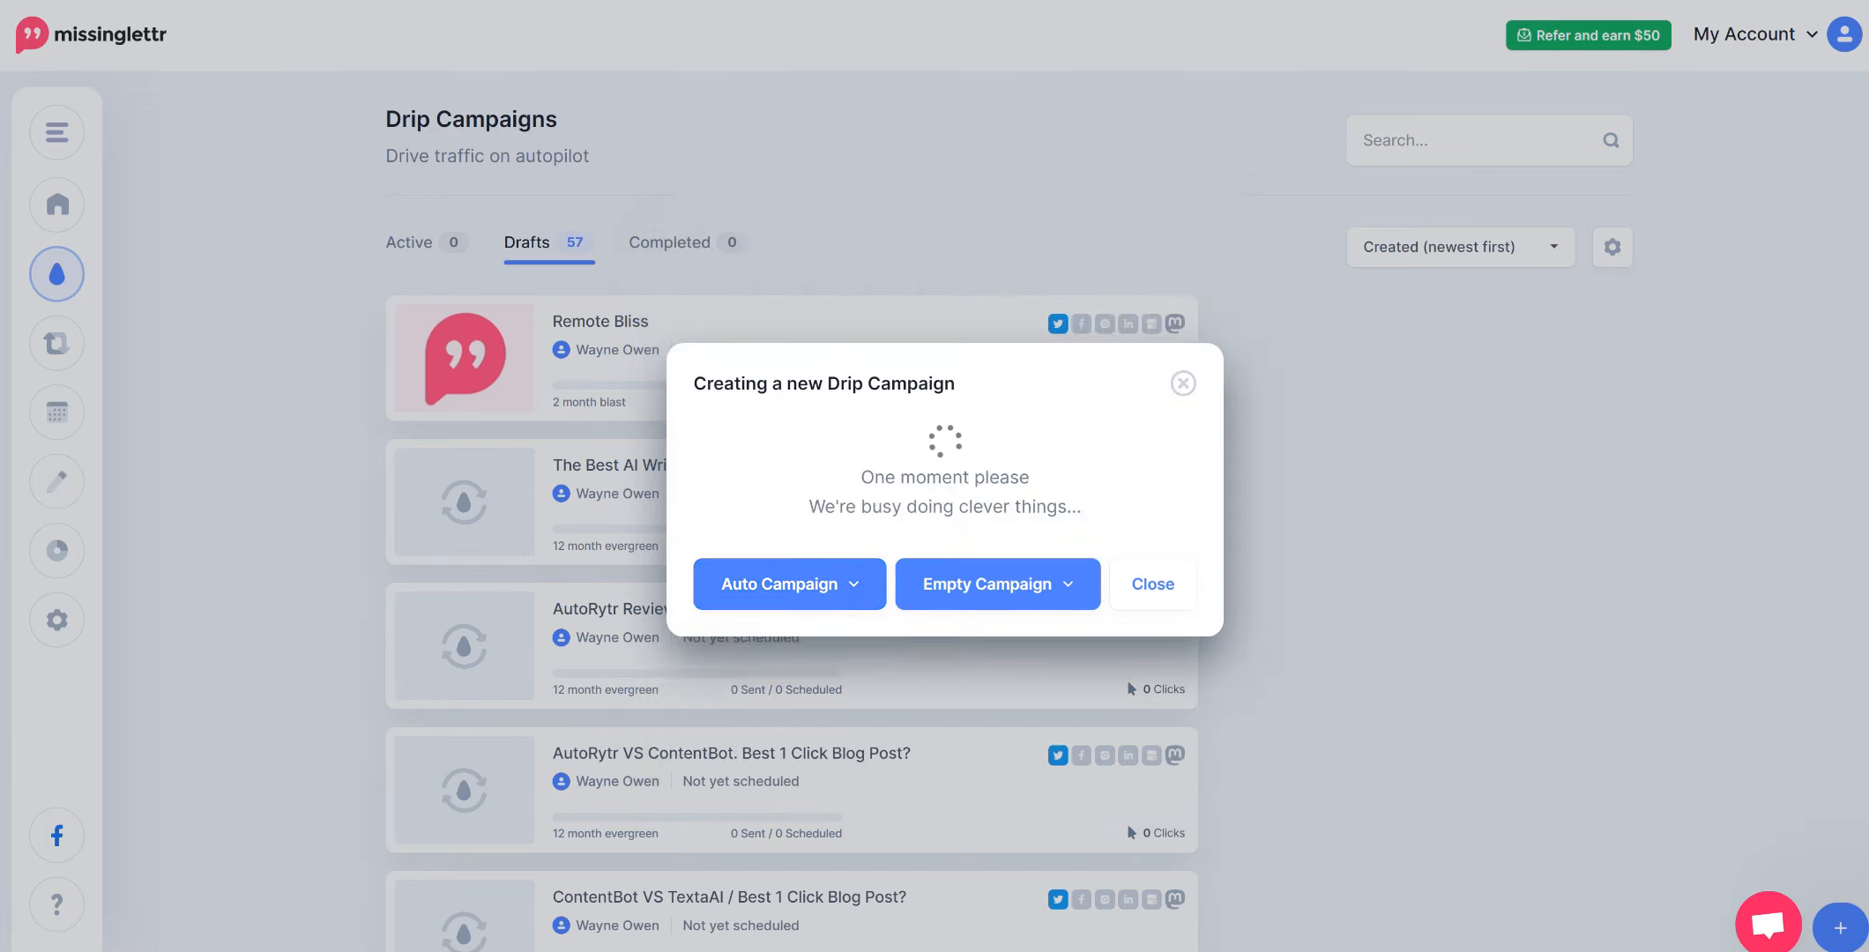
{"action": "left_click", "coordinate": [985, 584]}
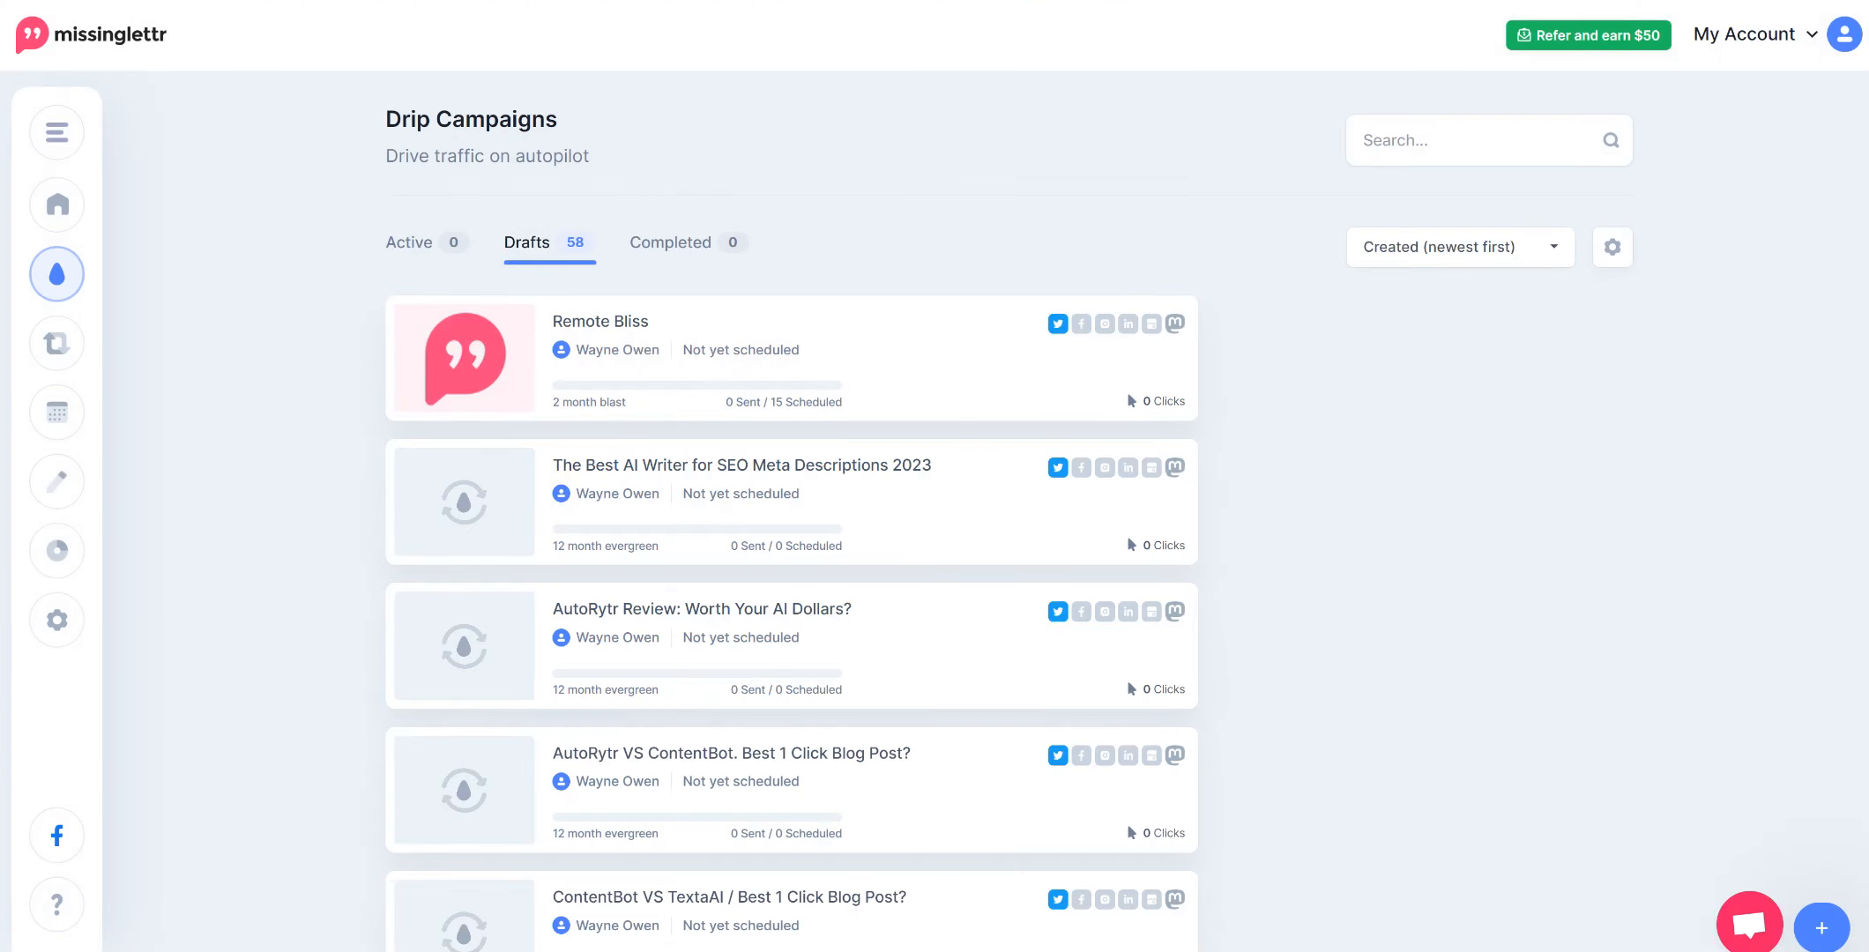
{"action": "mouse_move", "coordinate": [786, 646]}
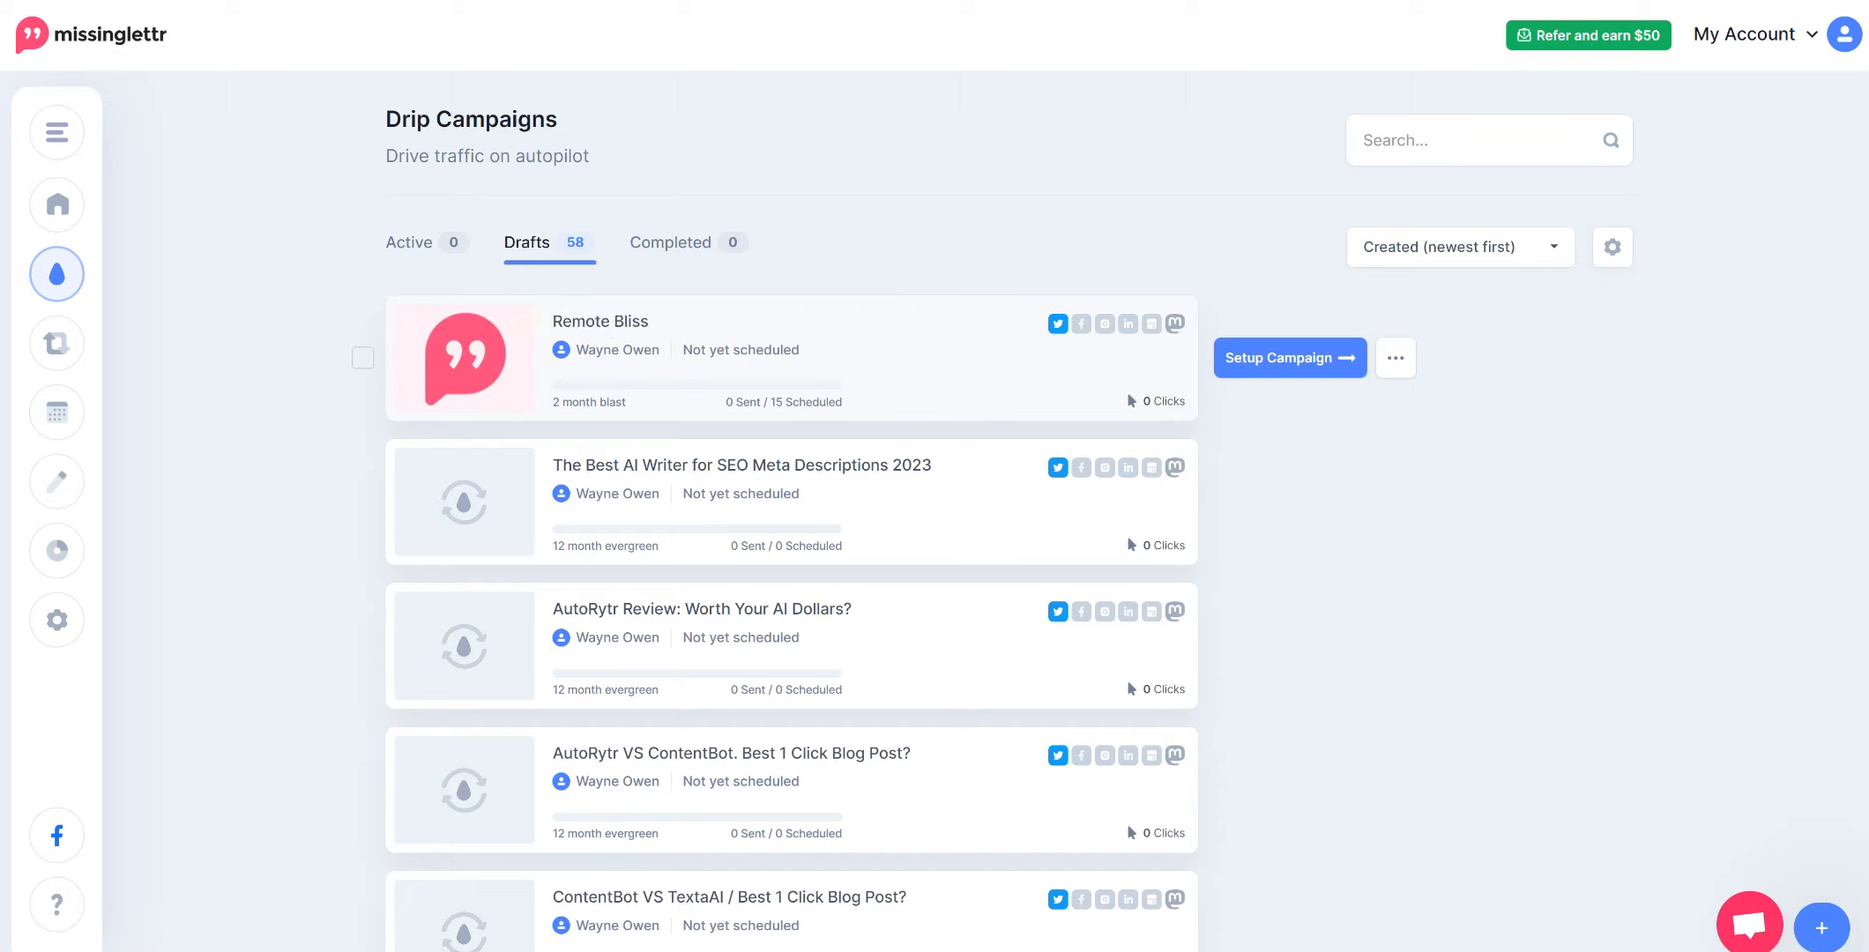
{"action": "mouse_move", "coordinate": [560, 349]}
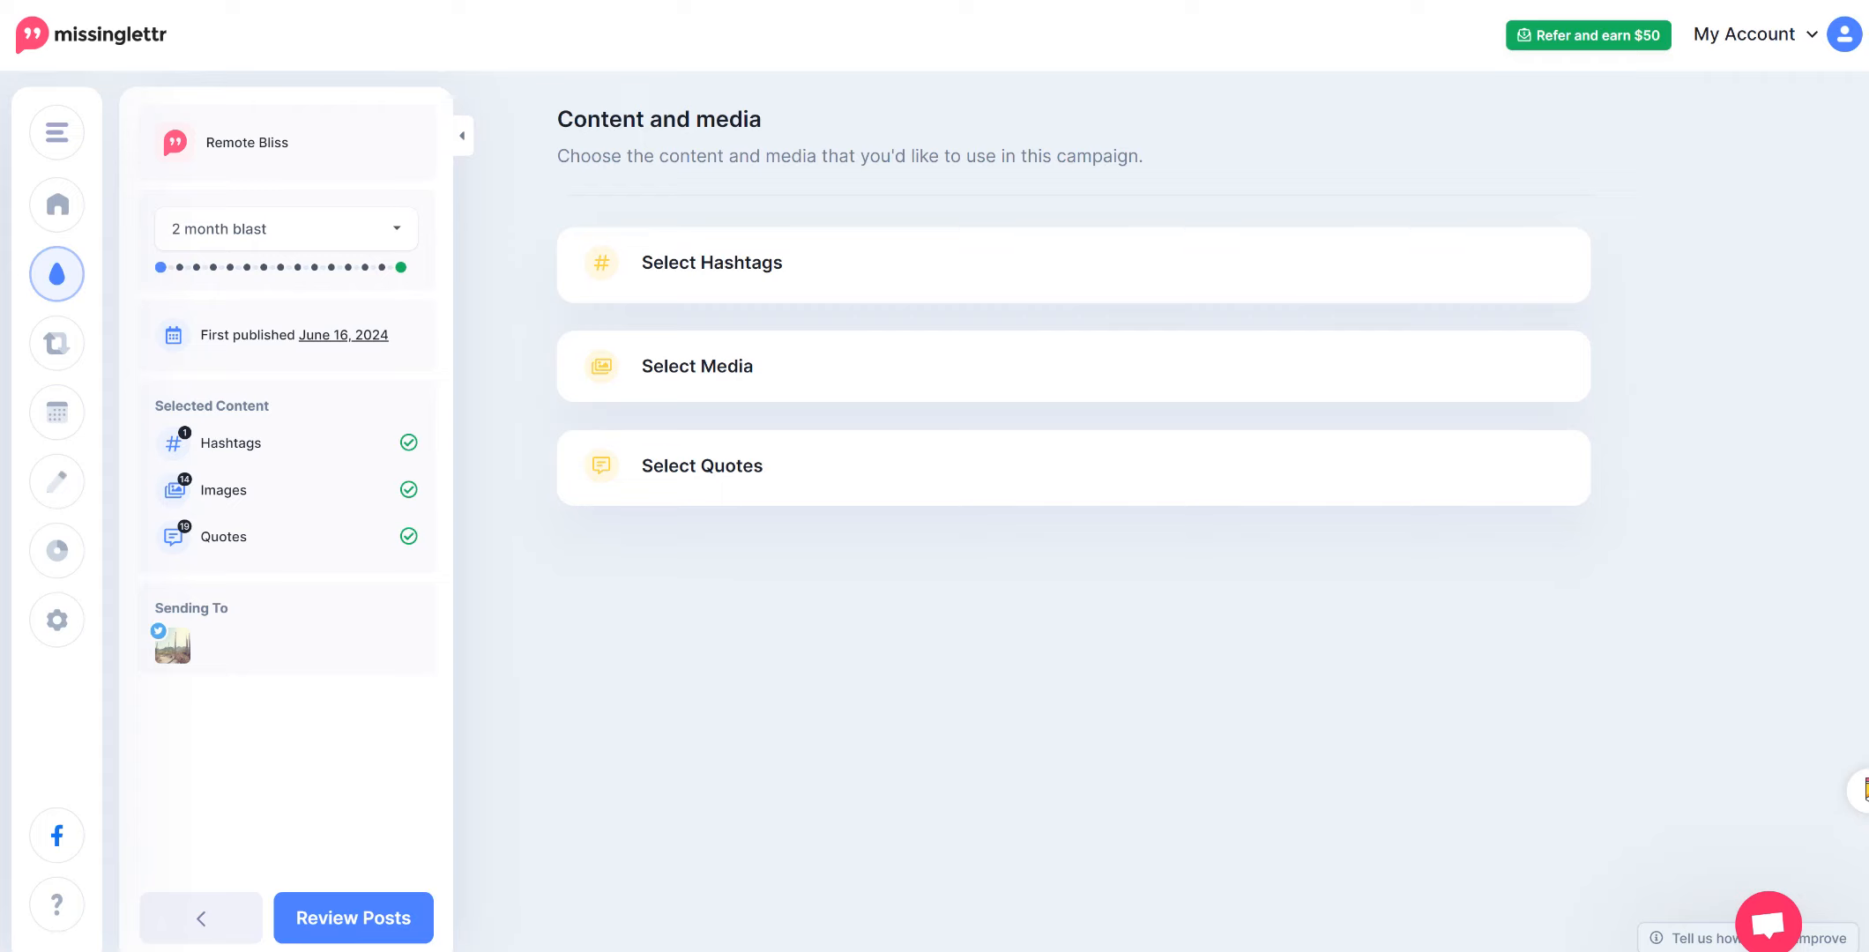
{"action": "left_click", "coordinate": [712, 262]}
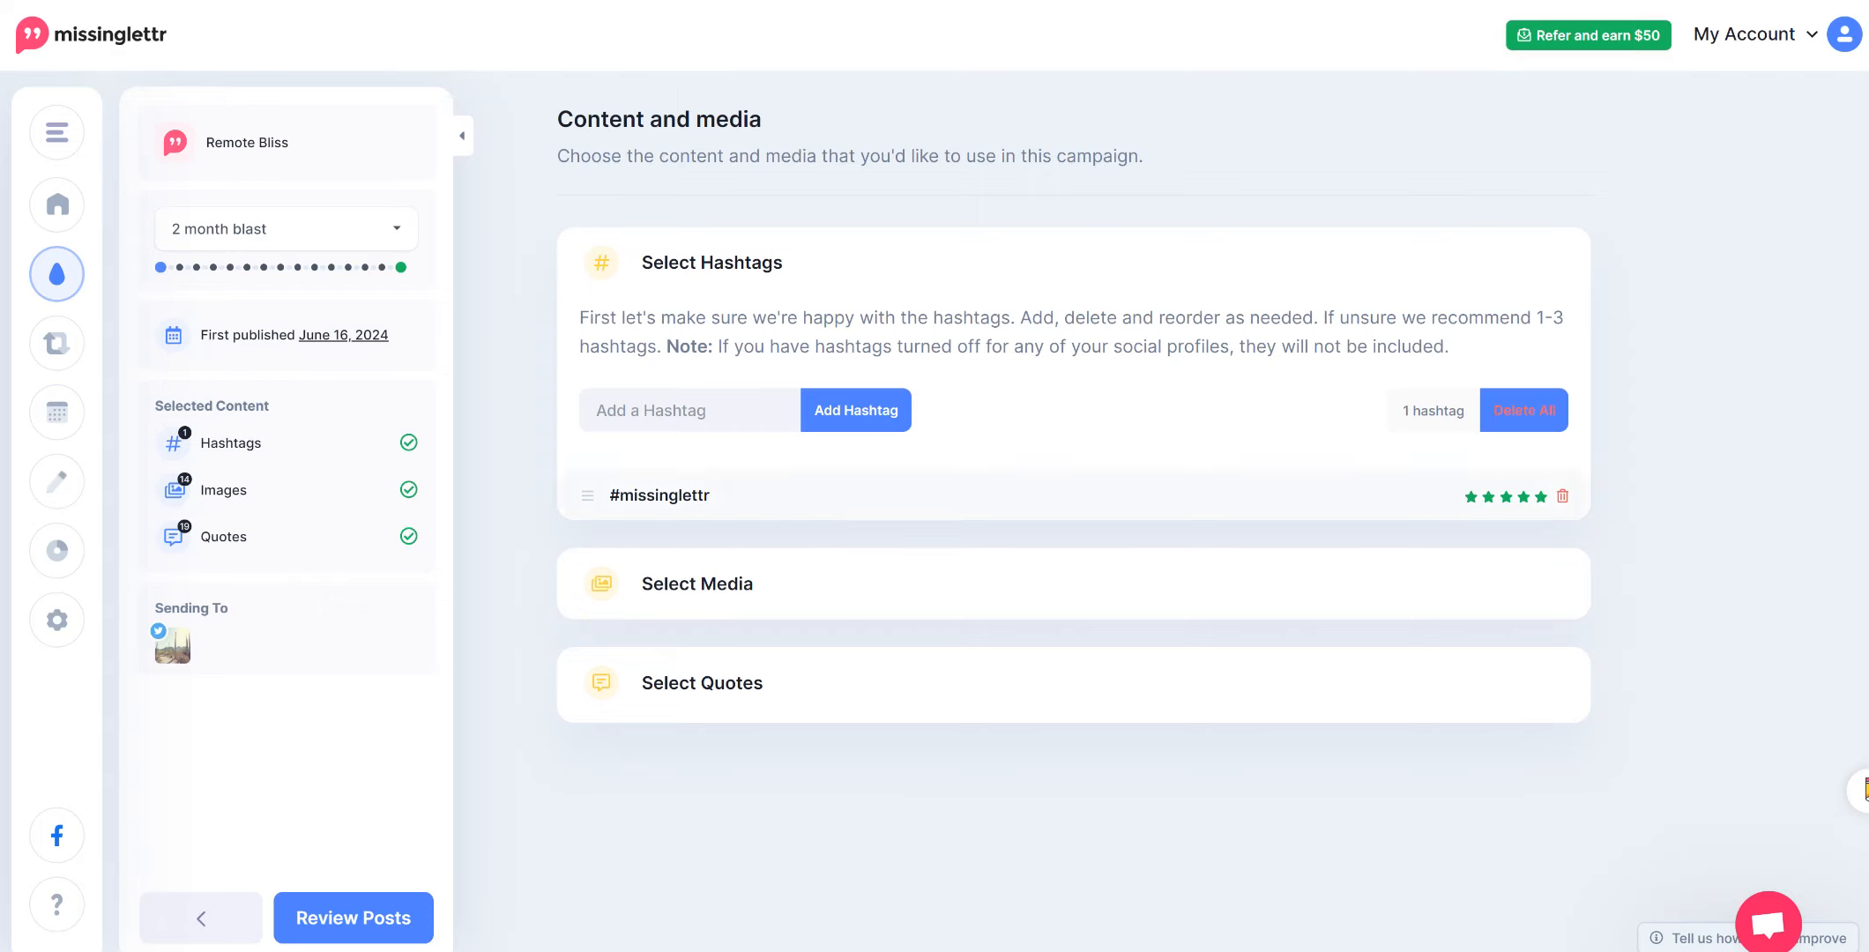
{"action": "left_click", "coordinate": [688, 410]}
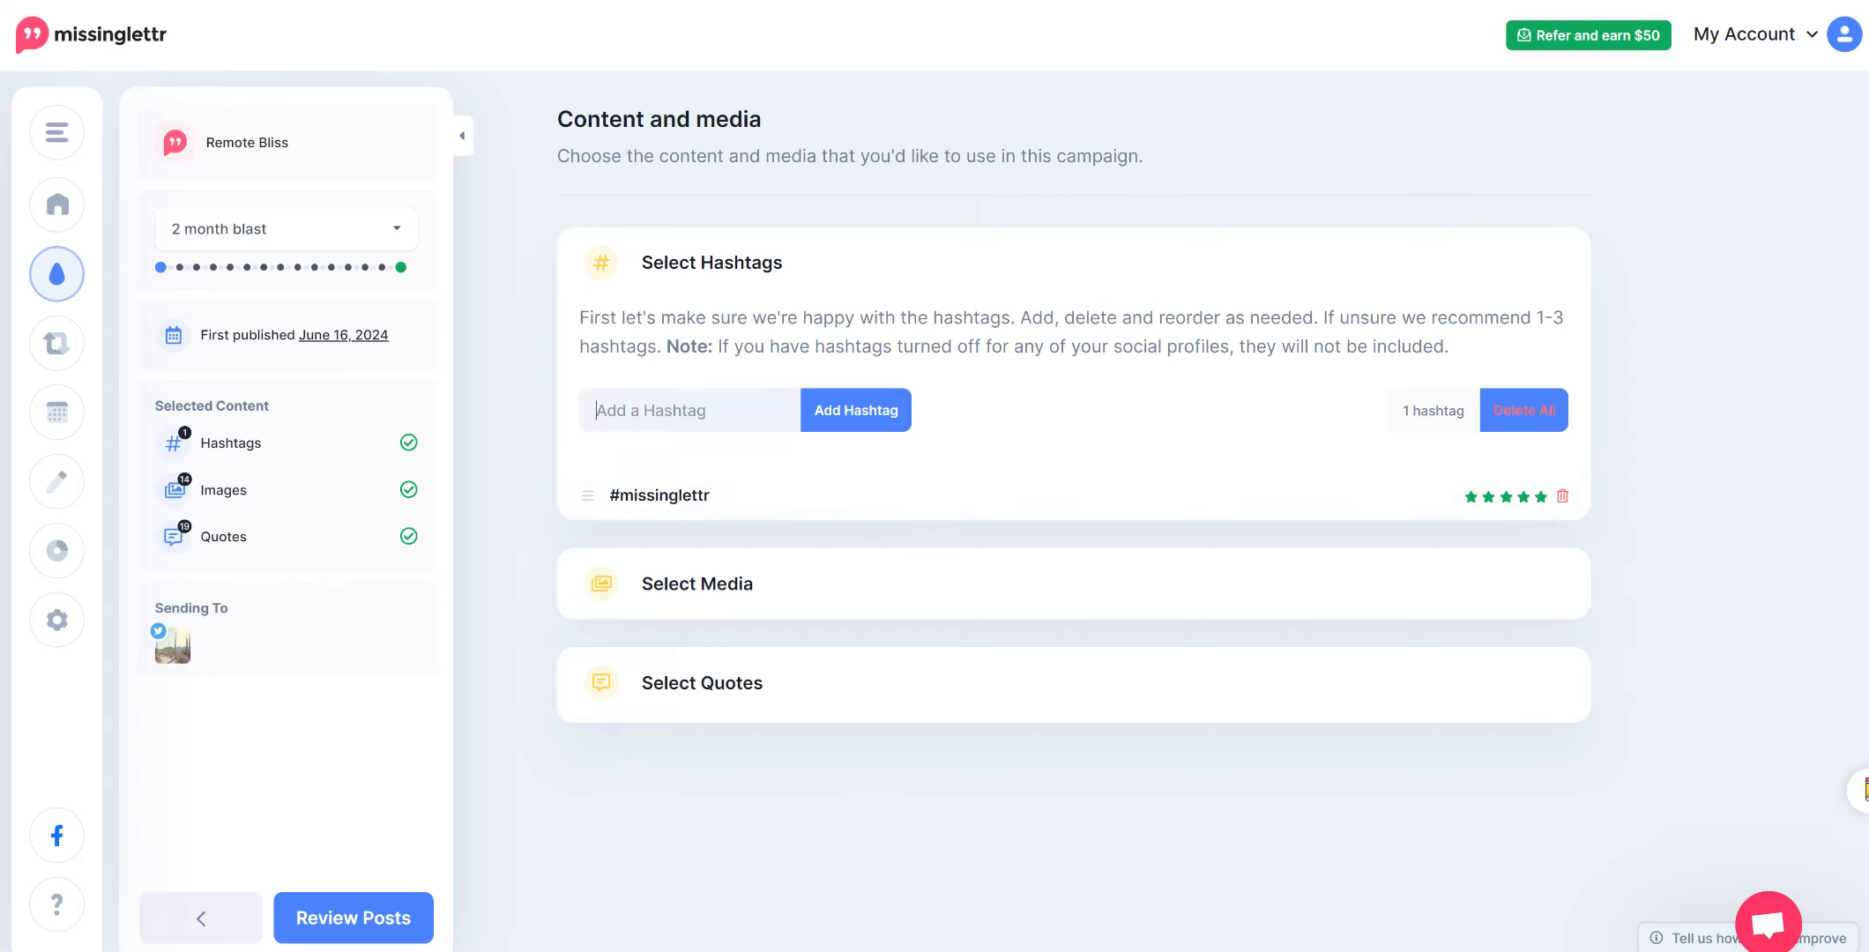
{"action": "type", "text": "re"}
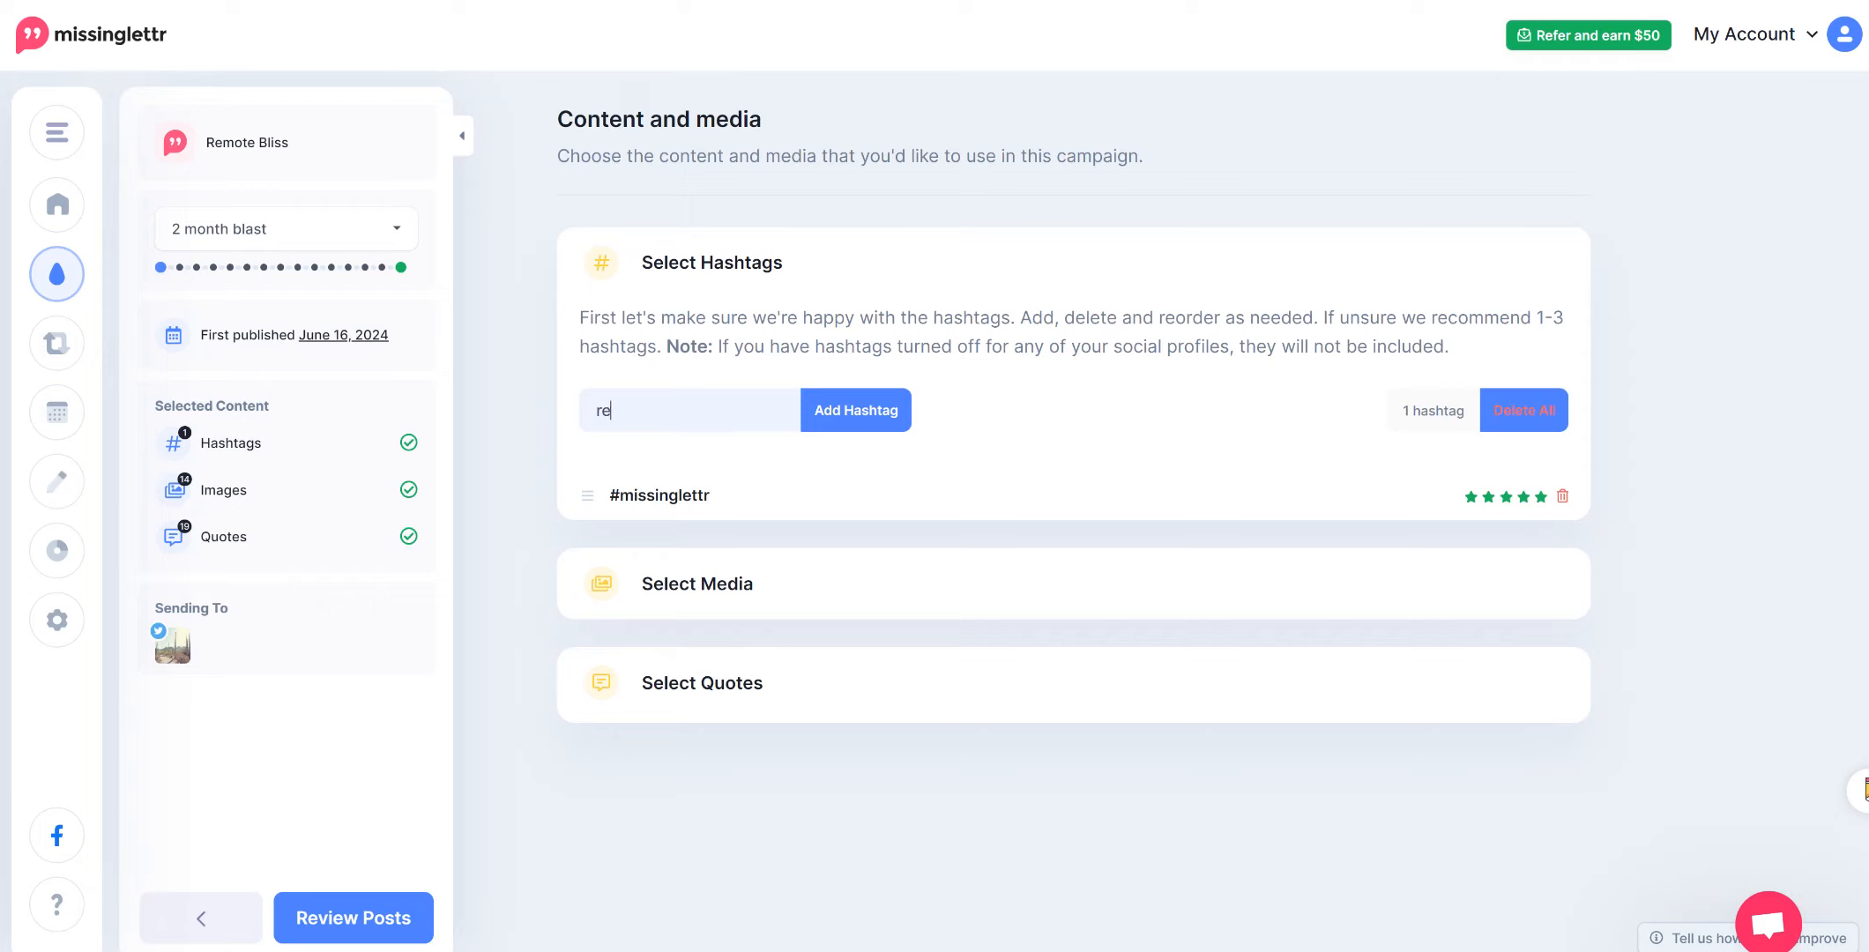
{"action": "left_click", "coordinate": [854, 410]}
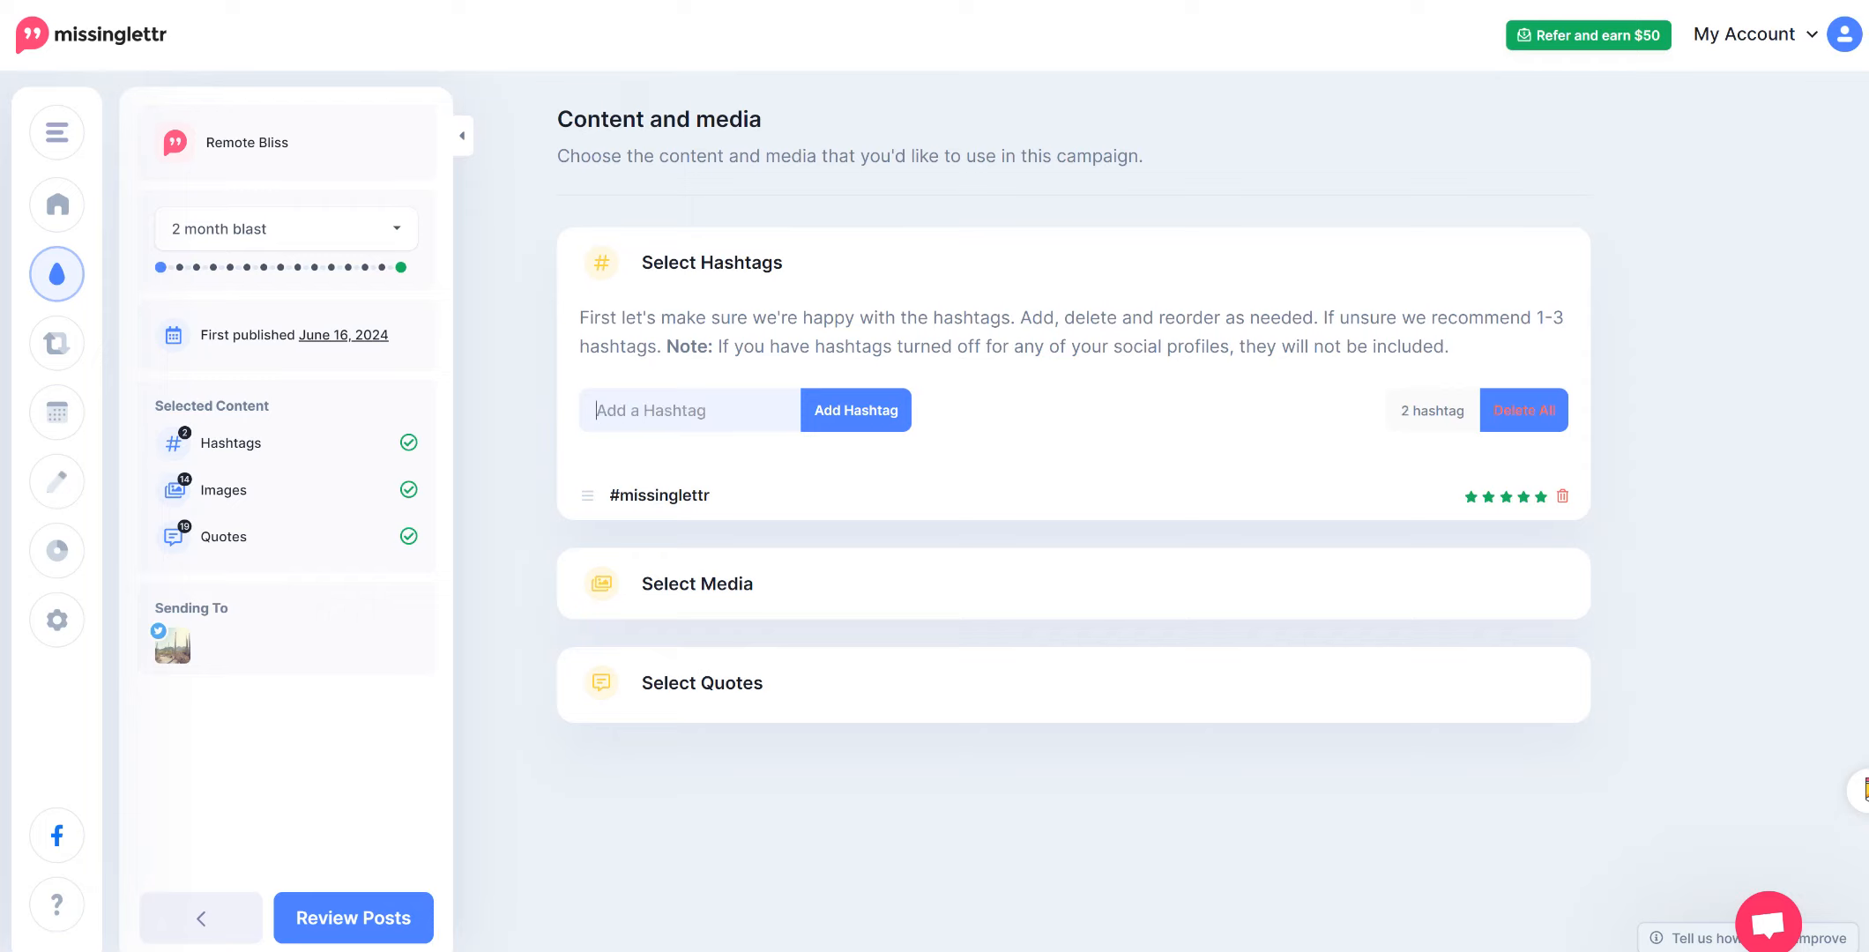
{"action": "left_click", "coordinate": [854, 410]}
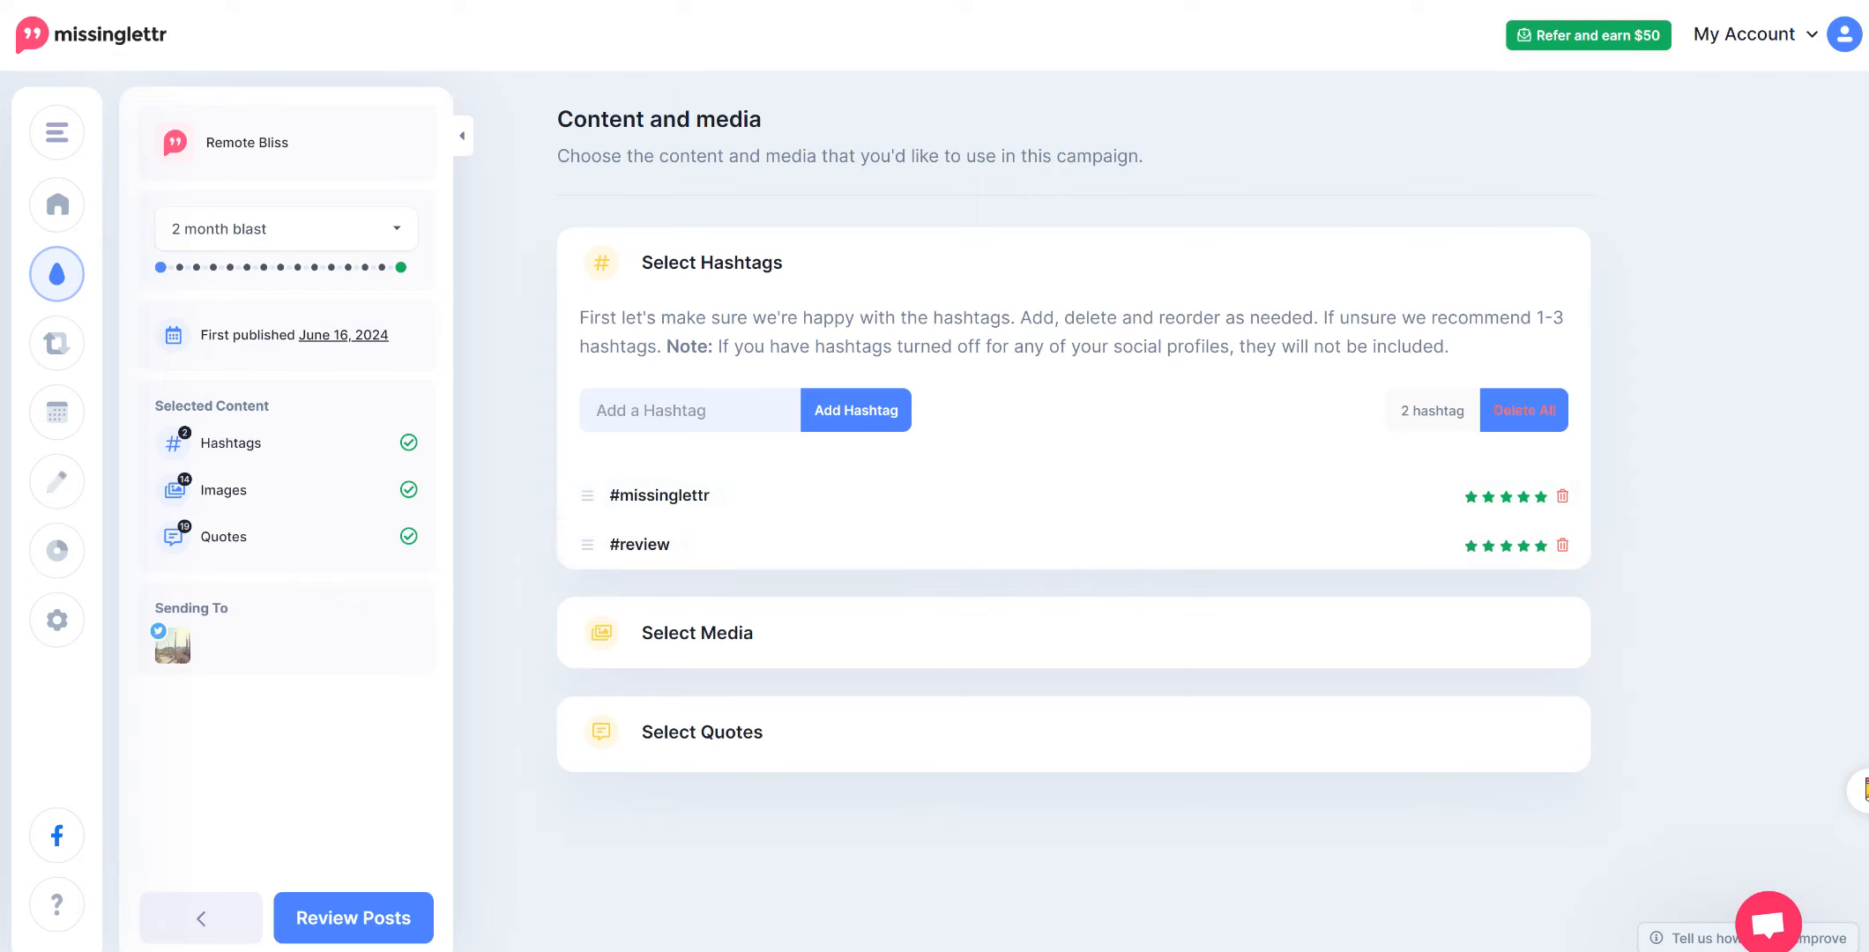
{"action": "left_click", "coordinate": [688, 410]}
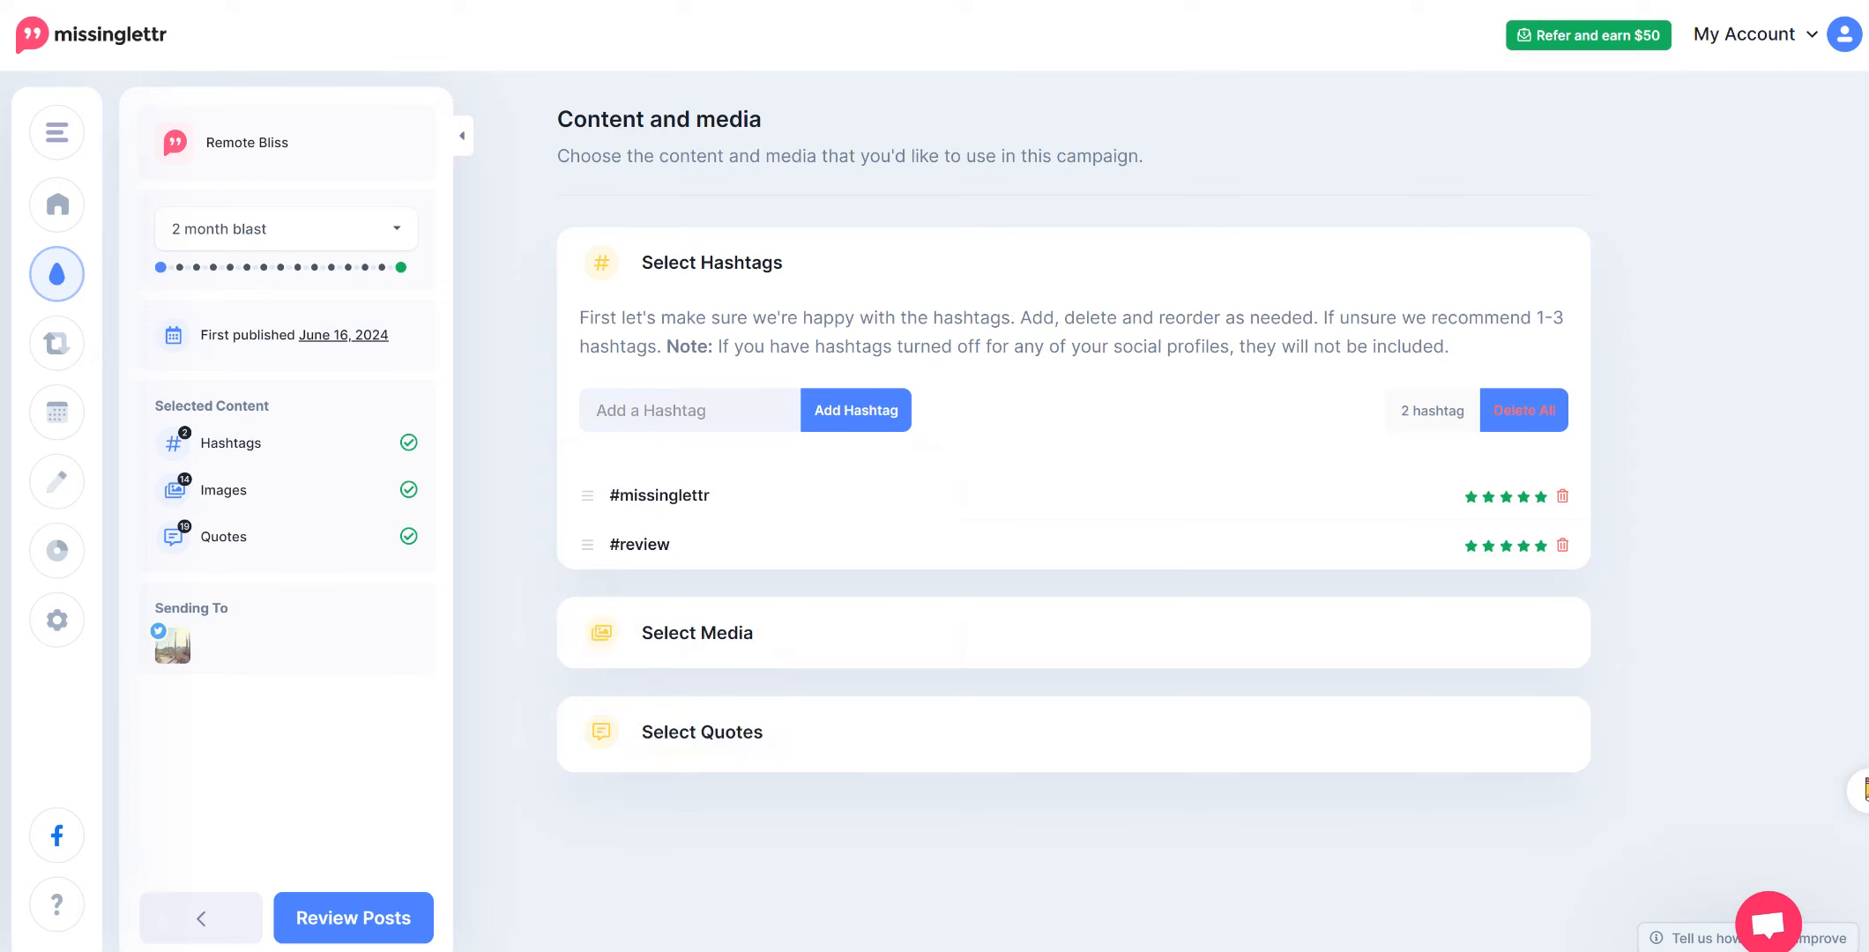
{"action": "mouse_move", "coordinate": [1560, 545]}
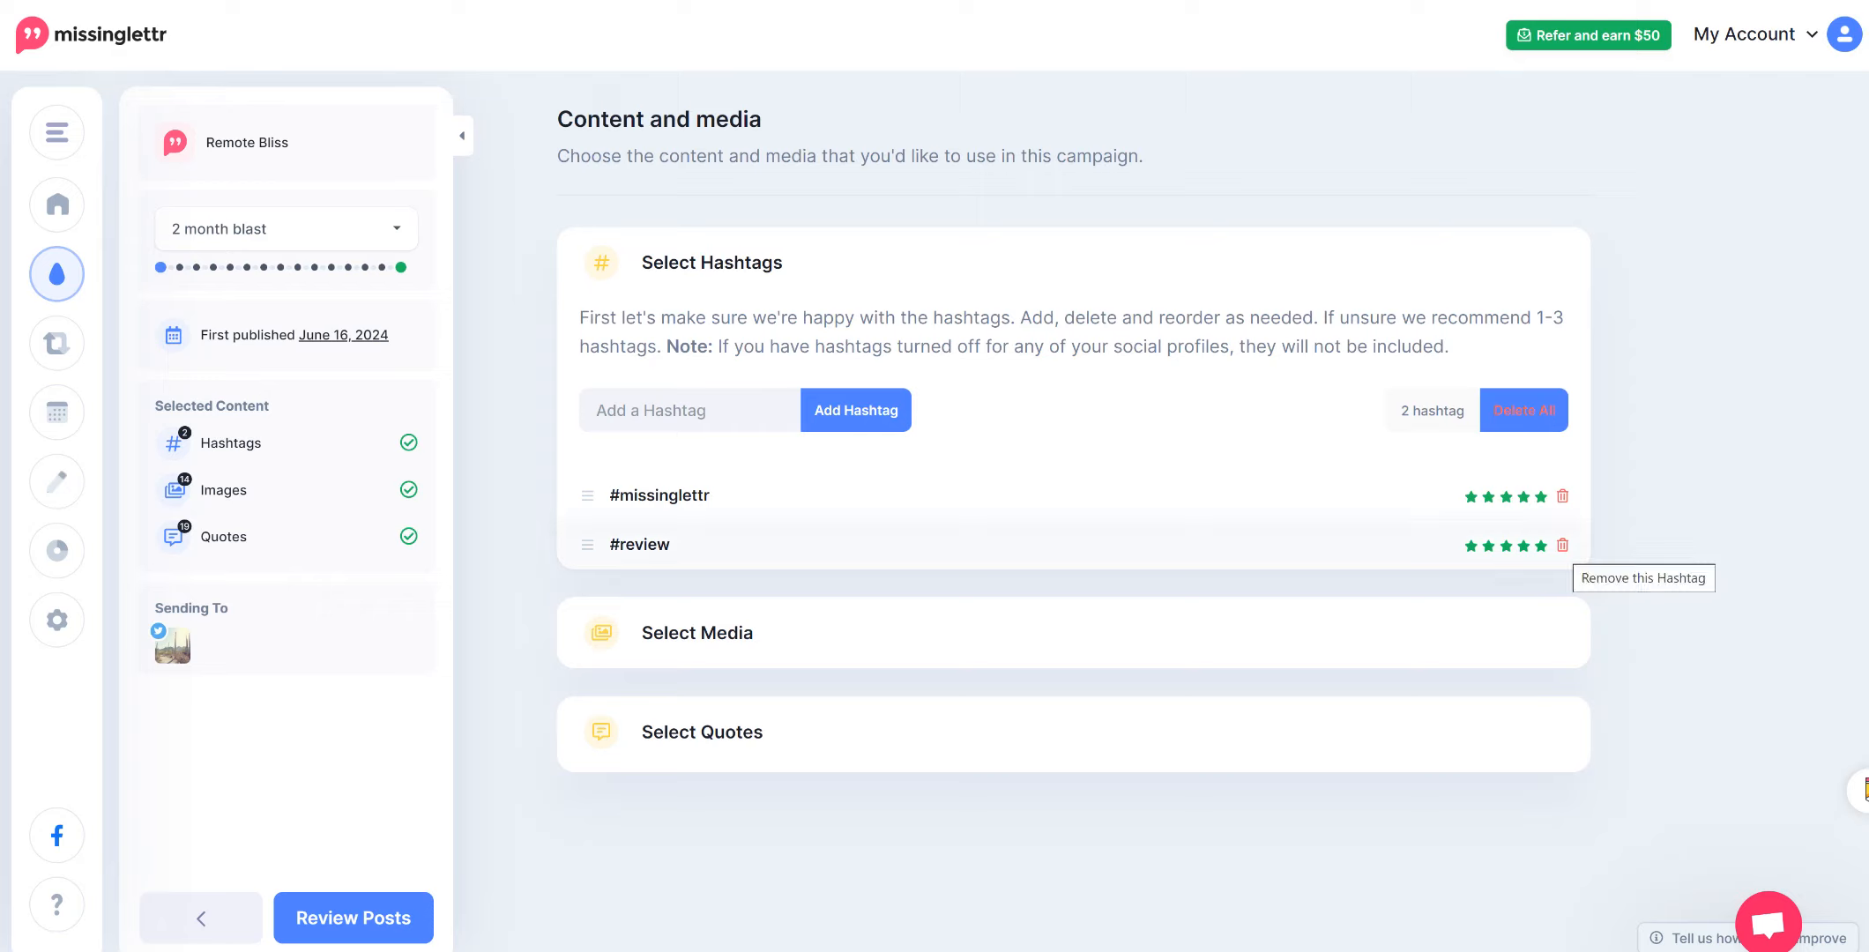
{"action": "mouse_move", "coordinate": [1561, 545]}
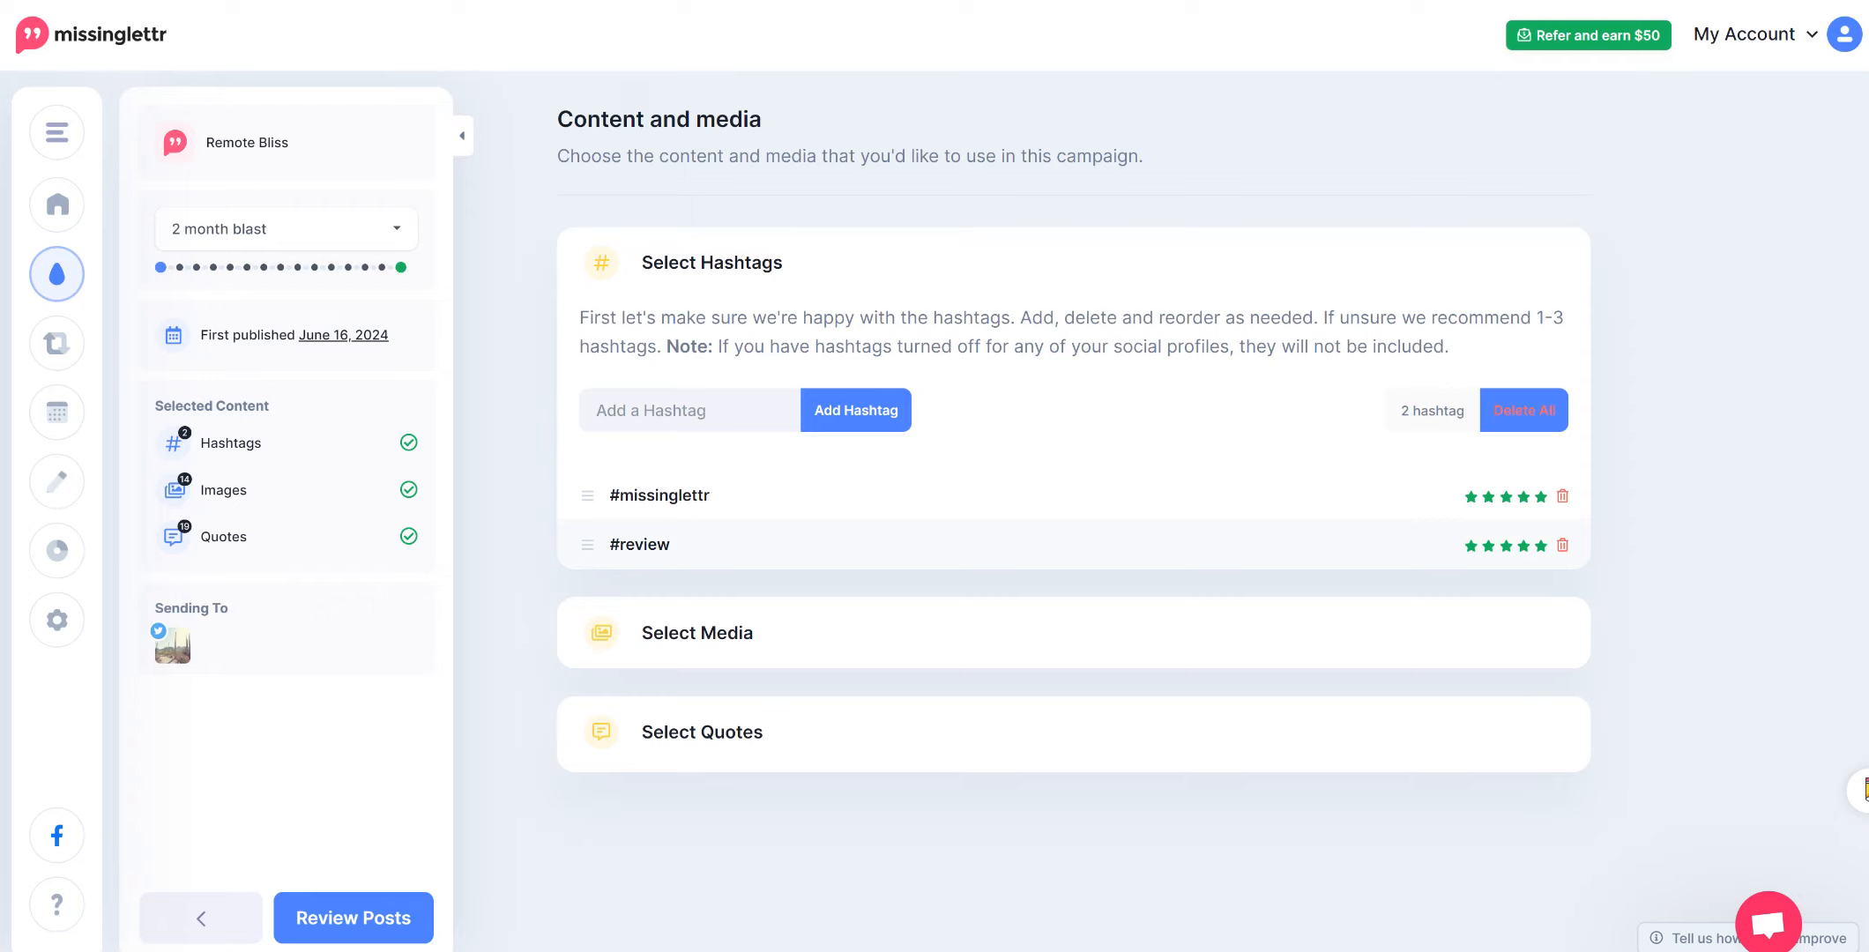
{"action": "left_click", "coordinate": [1563, 545]}
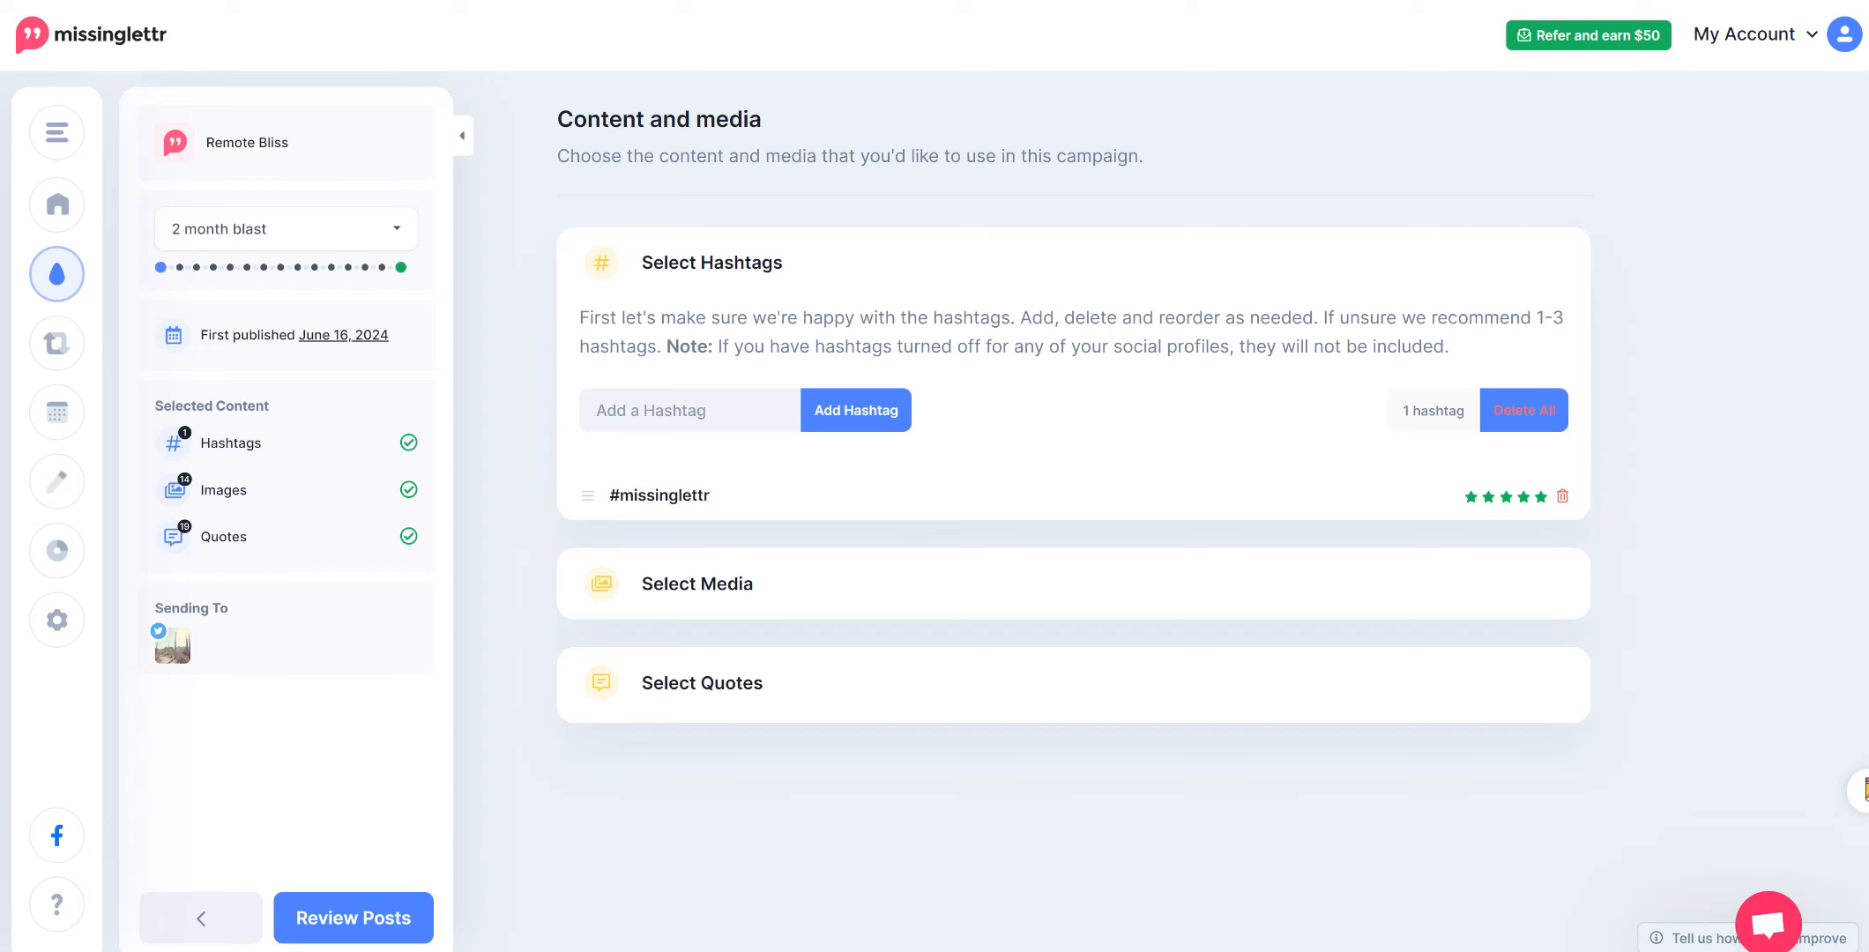
Expand Select Media and browse through the campaign's images and quotes
{"action": "left_click", "coordinate": [697, 583]}
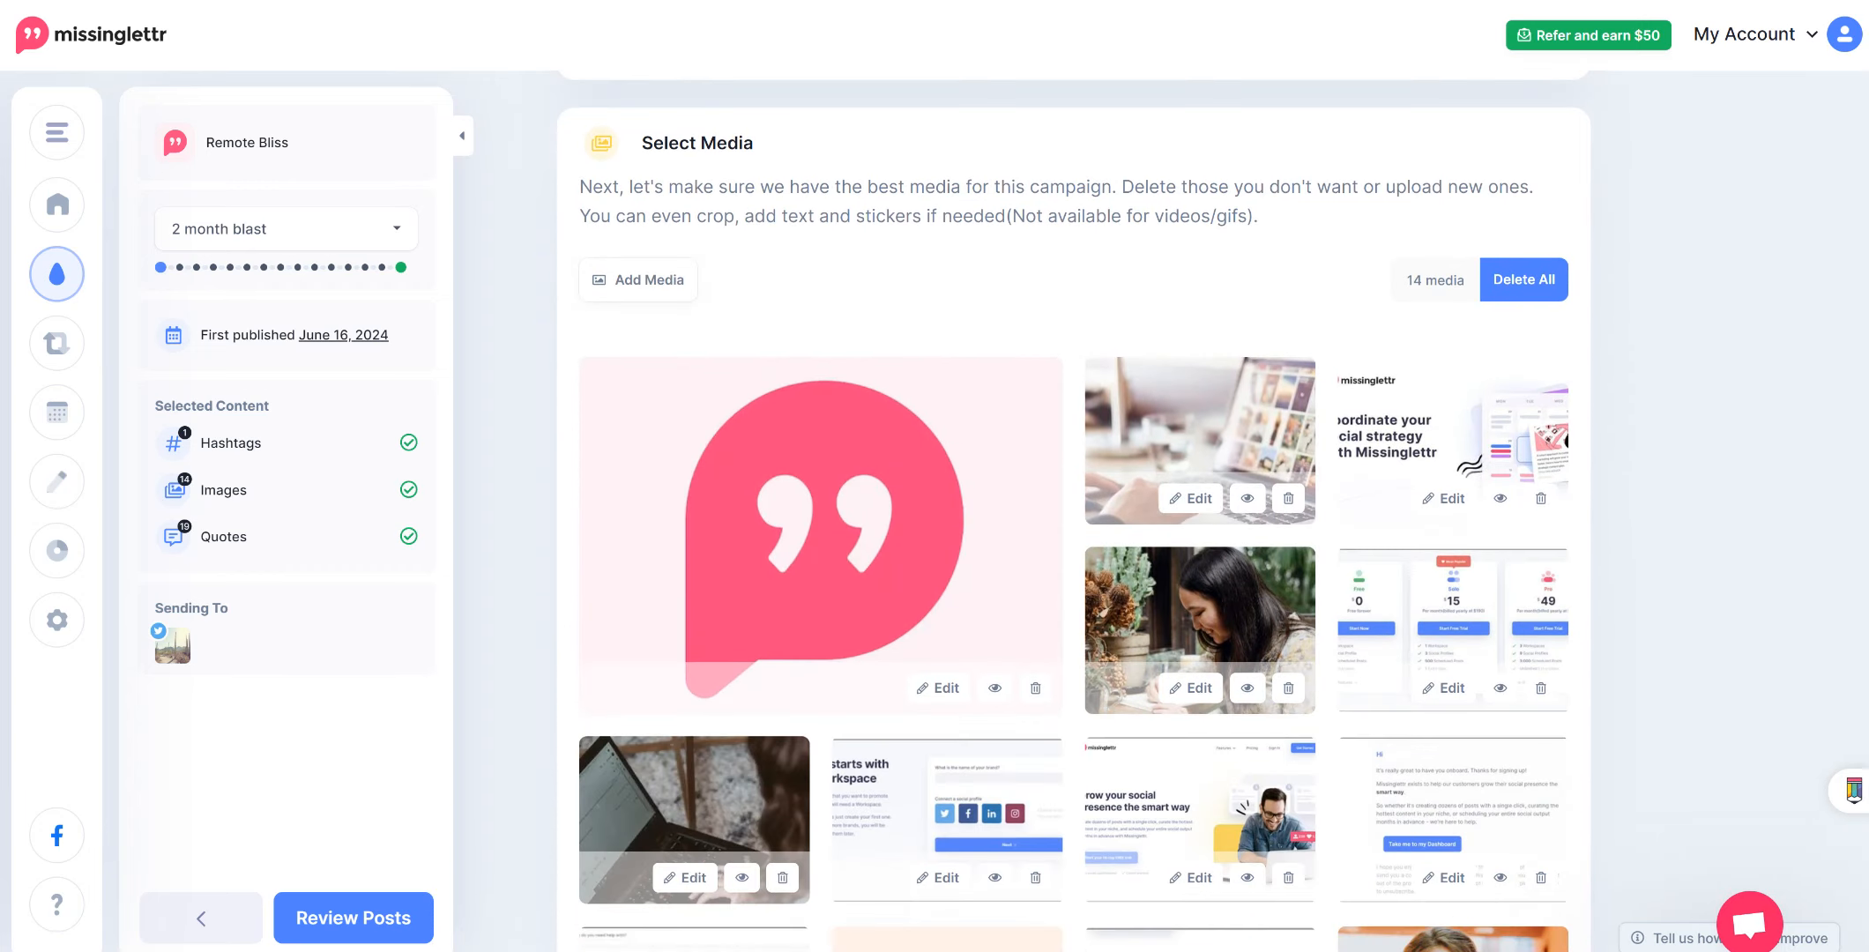
{"action": "scroll", "scroll_direction": "down", "scroll_amount": 3}
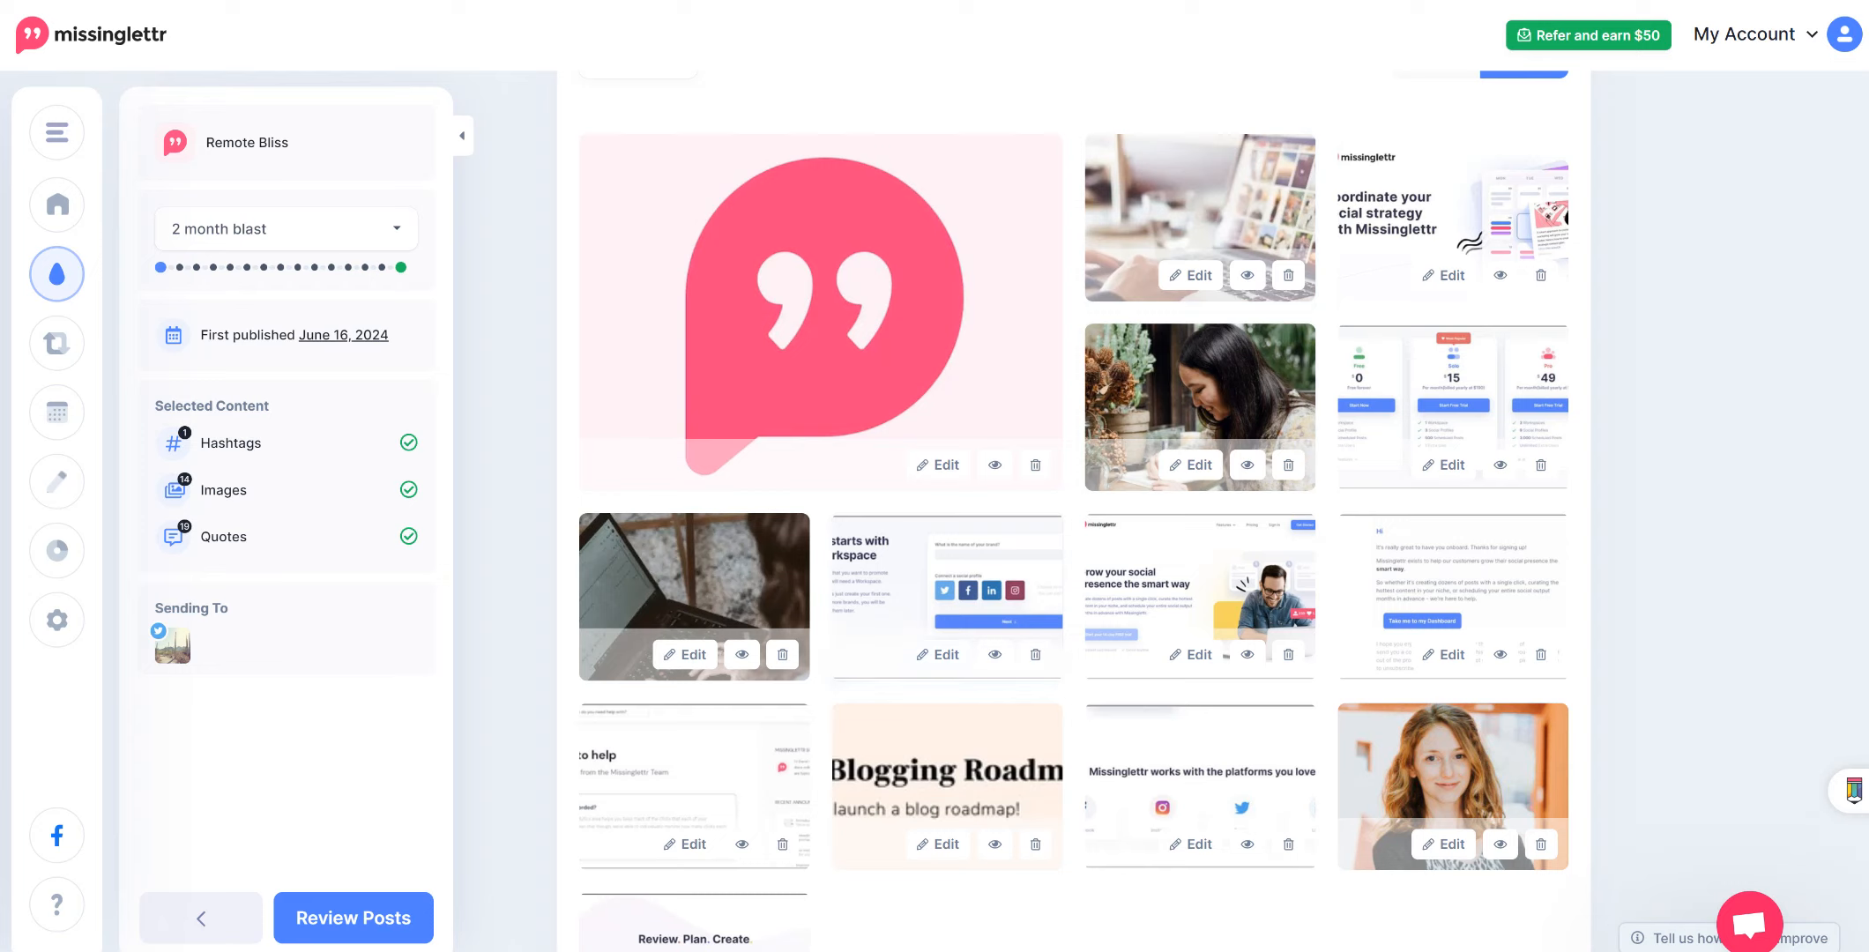
{"action": "scroll", "scroll_direction": "down", "scroll_amount": 3}
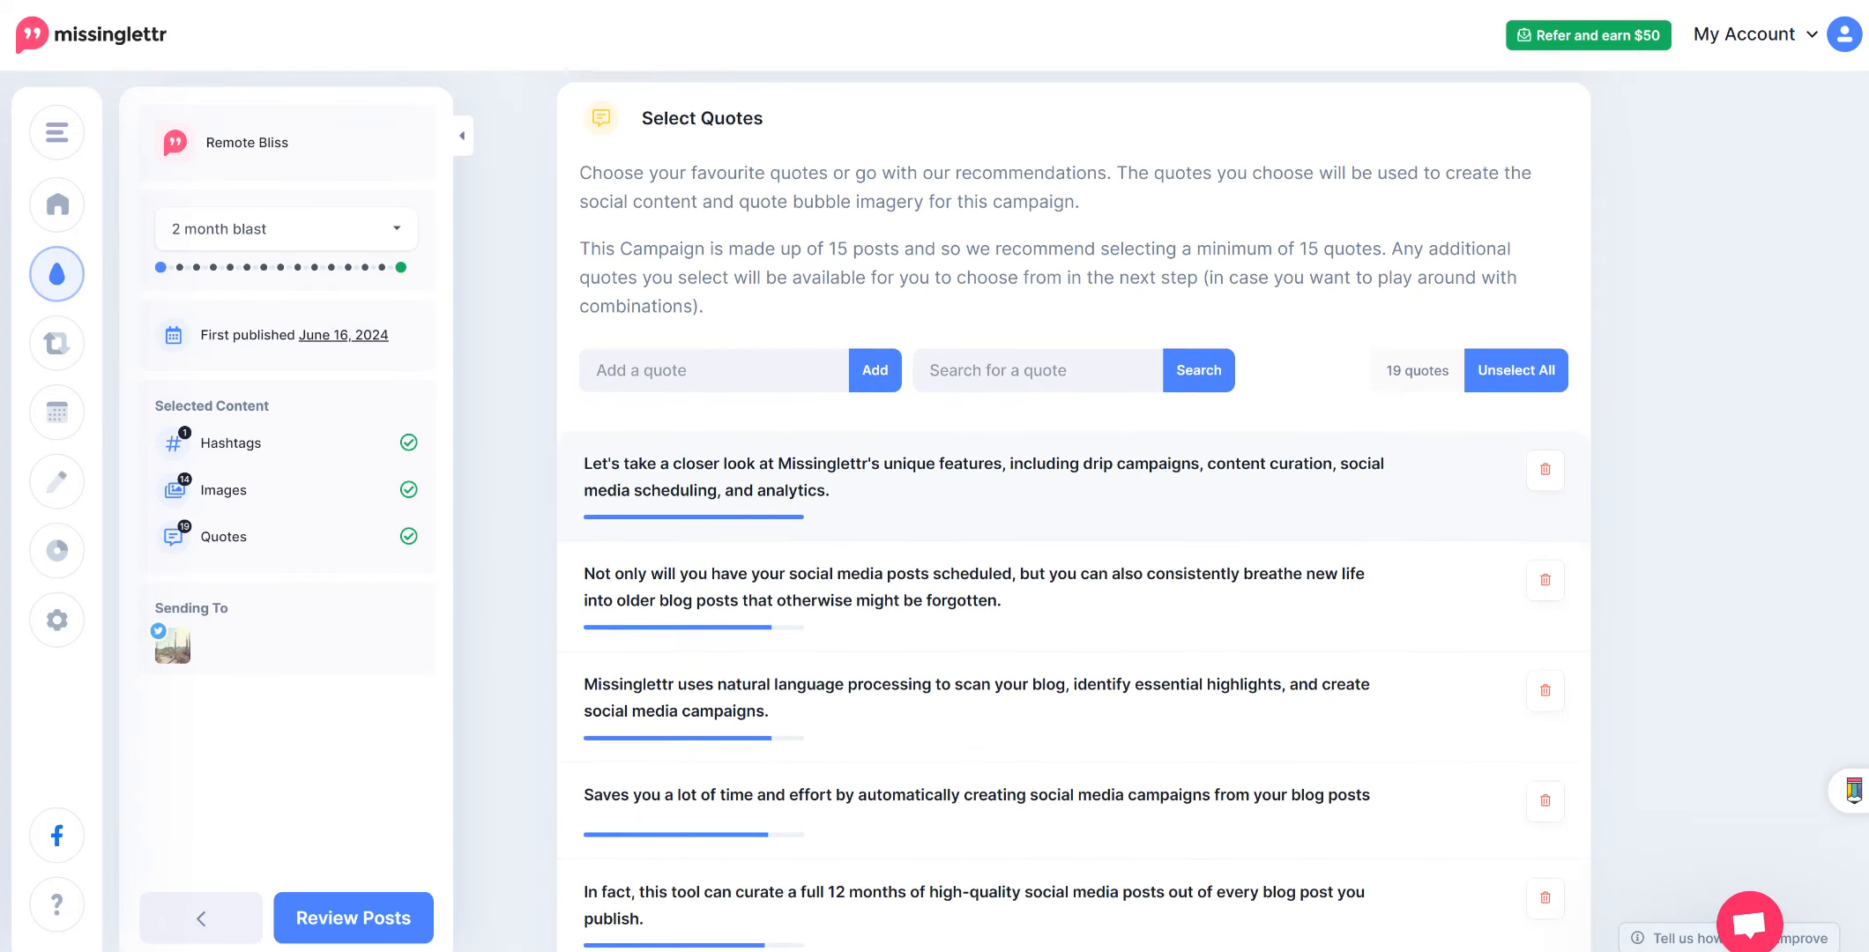
{"action": "scroll", "scroll_direction": "down", "scroll_amount": 3}
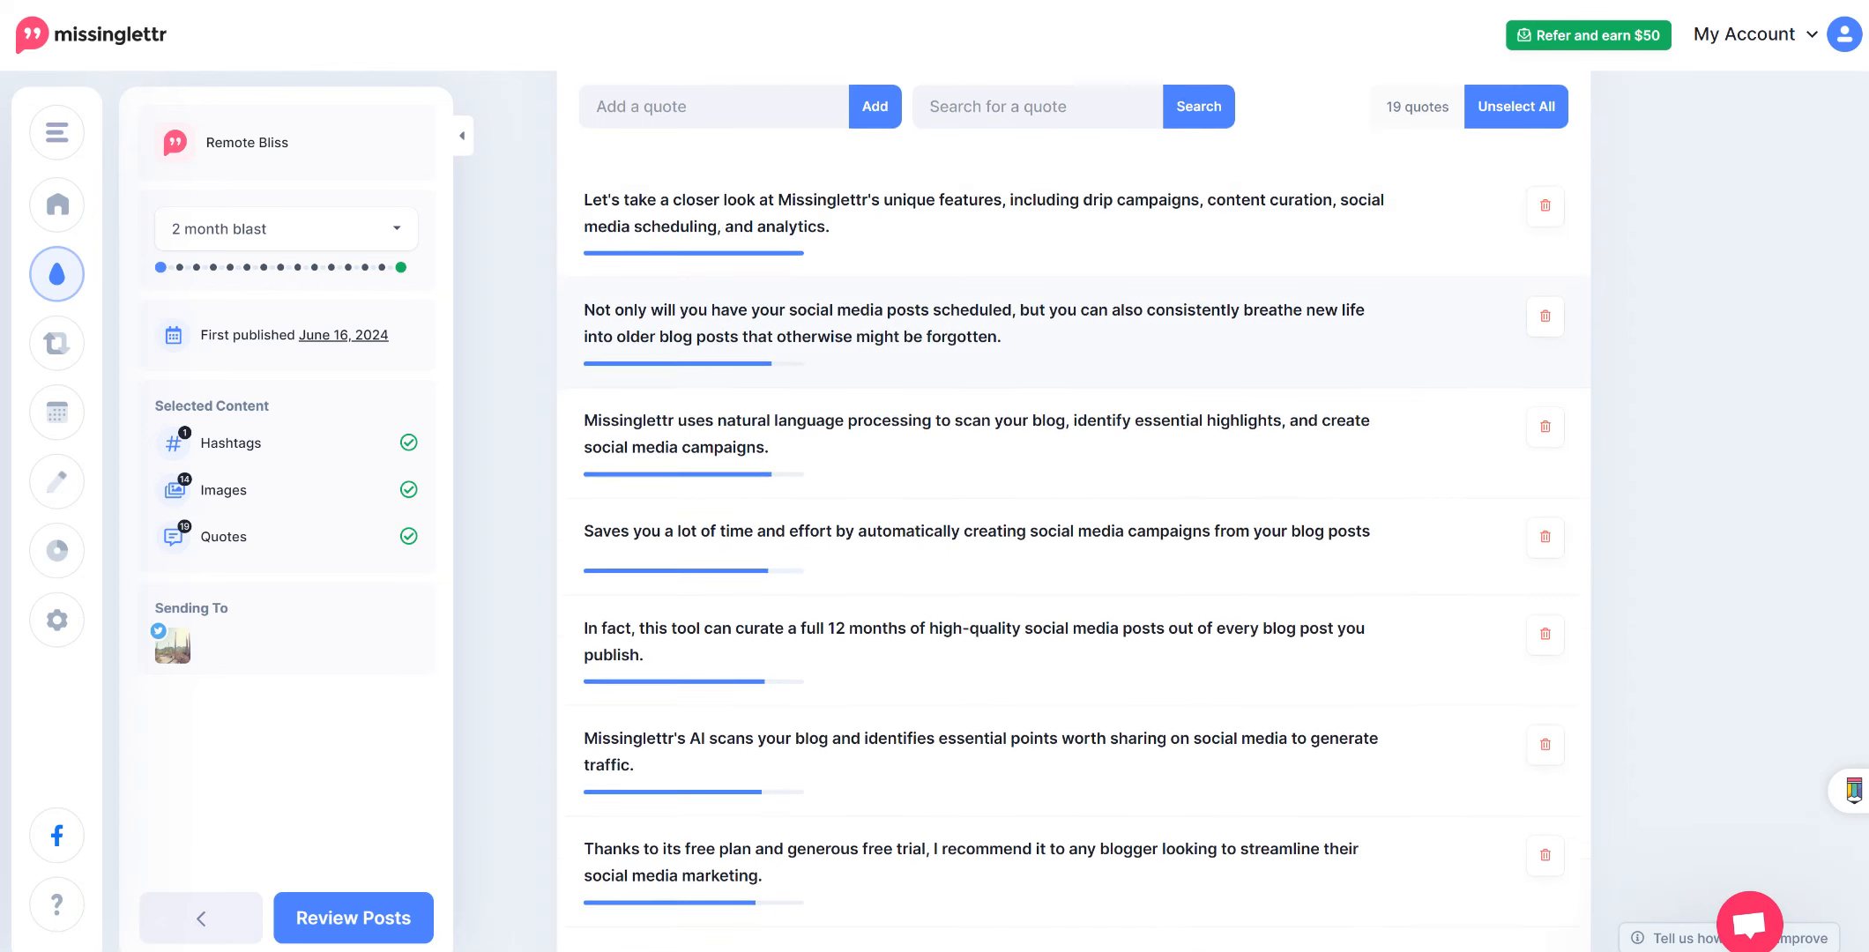
{"action": "scroll", "scroll_direction": "down", "scroll_amount": 3}
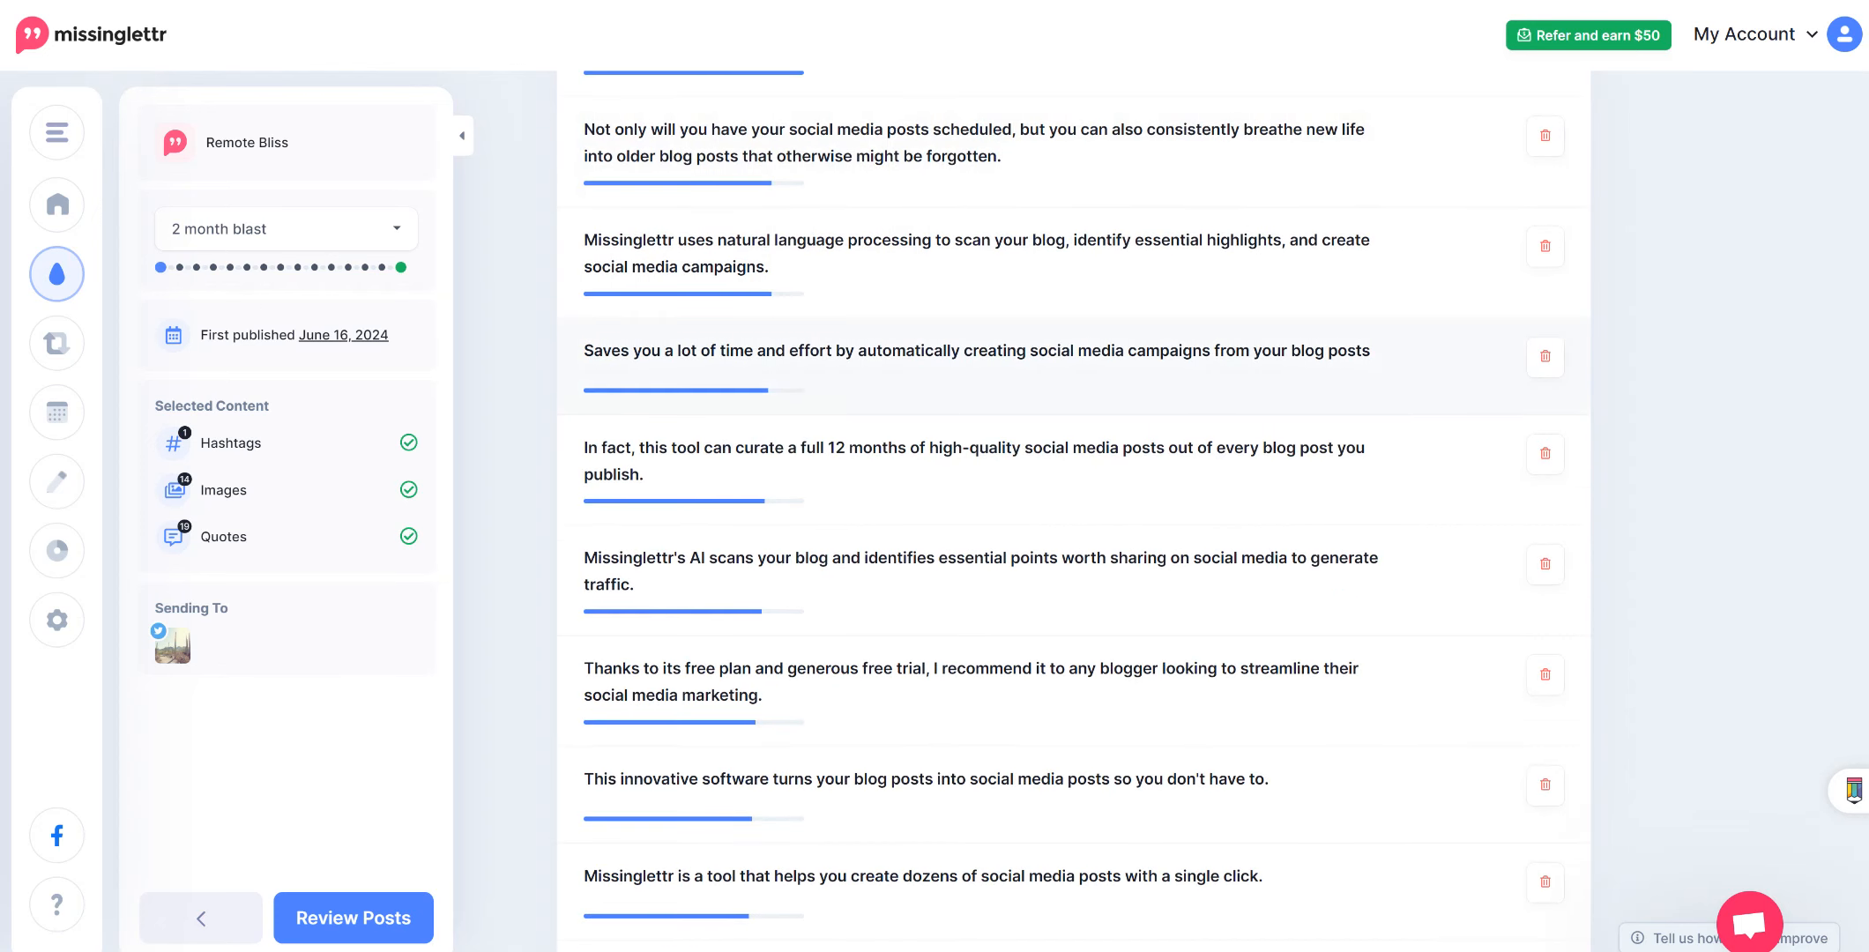
{"action": "scroll", "scroll_direction": "down", "scroll_amount": 3}
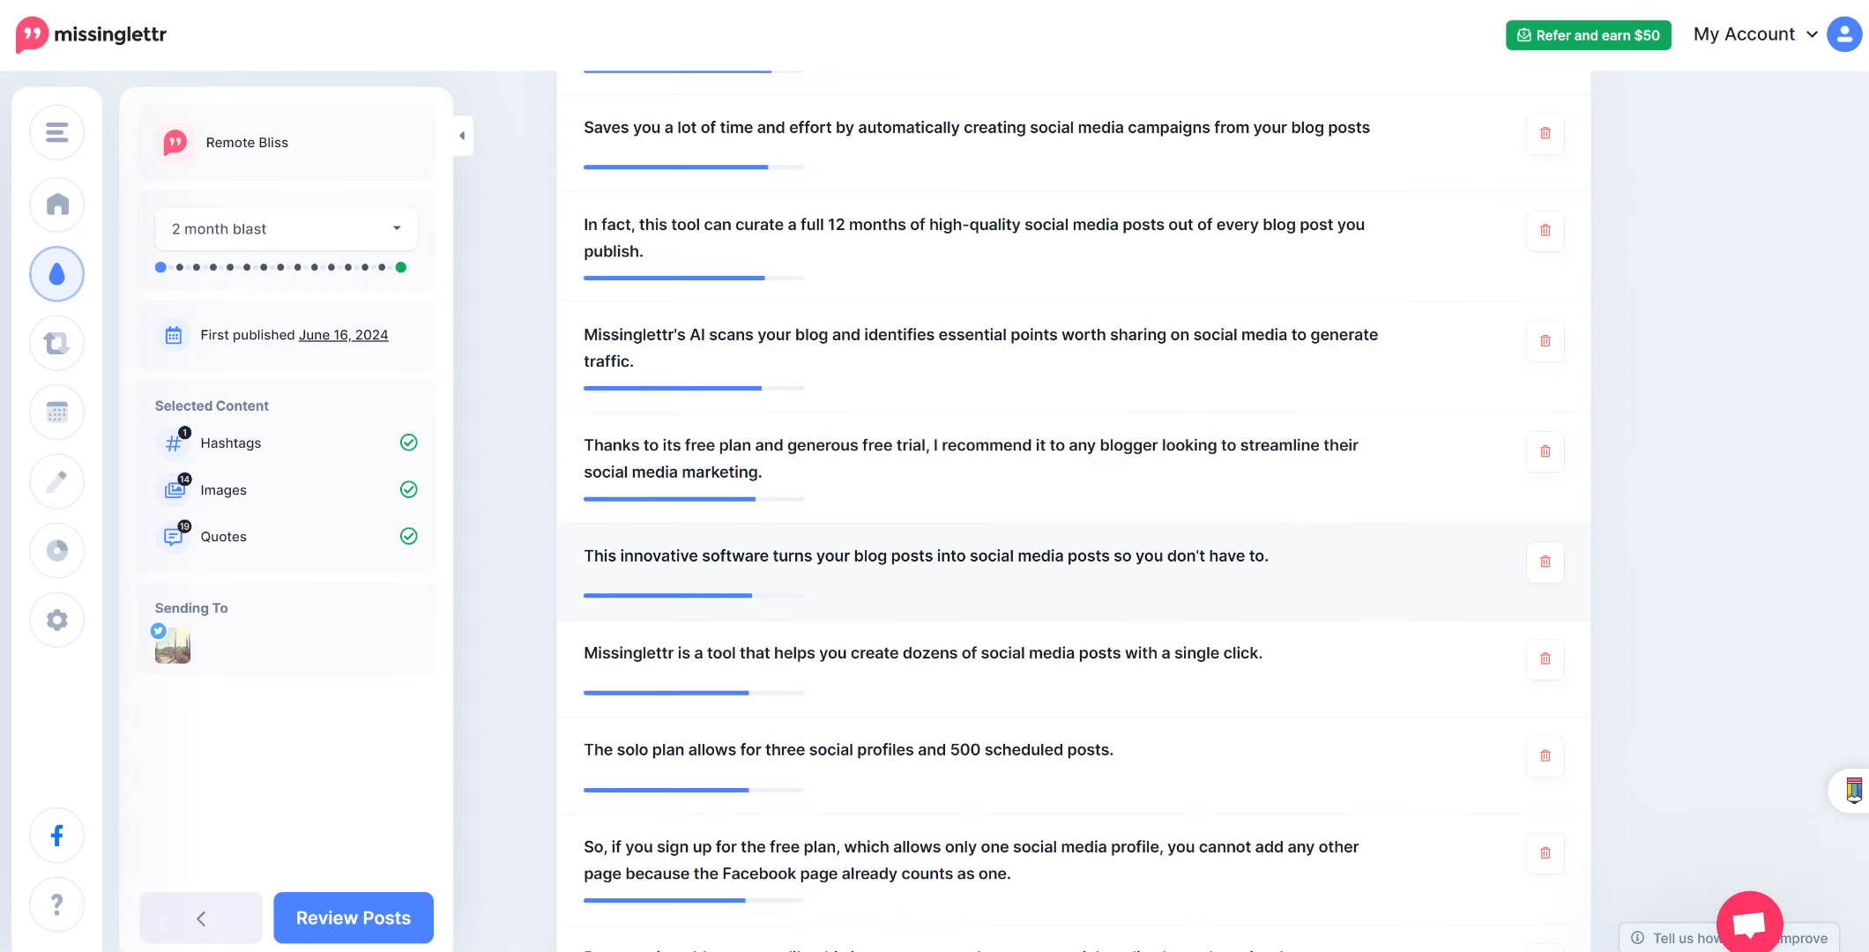
{"action": "scroll", "scroll_direction": "down", "scroll_amount": 3}
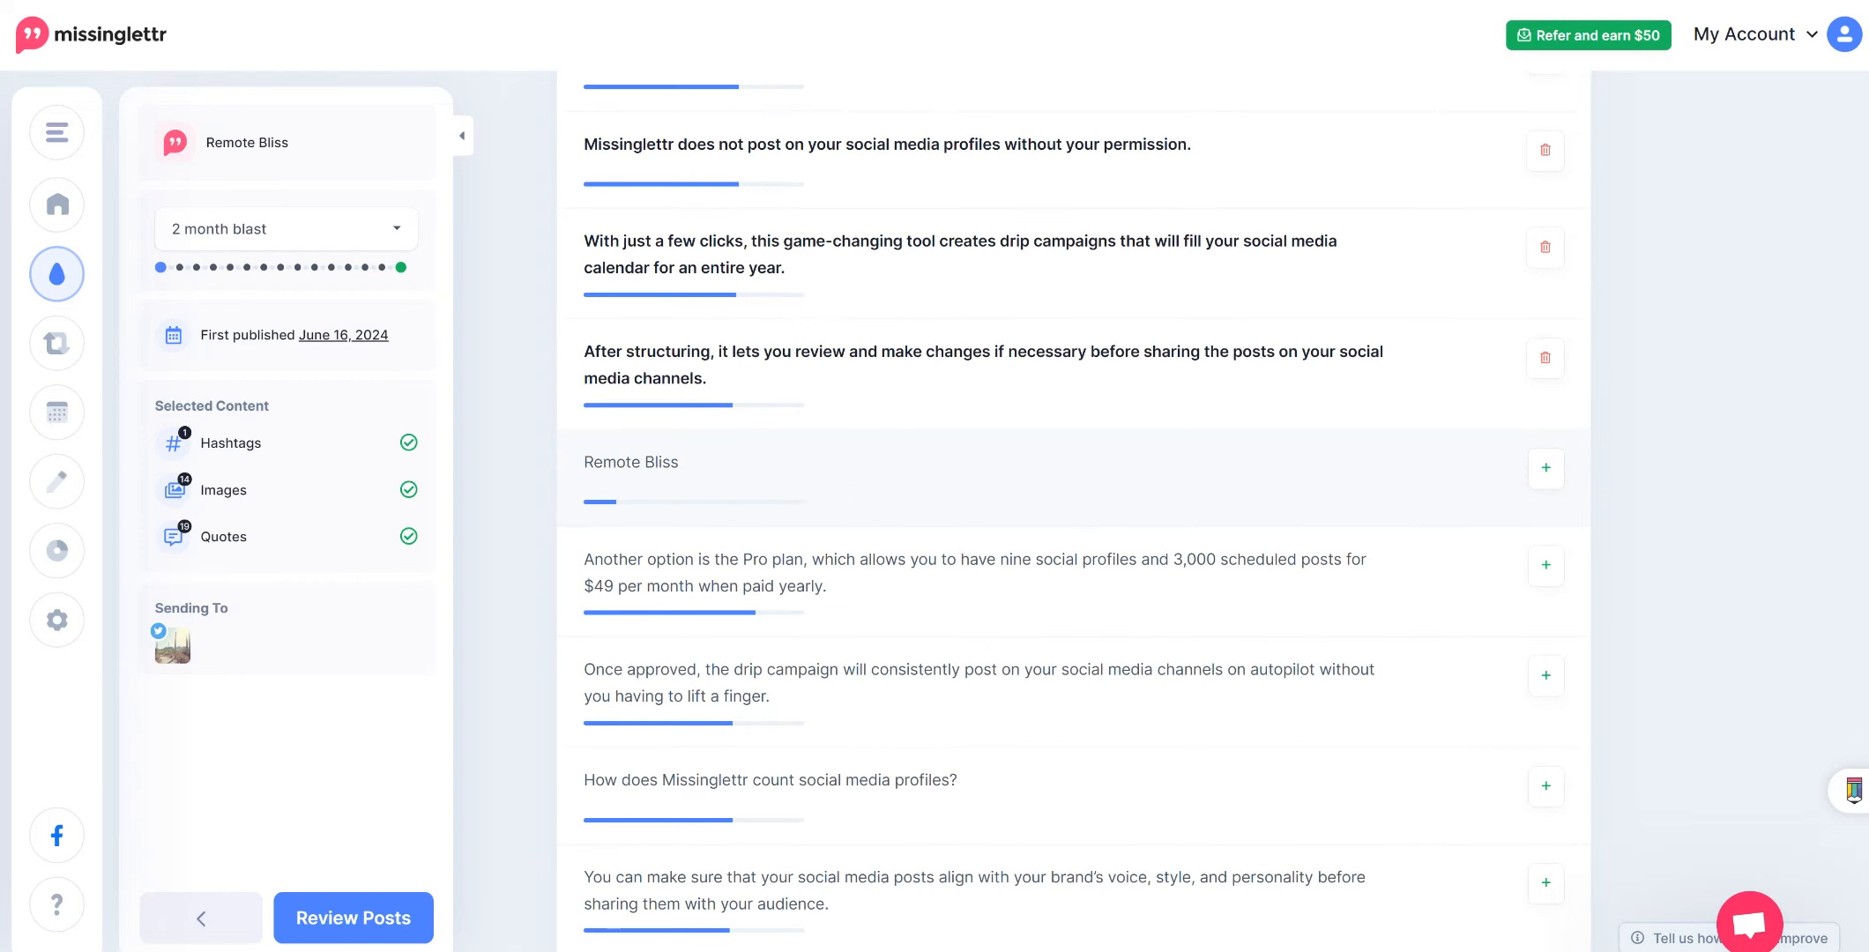
{"action": "scroll", "scroll_direction": "down", "scroll_amount": 3}
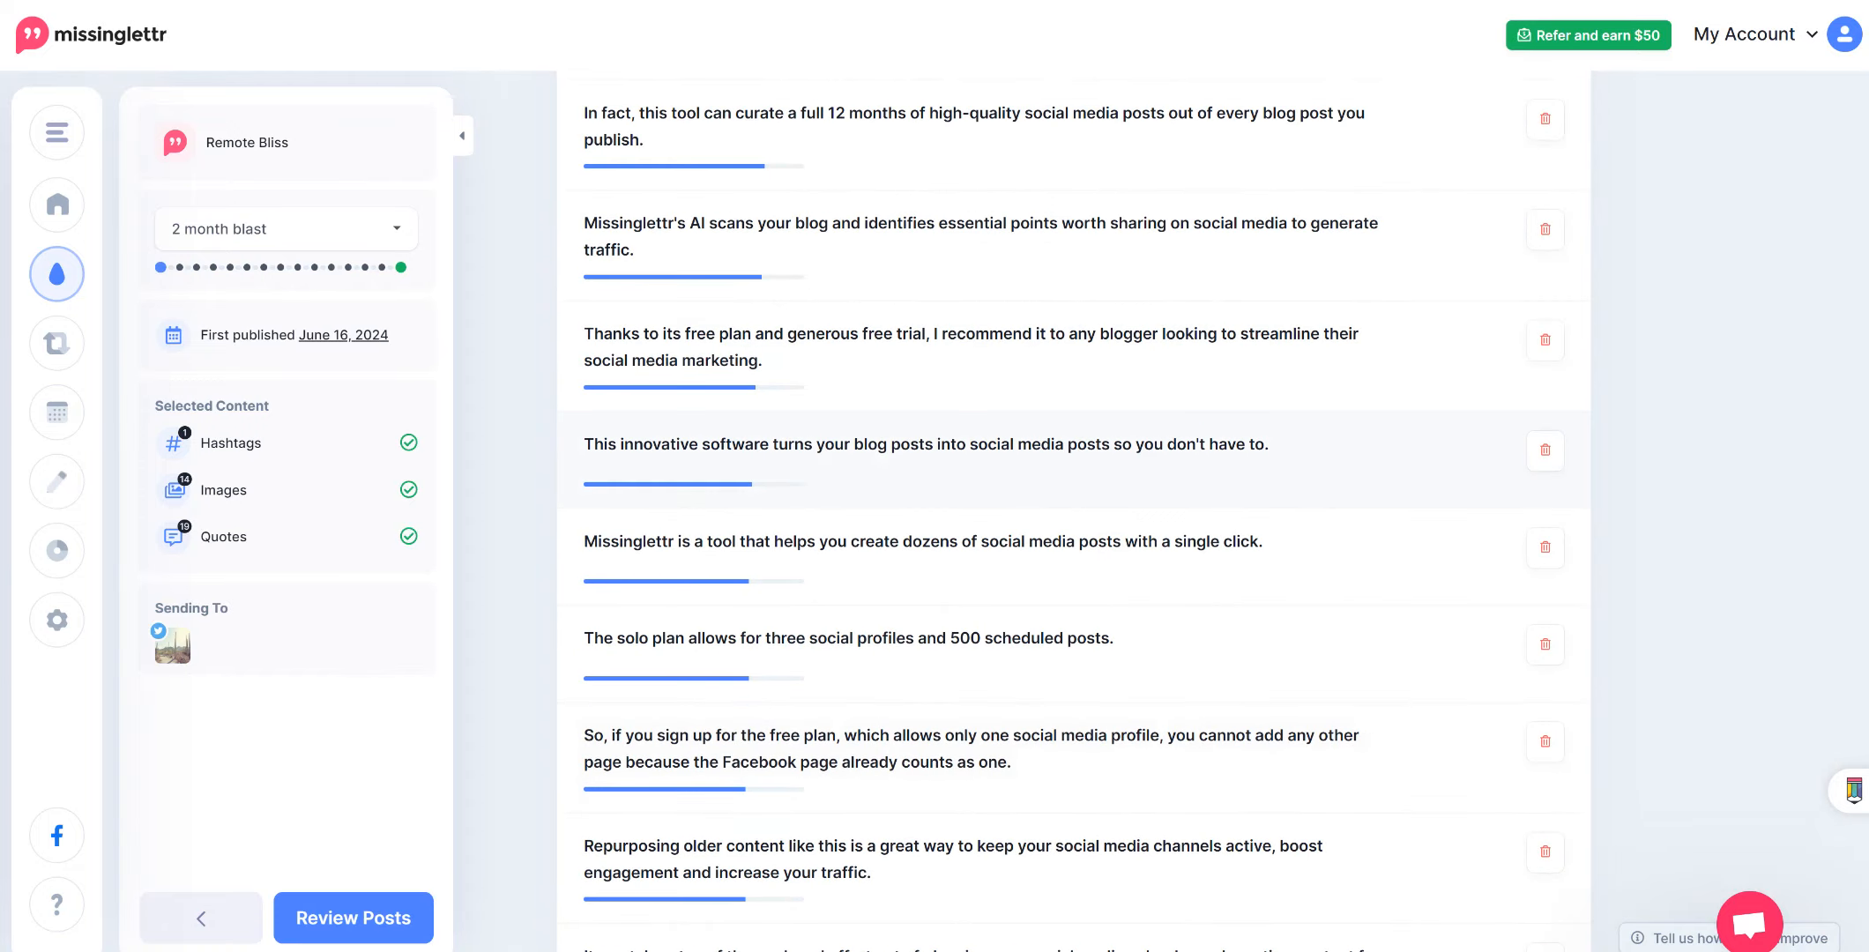
{"action": "left_click", "coordinate": [221, 536]}
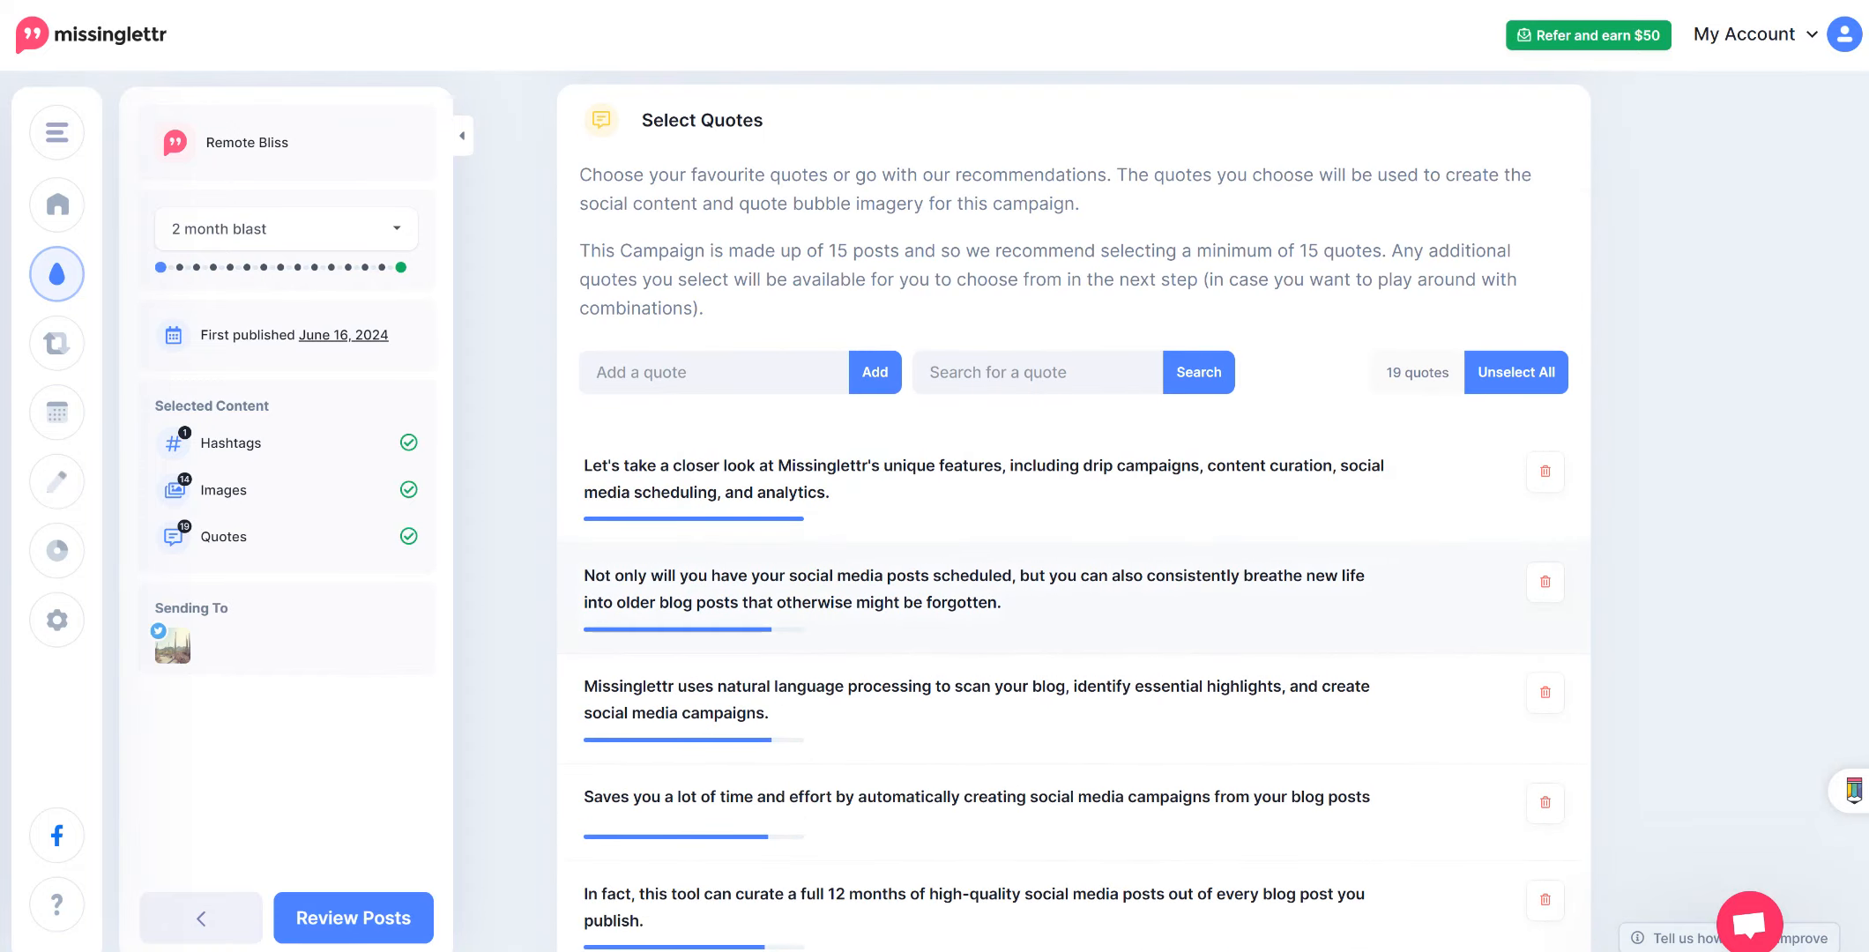
{"action": "scroll", "scroll_direction": "down", "scroll_amount": 3}
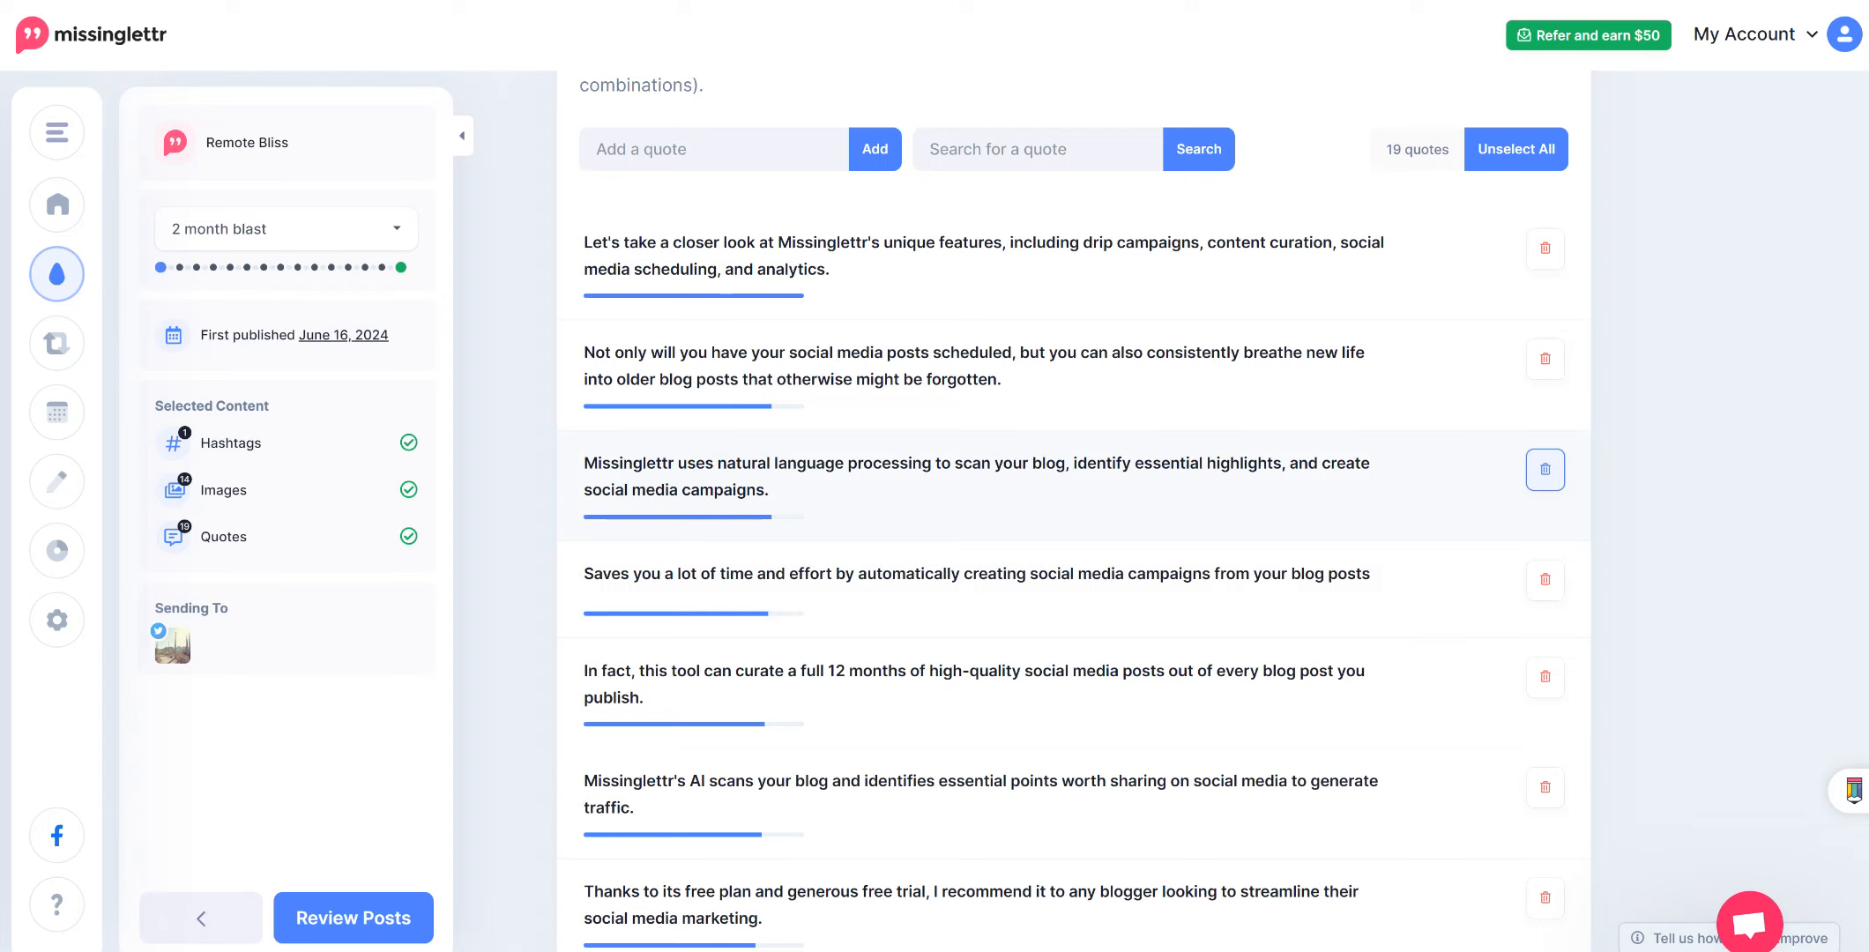
Remove the natural language processing quote, leaving 18 quotes selected
{"action": "left_click", "coordinate": [1544, 468]}
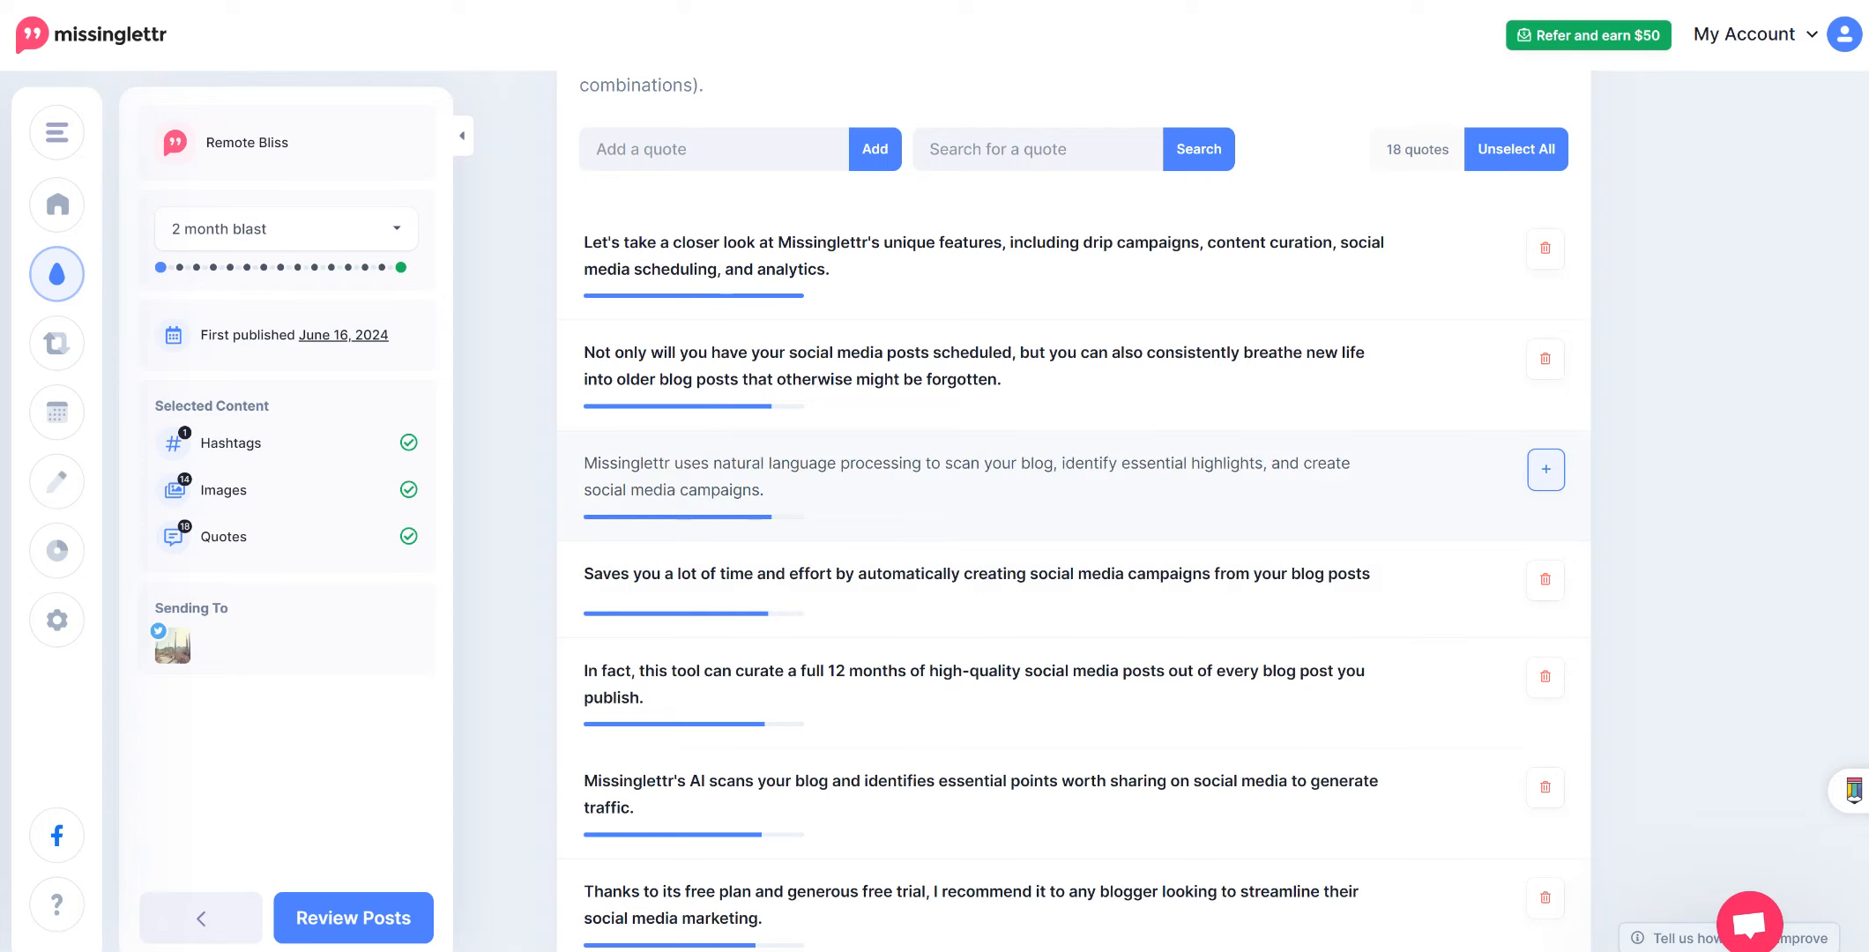
{"action": "scroll", "scroll_direction": "down", "scroll_amount": 3}
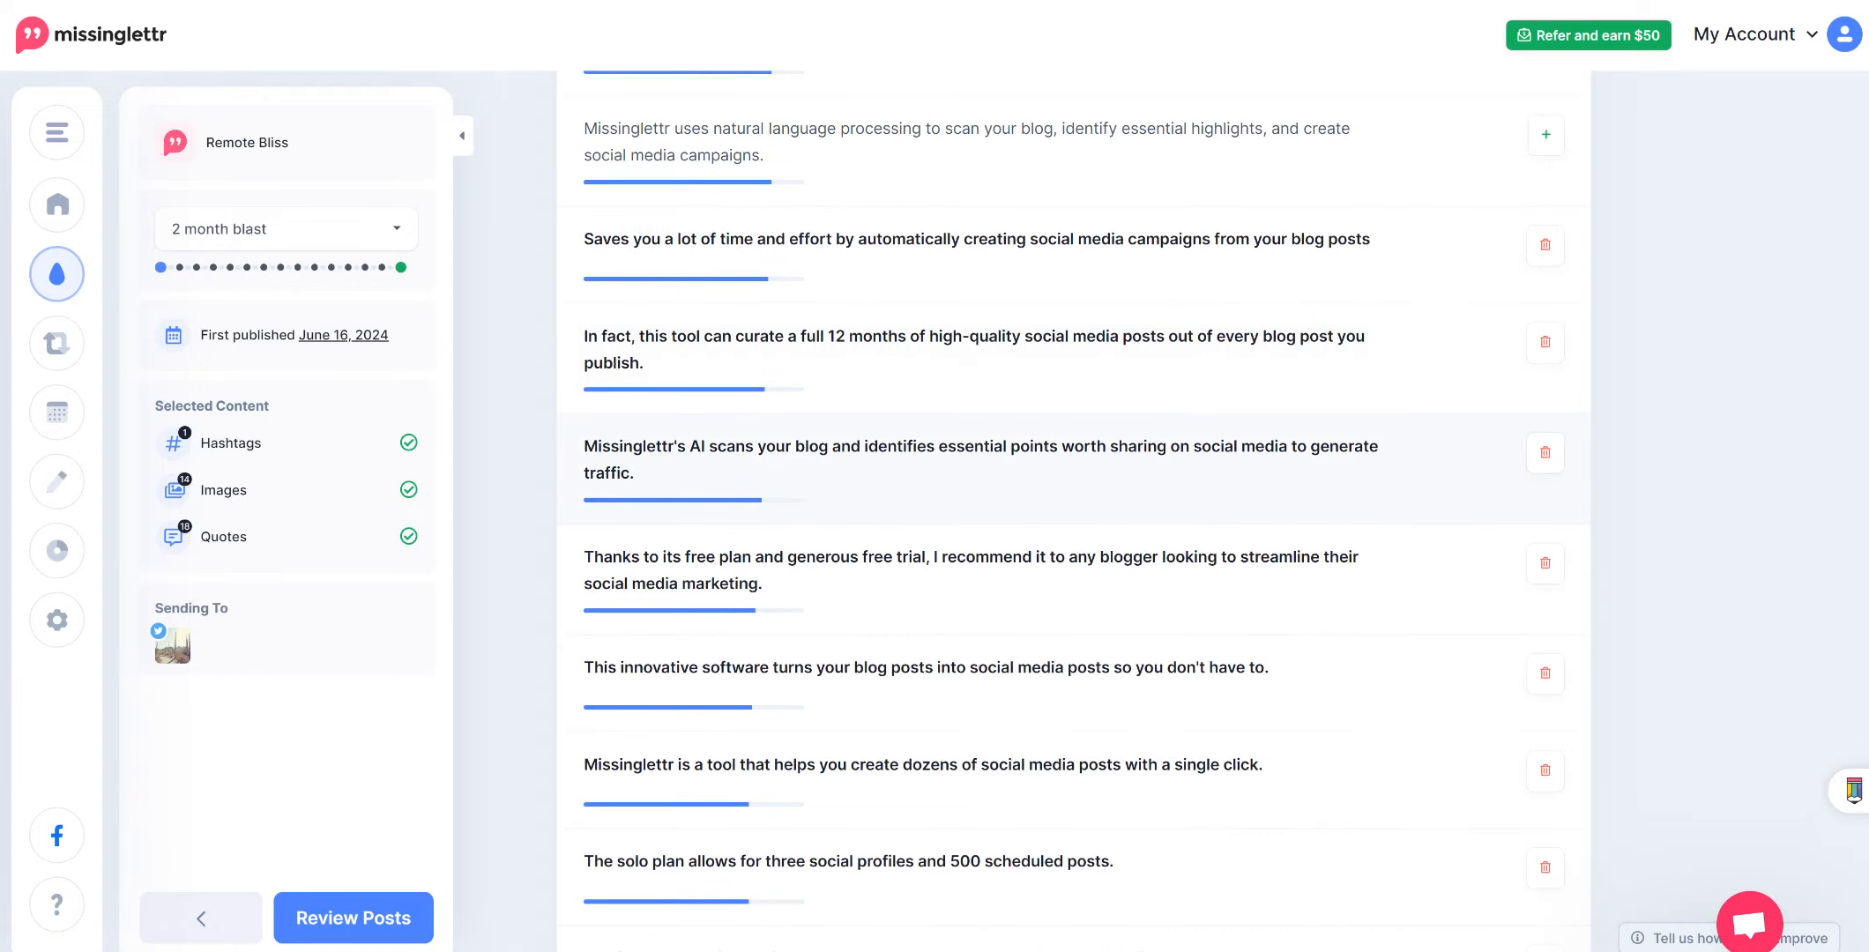
{"action": "scroll", "scroll_direction": "down", "scroll_amount": 3}
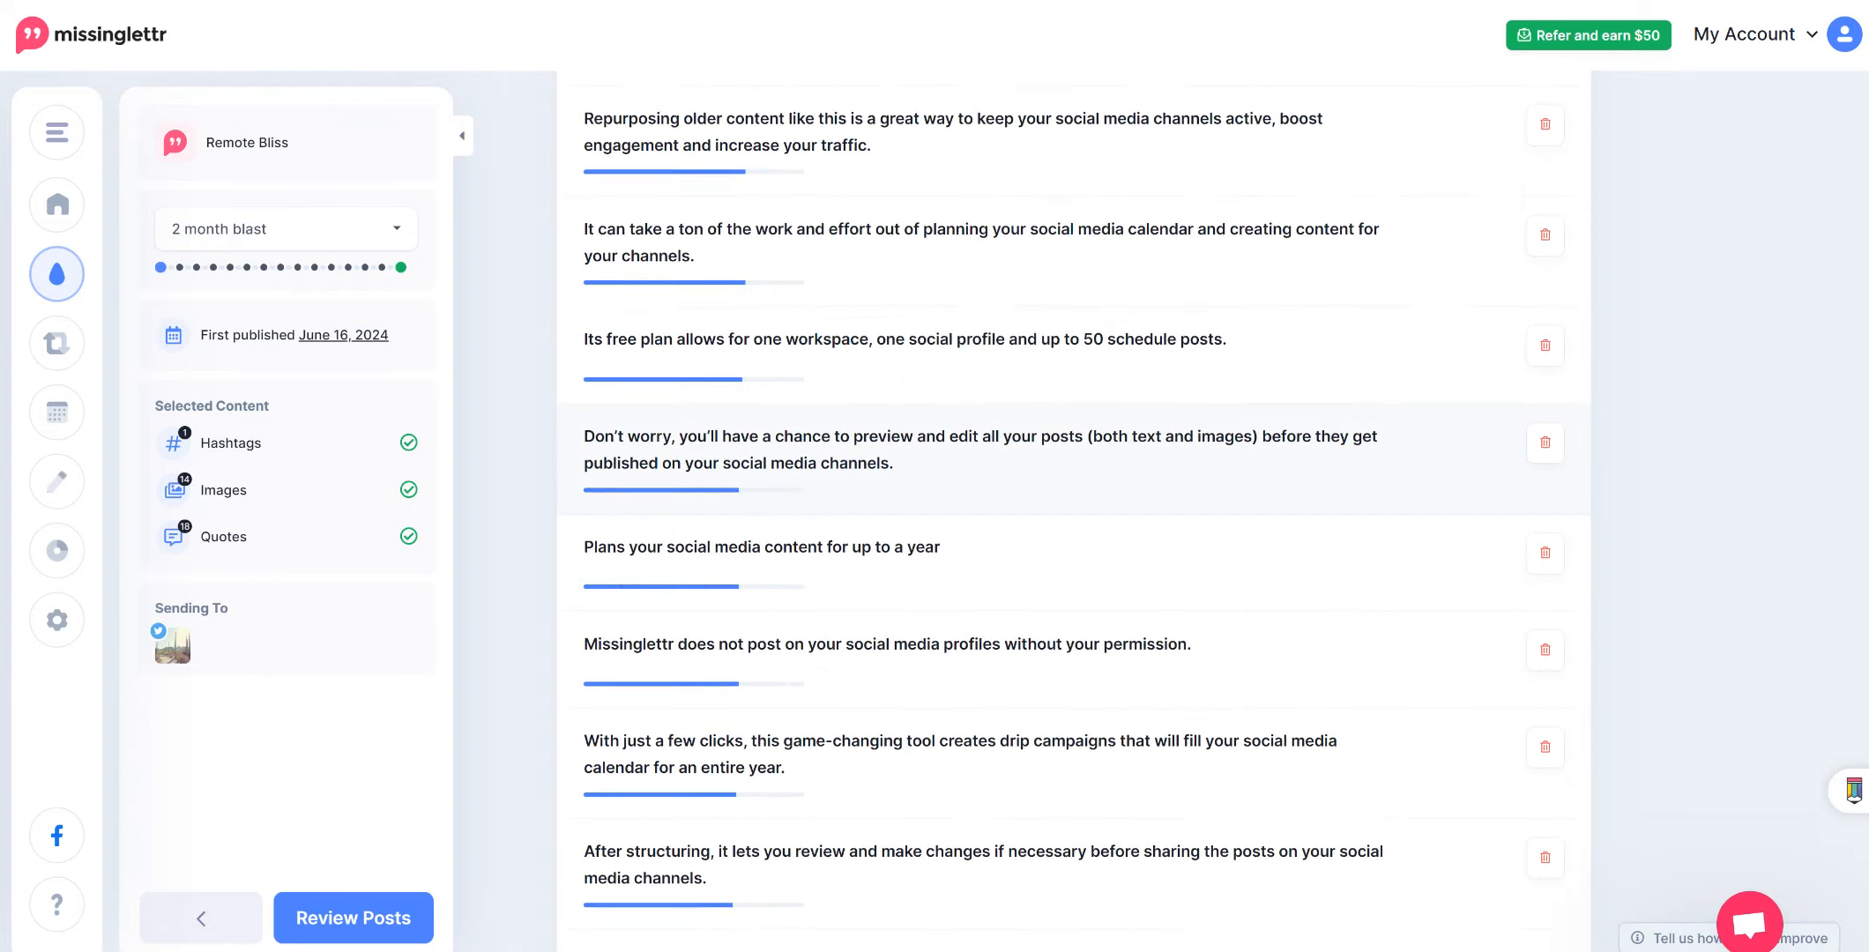
{"action": "scroll", "scroll_direction": "down", "scroll_amount": 3}
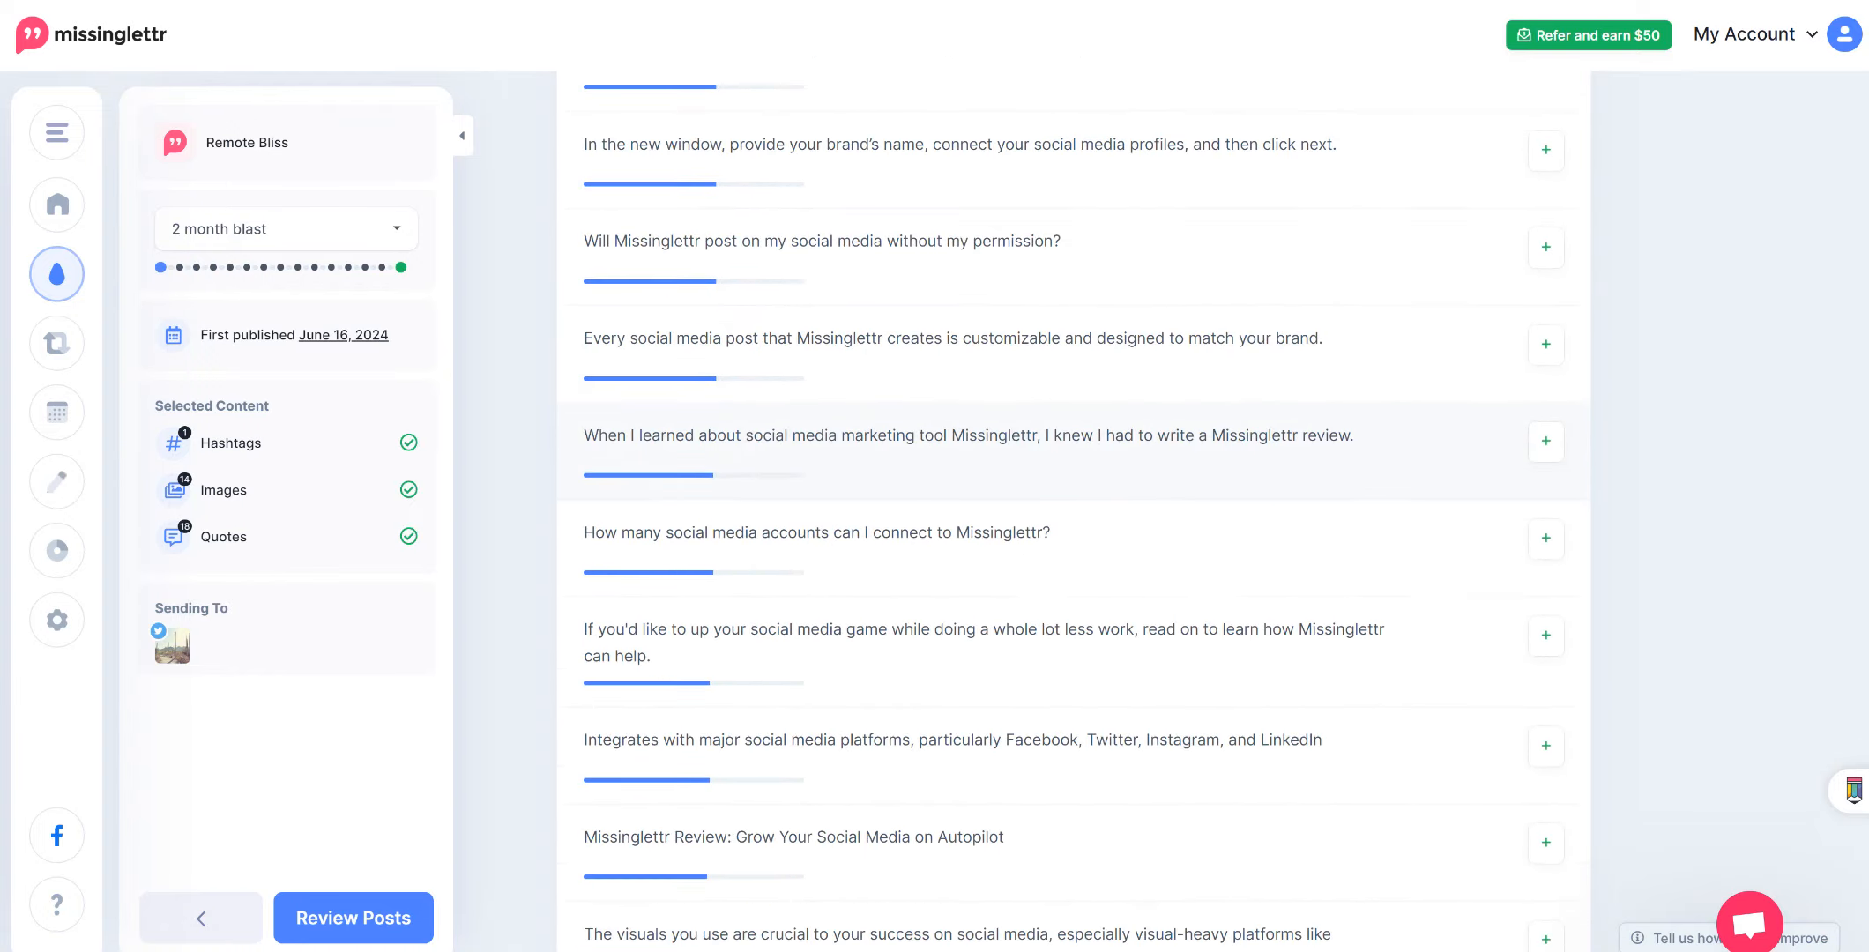
{"action": "scroll", "scroll_direction": "down", "scroll_amount": 3}
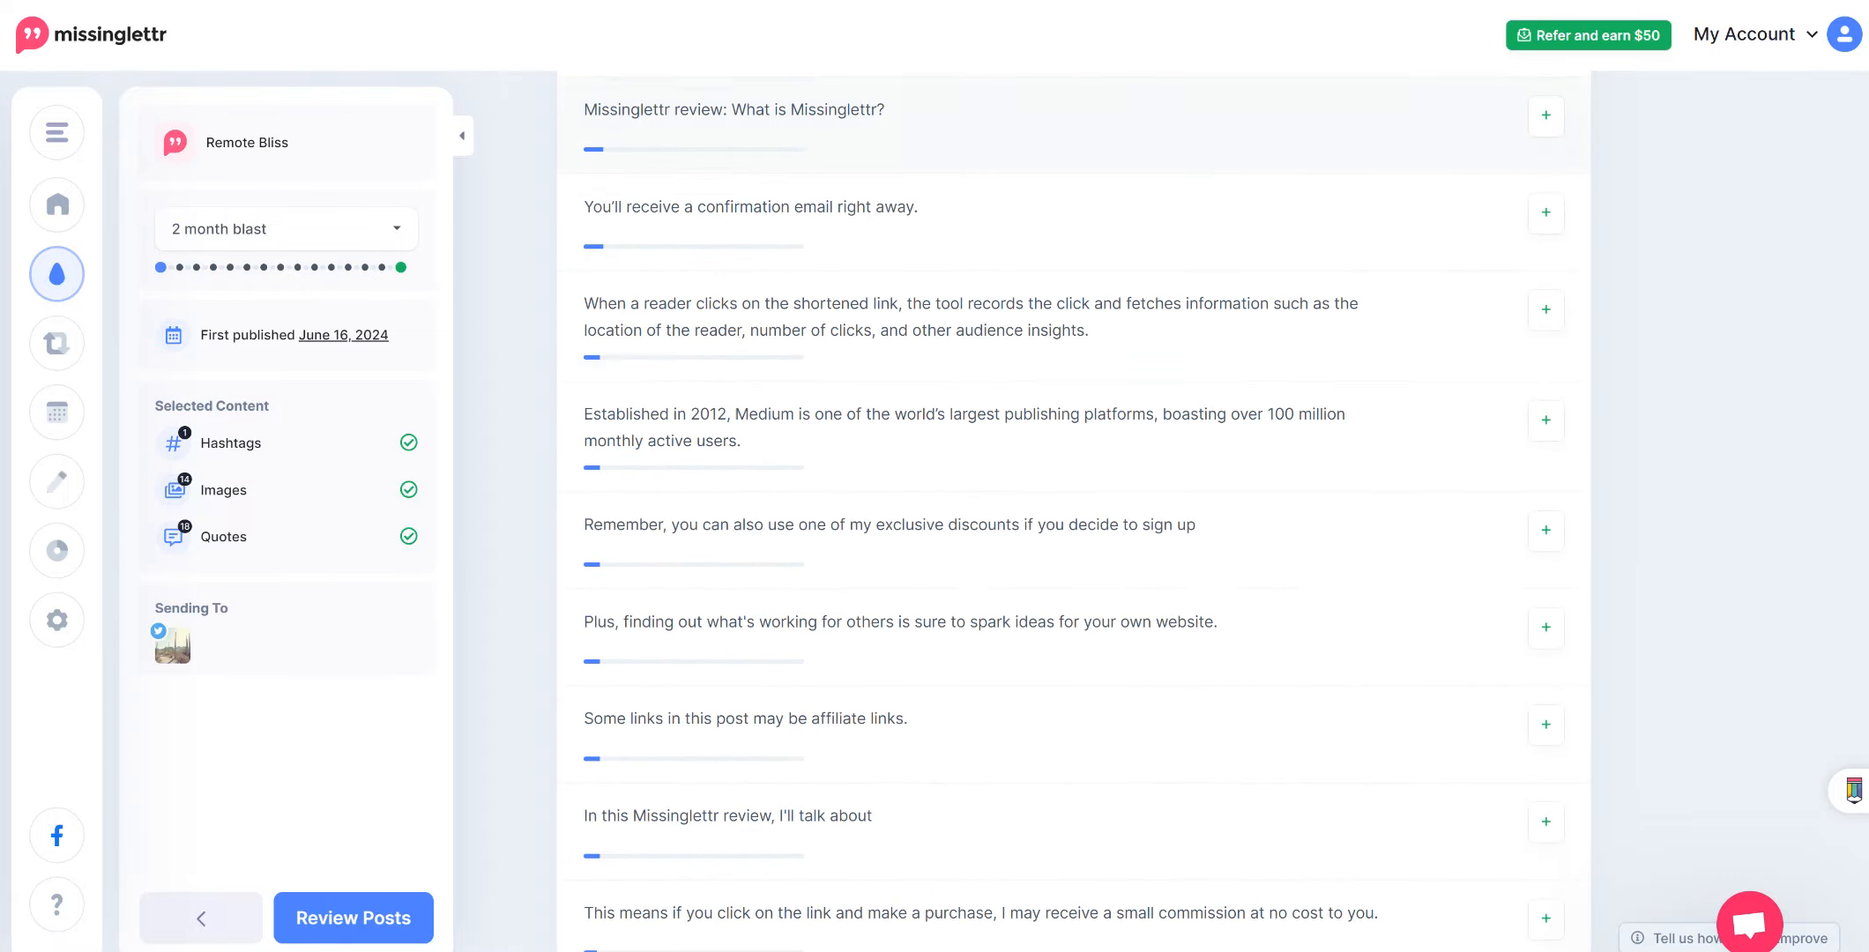
{"action": "scroll", "scroll_direction": "down", "scroll_amount": 3}
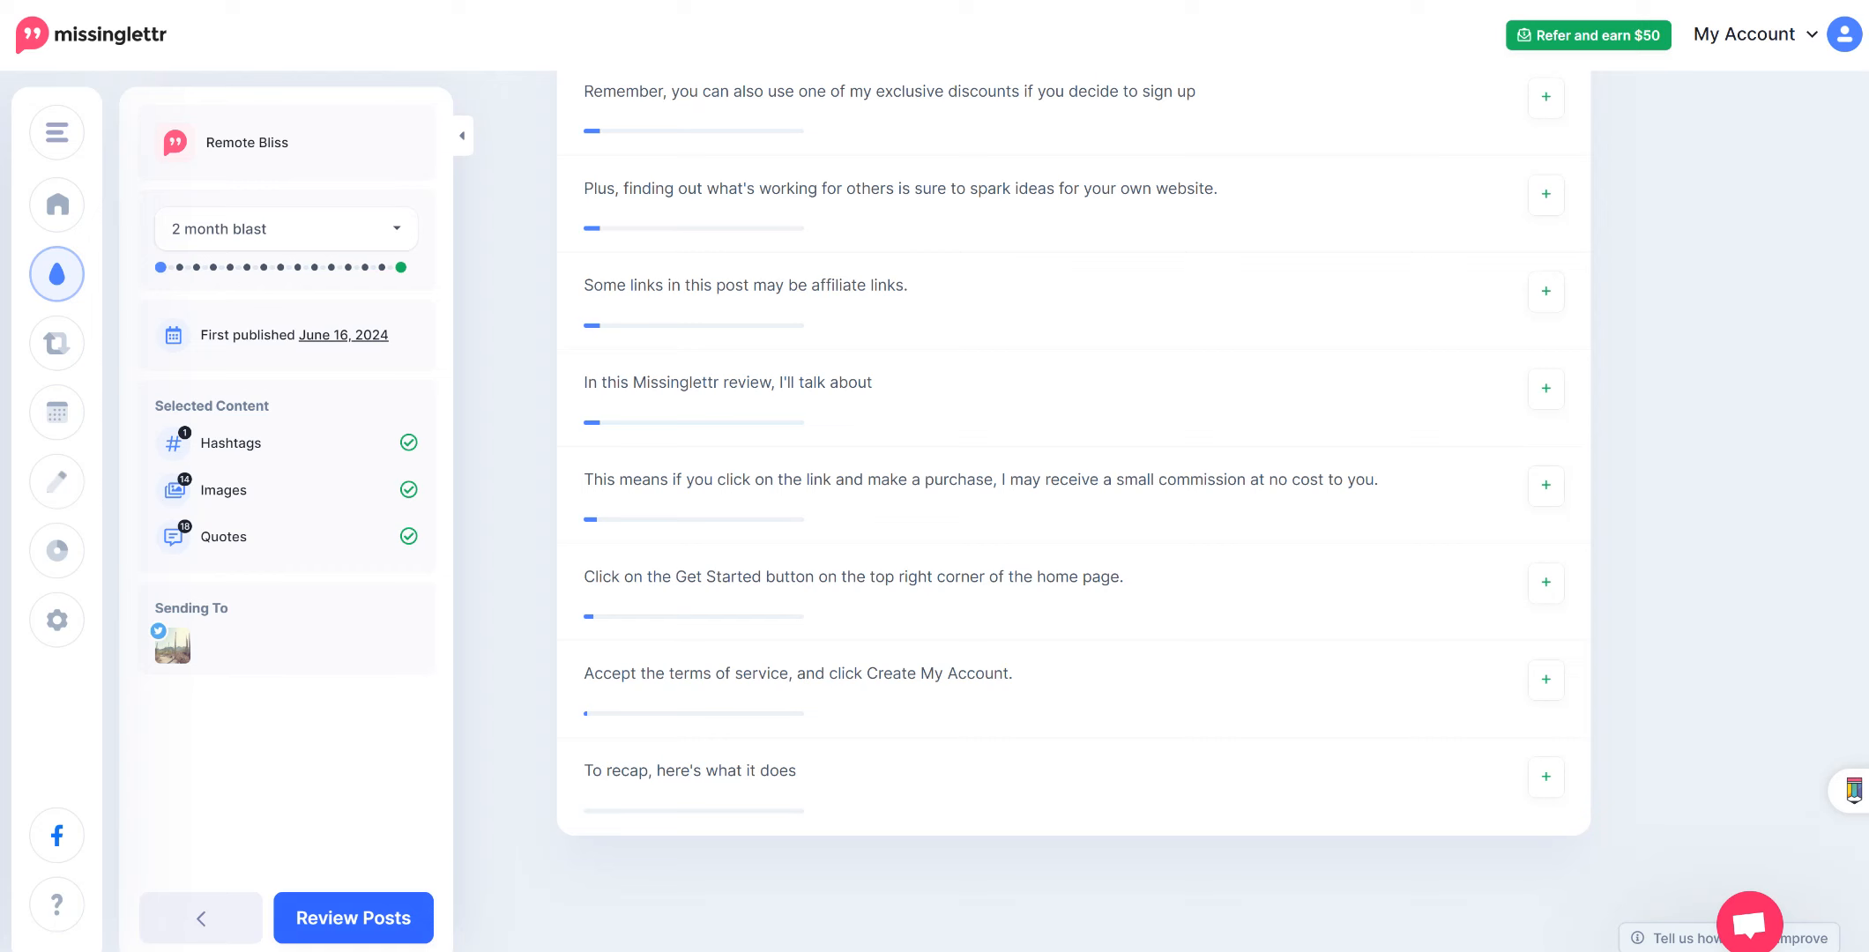
Keep the existing social posts and continue to the Social Posts review
{"action": "left_click", "coordinate": [352, 918]}
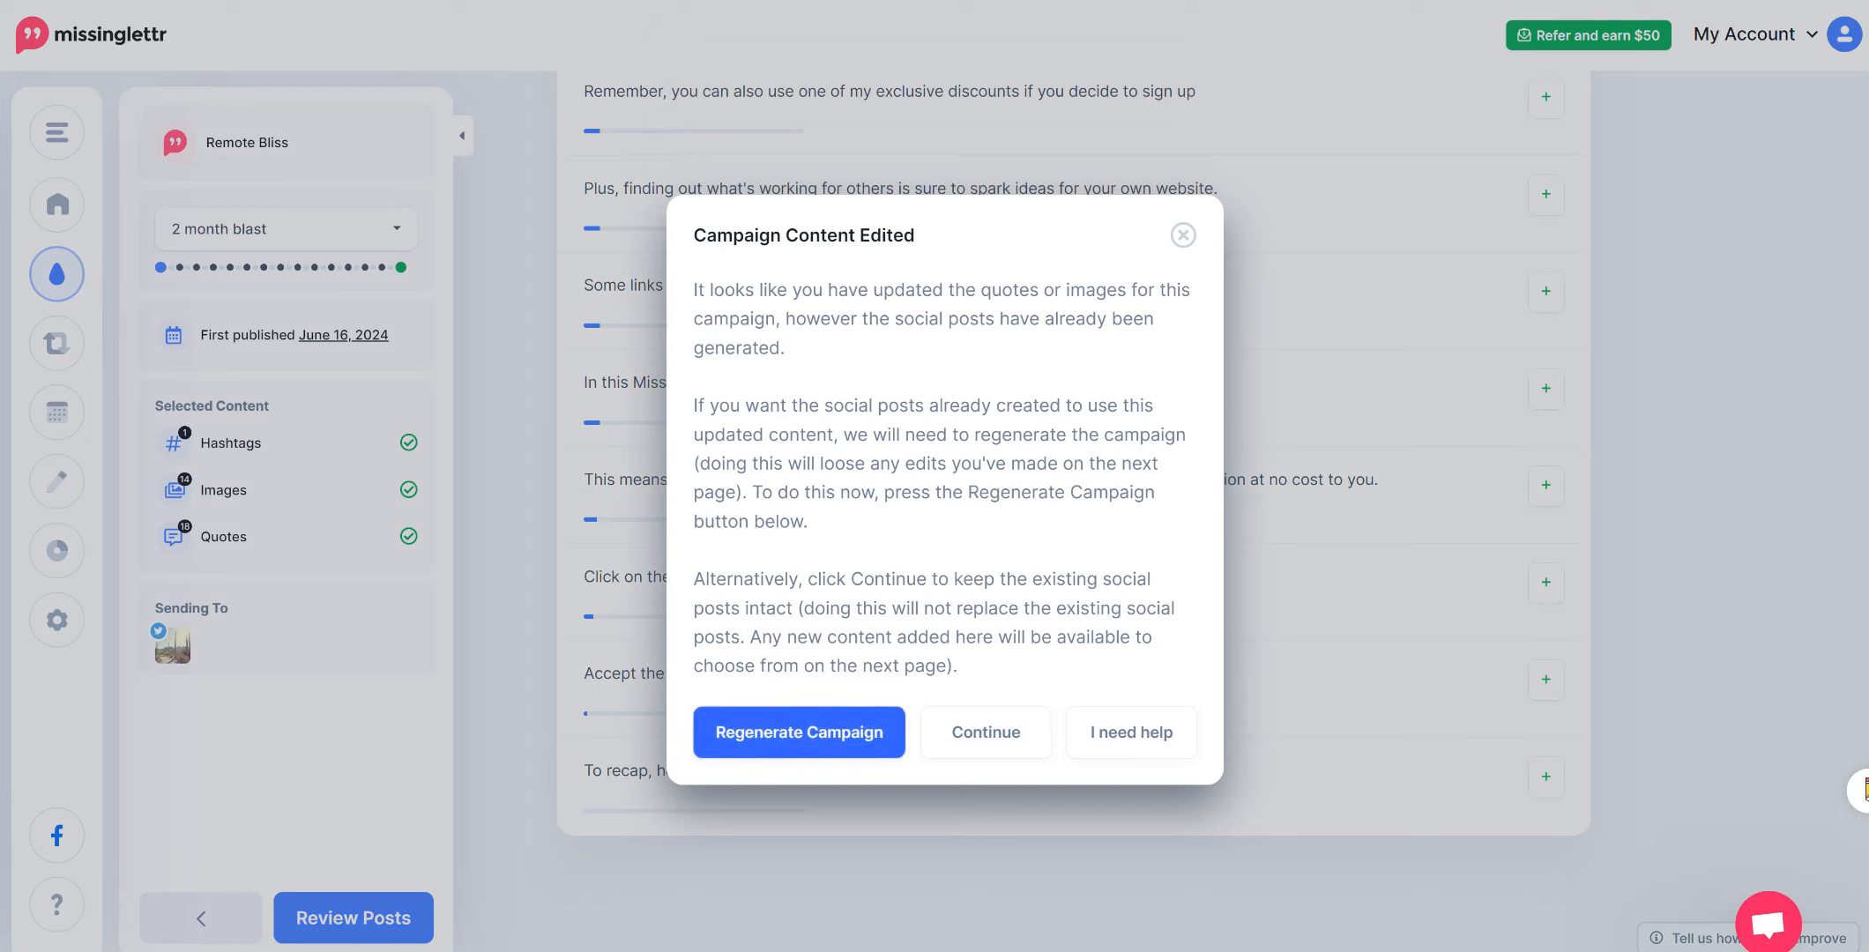
{"action": "mouse_move", "coordinate": [984, 732]}
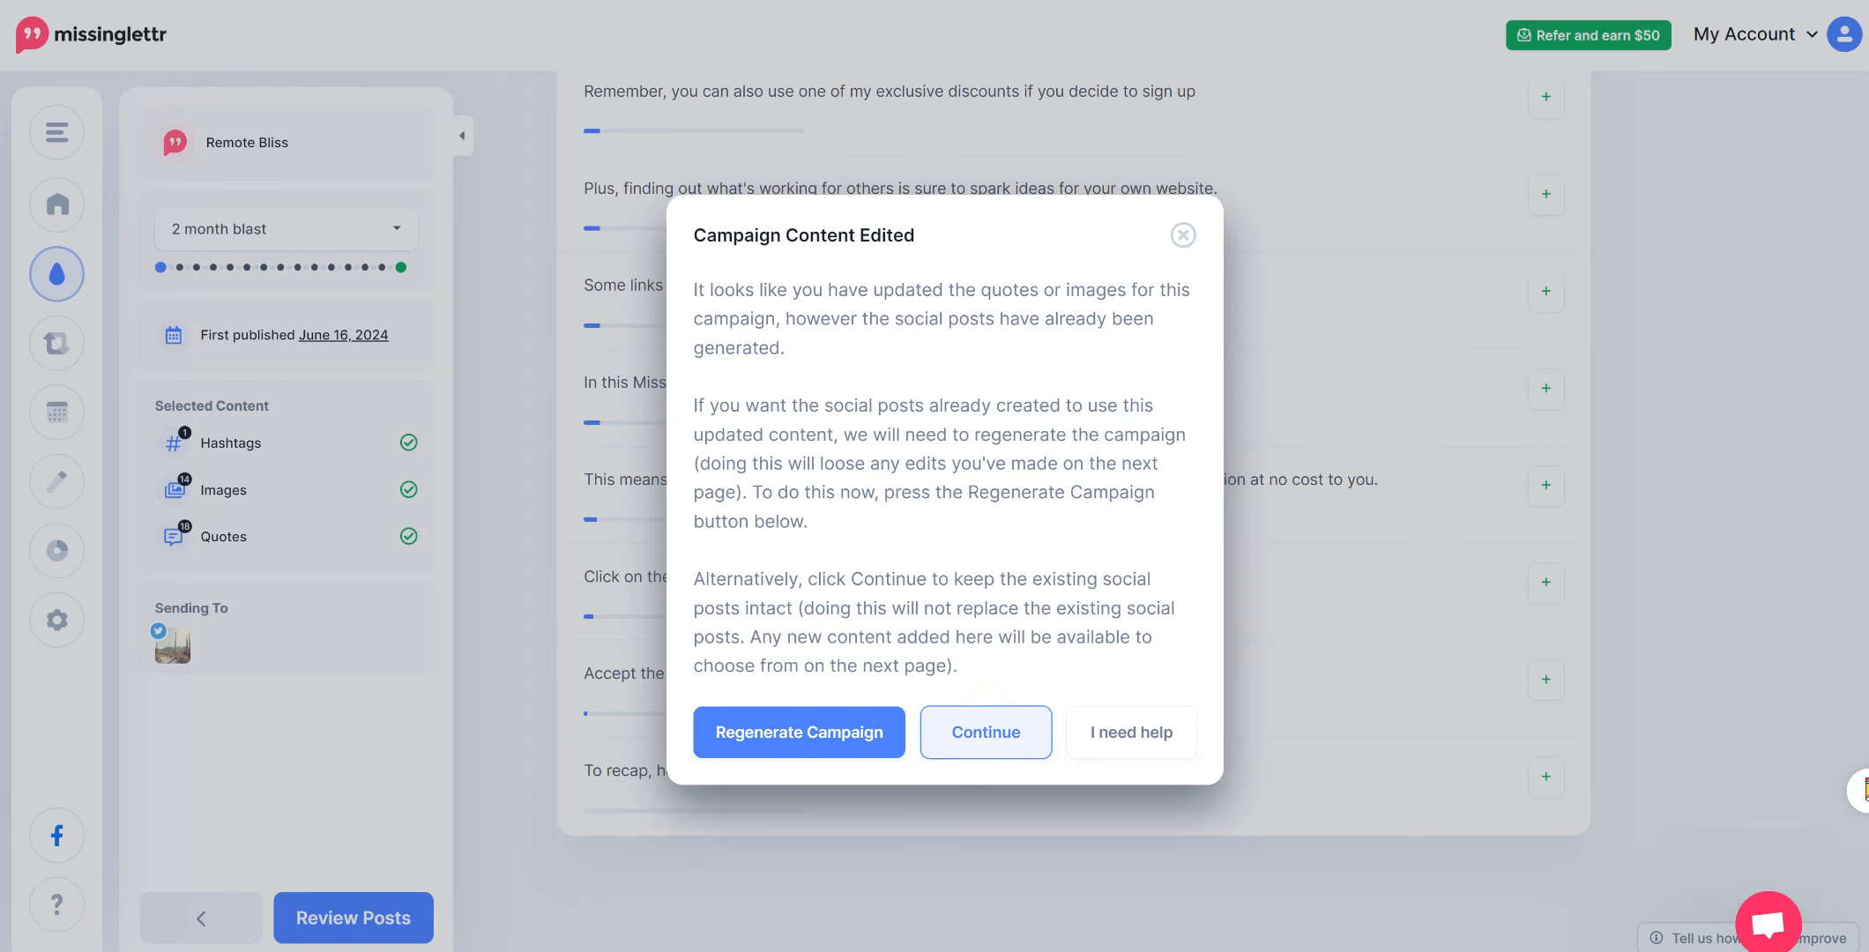
{"action": "left_click", "coordinate": [985, 732]}
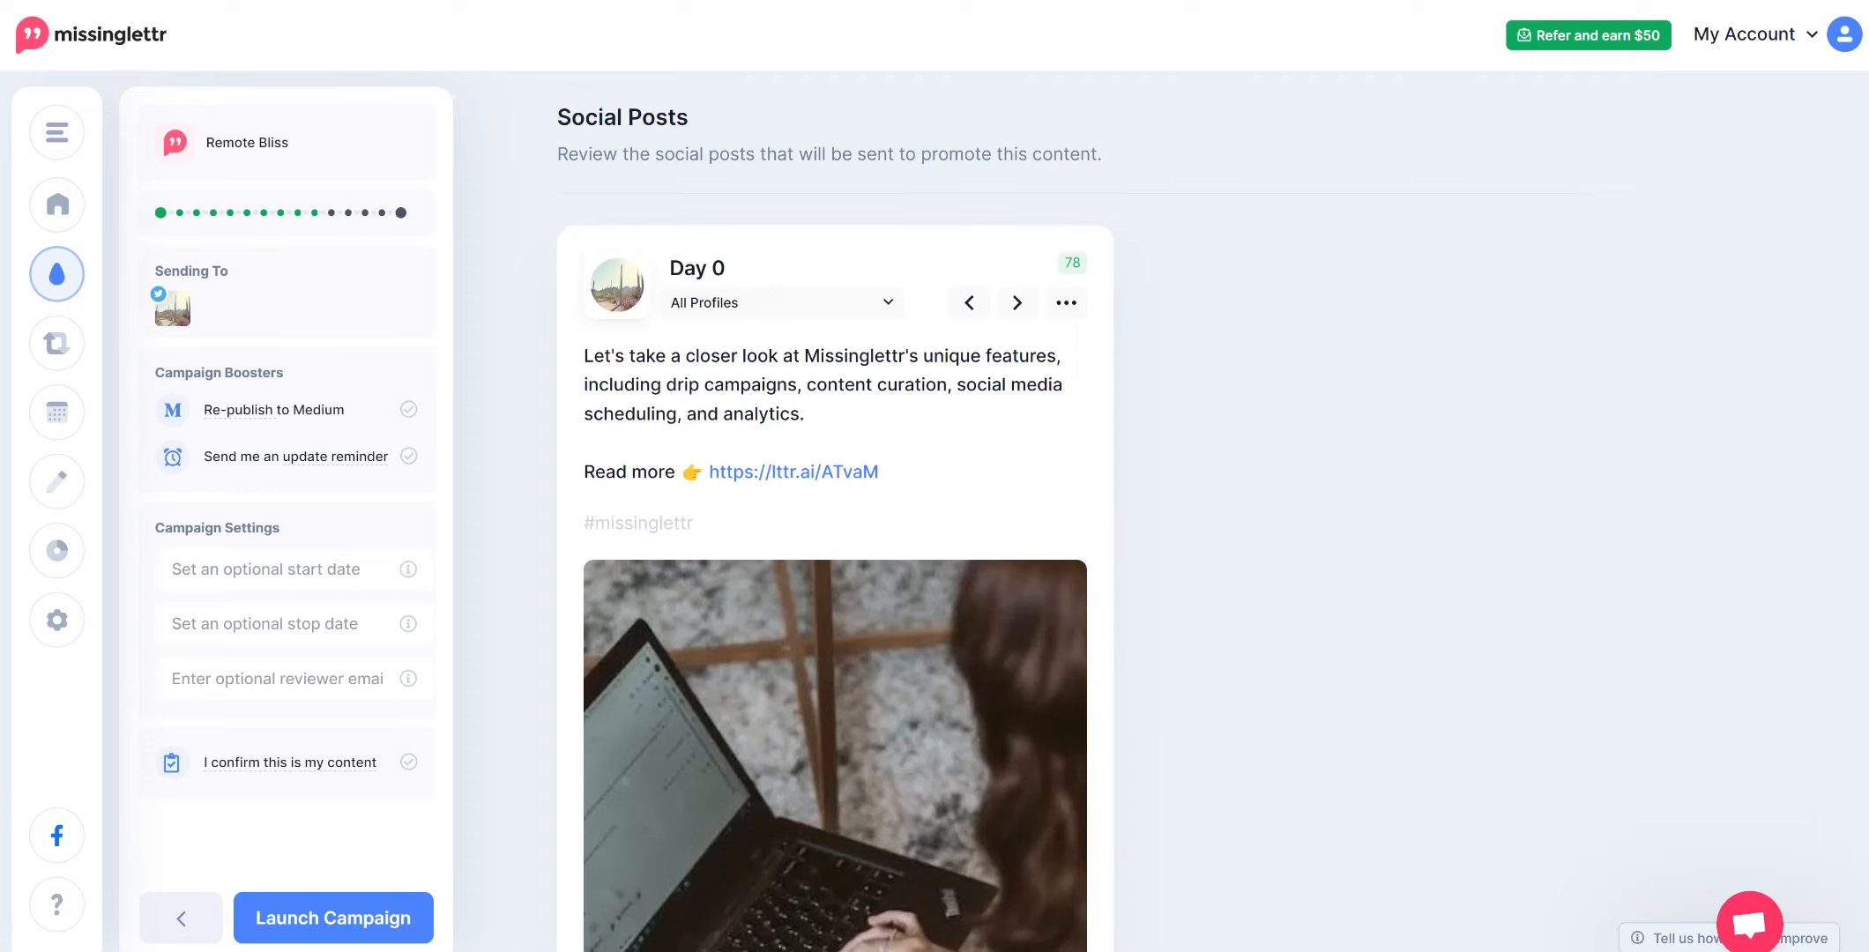
Step through the Day 1, Day 2 and Day 3 social posts
{"action": "left_click", "coordinate": [1016, 303]}
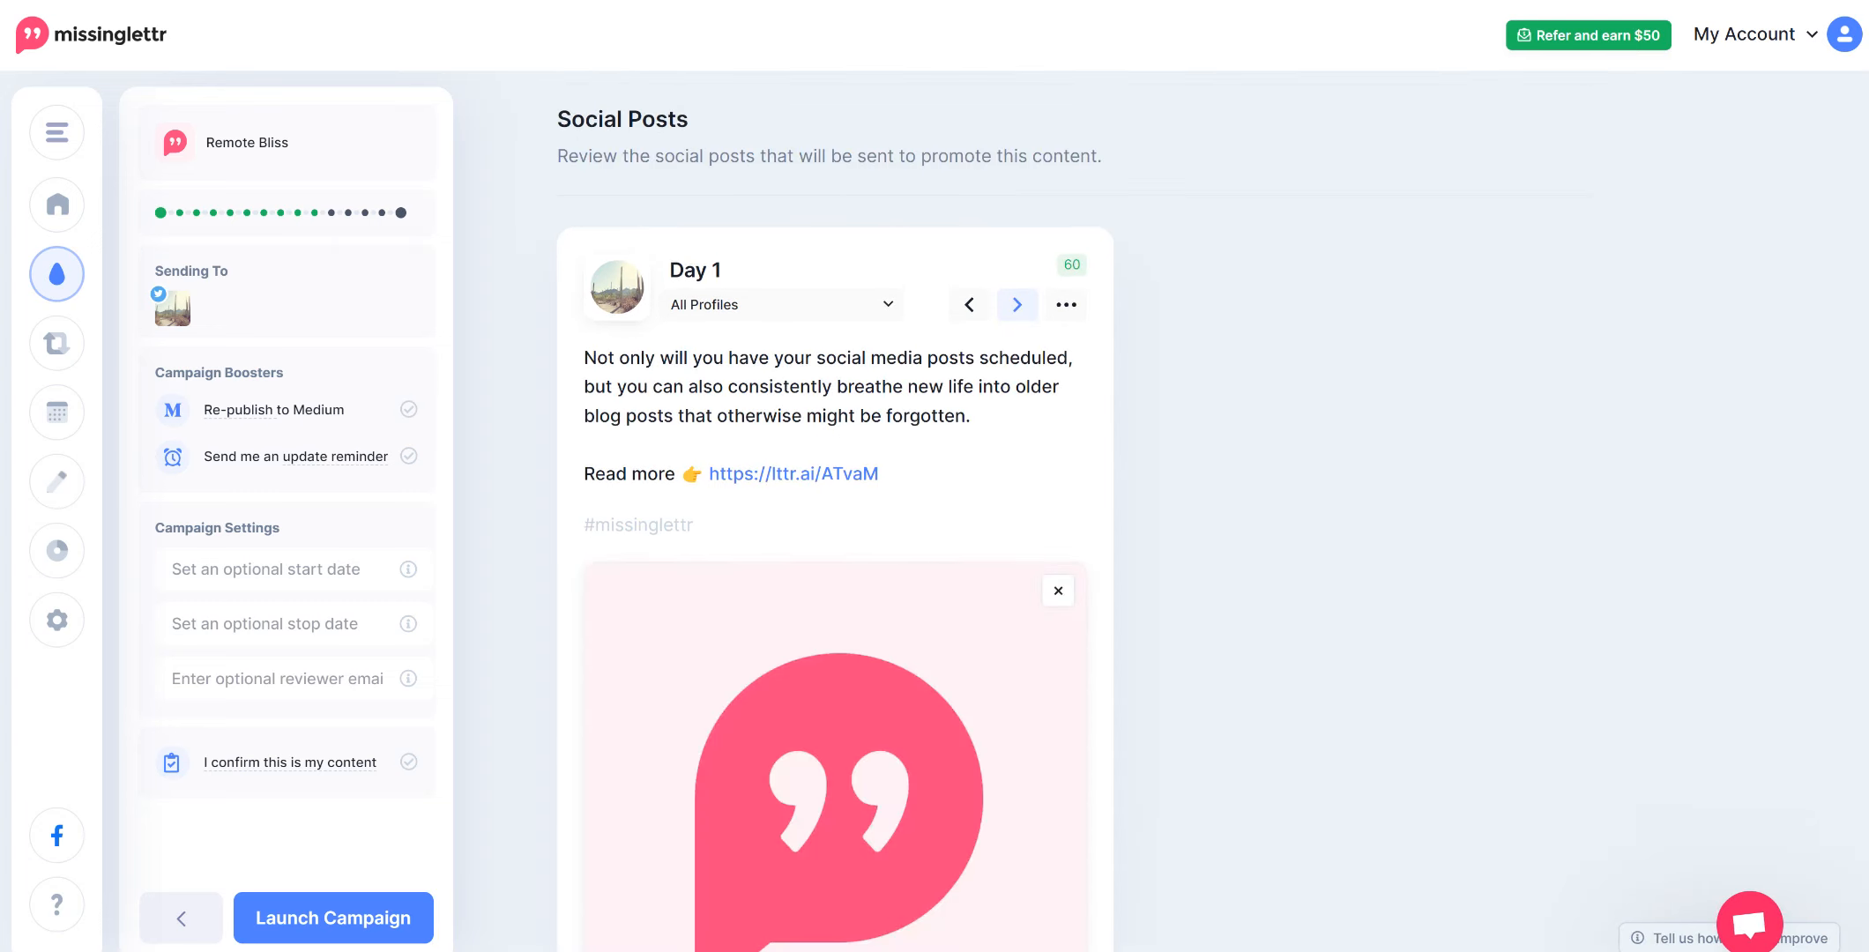
{"action": "left_click", "coordinate": [1015, 304]}
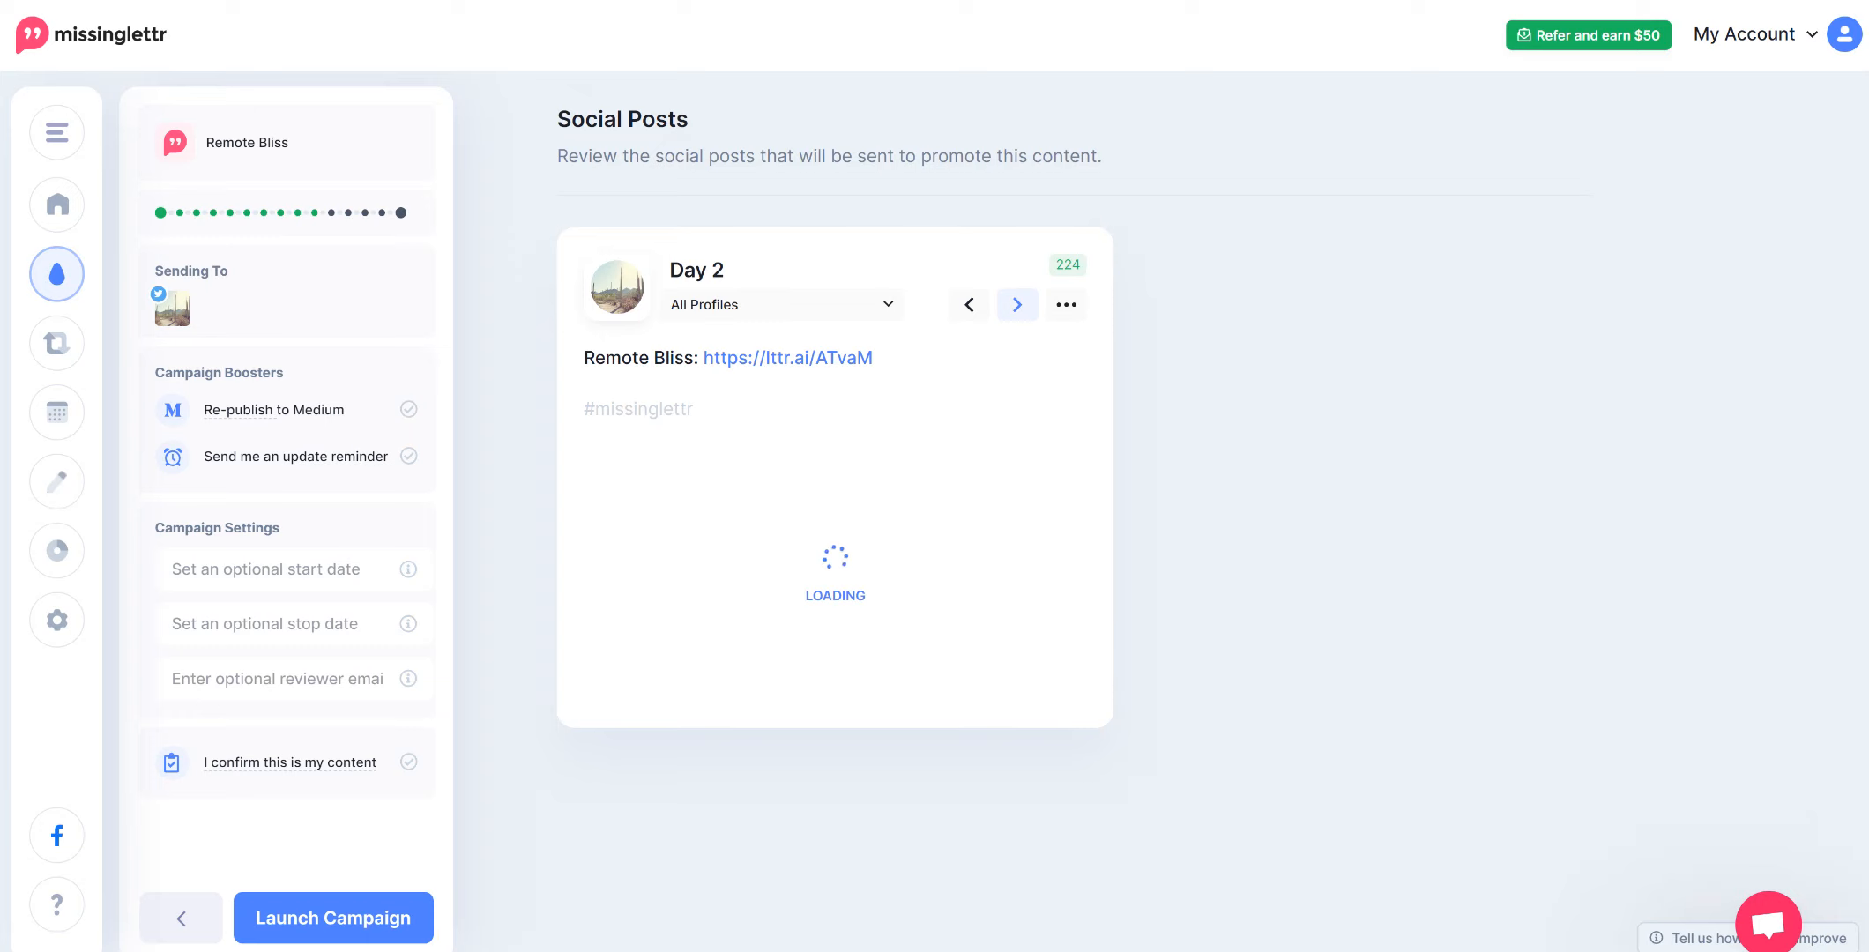
{"action": "left_click", "coordinate": [1016, 305]}
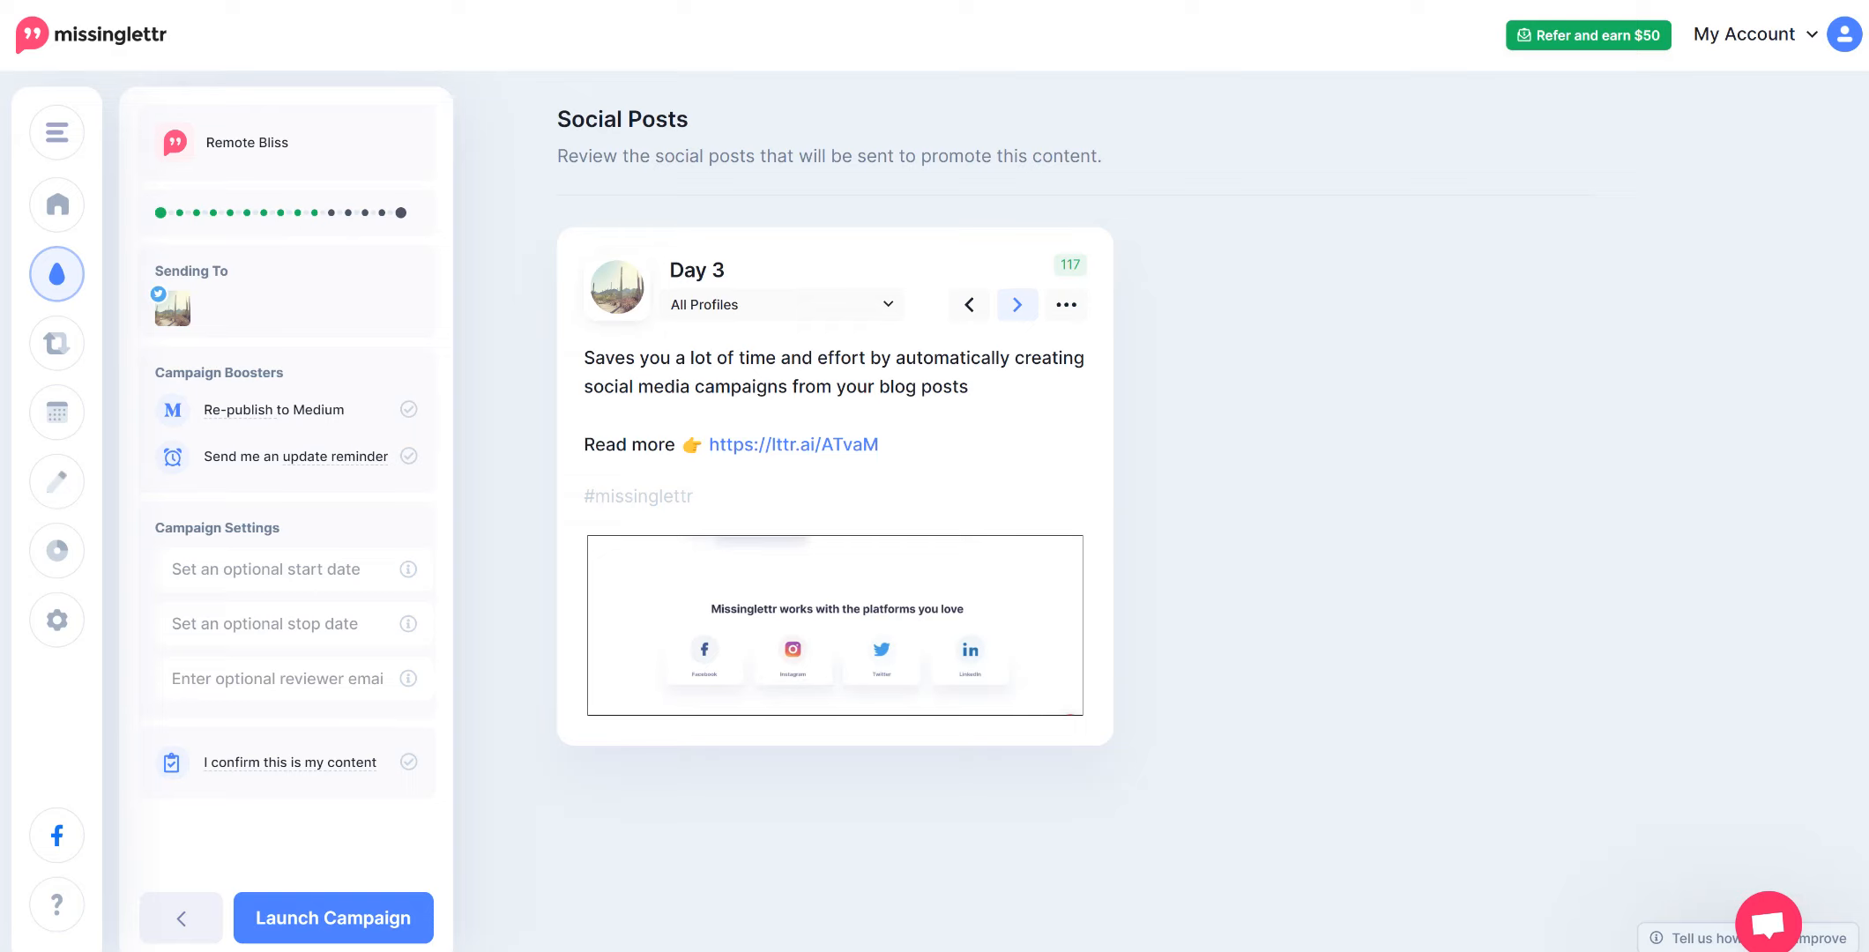
{"action": "left_click", "coordinate": [56, 132]}
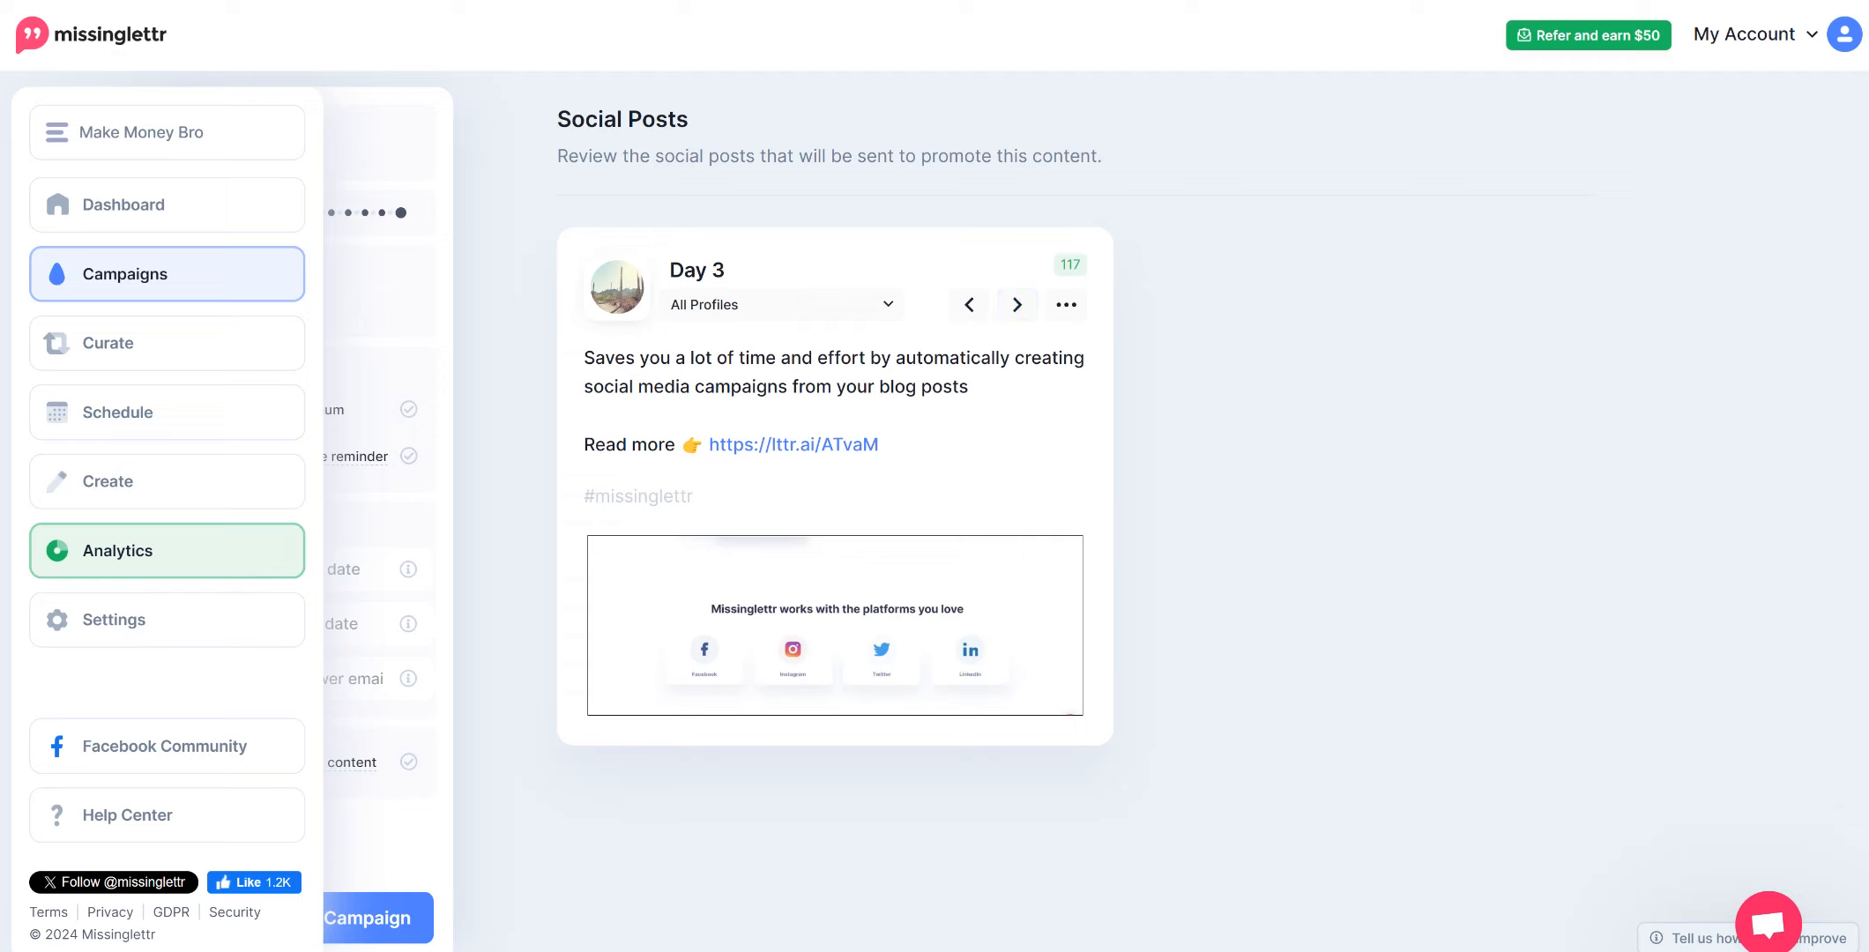
View the Analytics dashboard, which is still awaiting campaign click data
{"action": "left_click", "coordinate": [165, 550]}
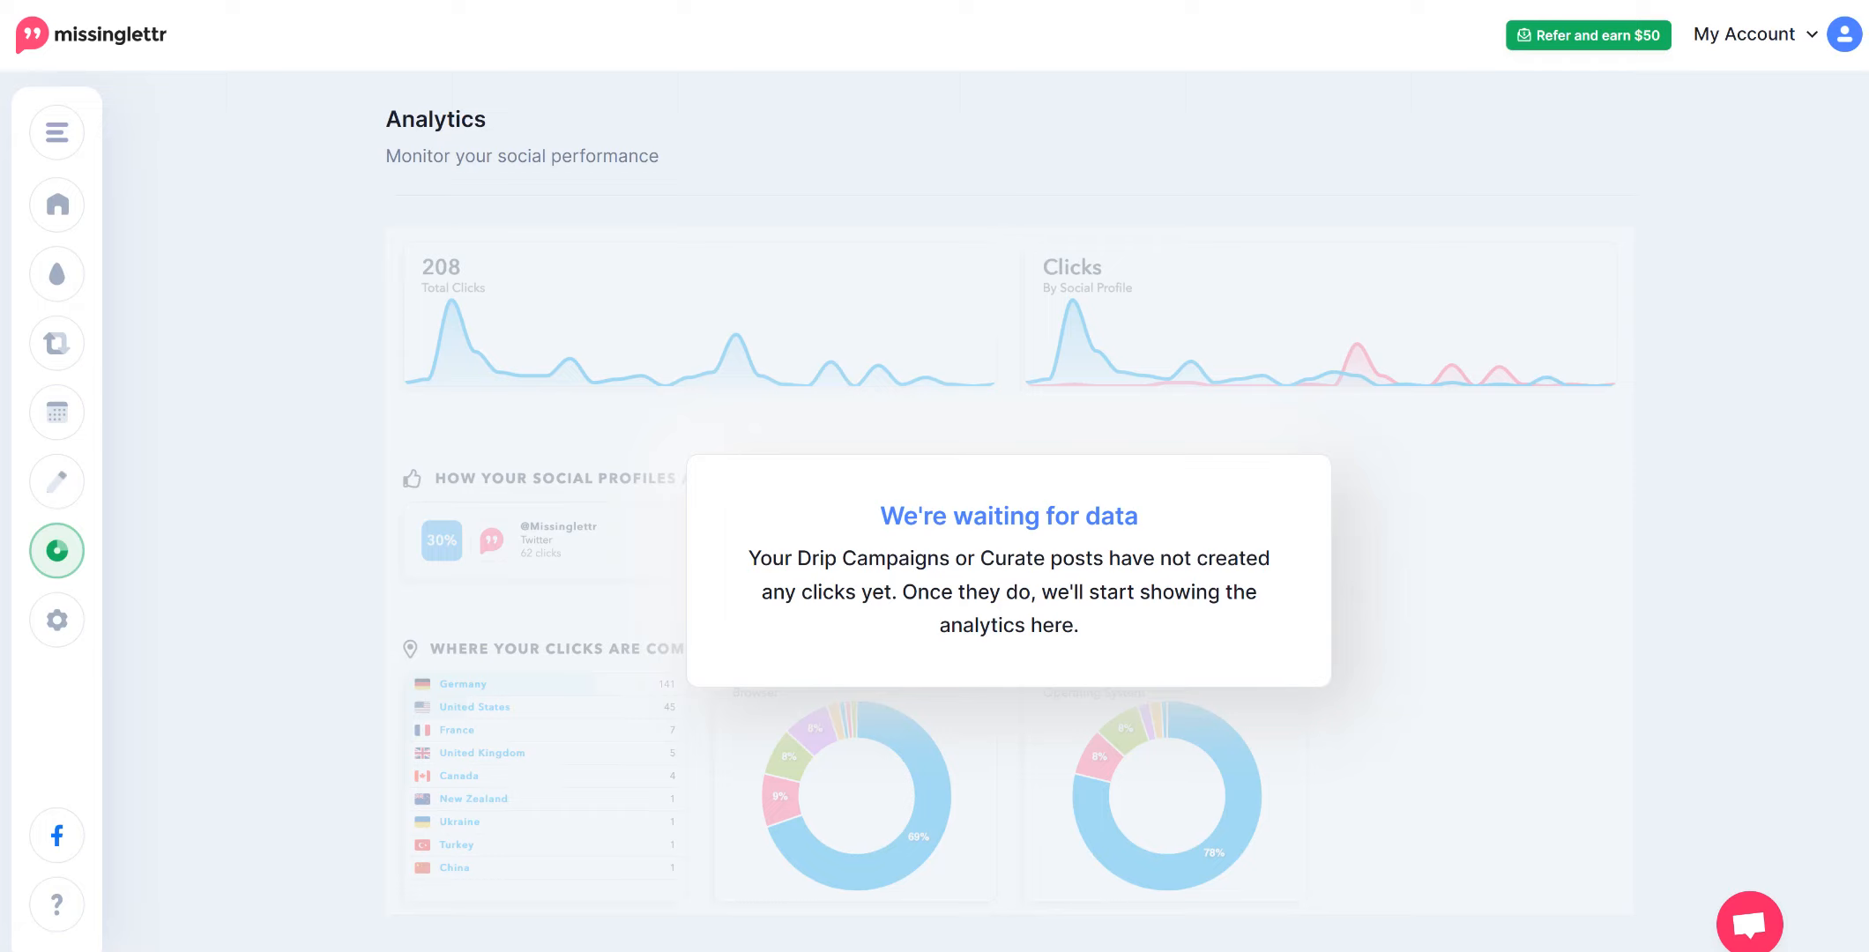
{"action": "left_click", "coordinate": [56, 132]}
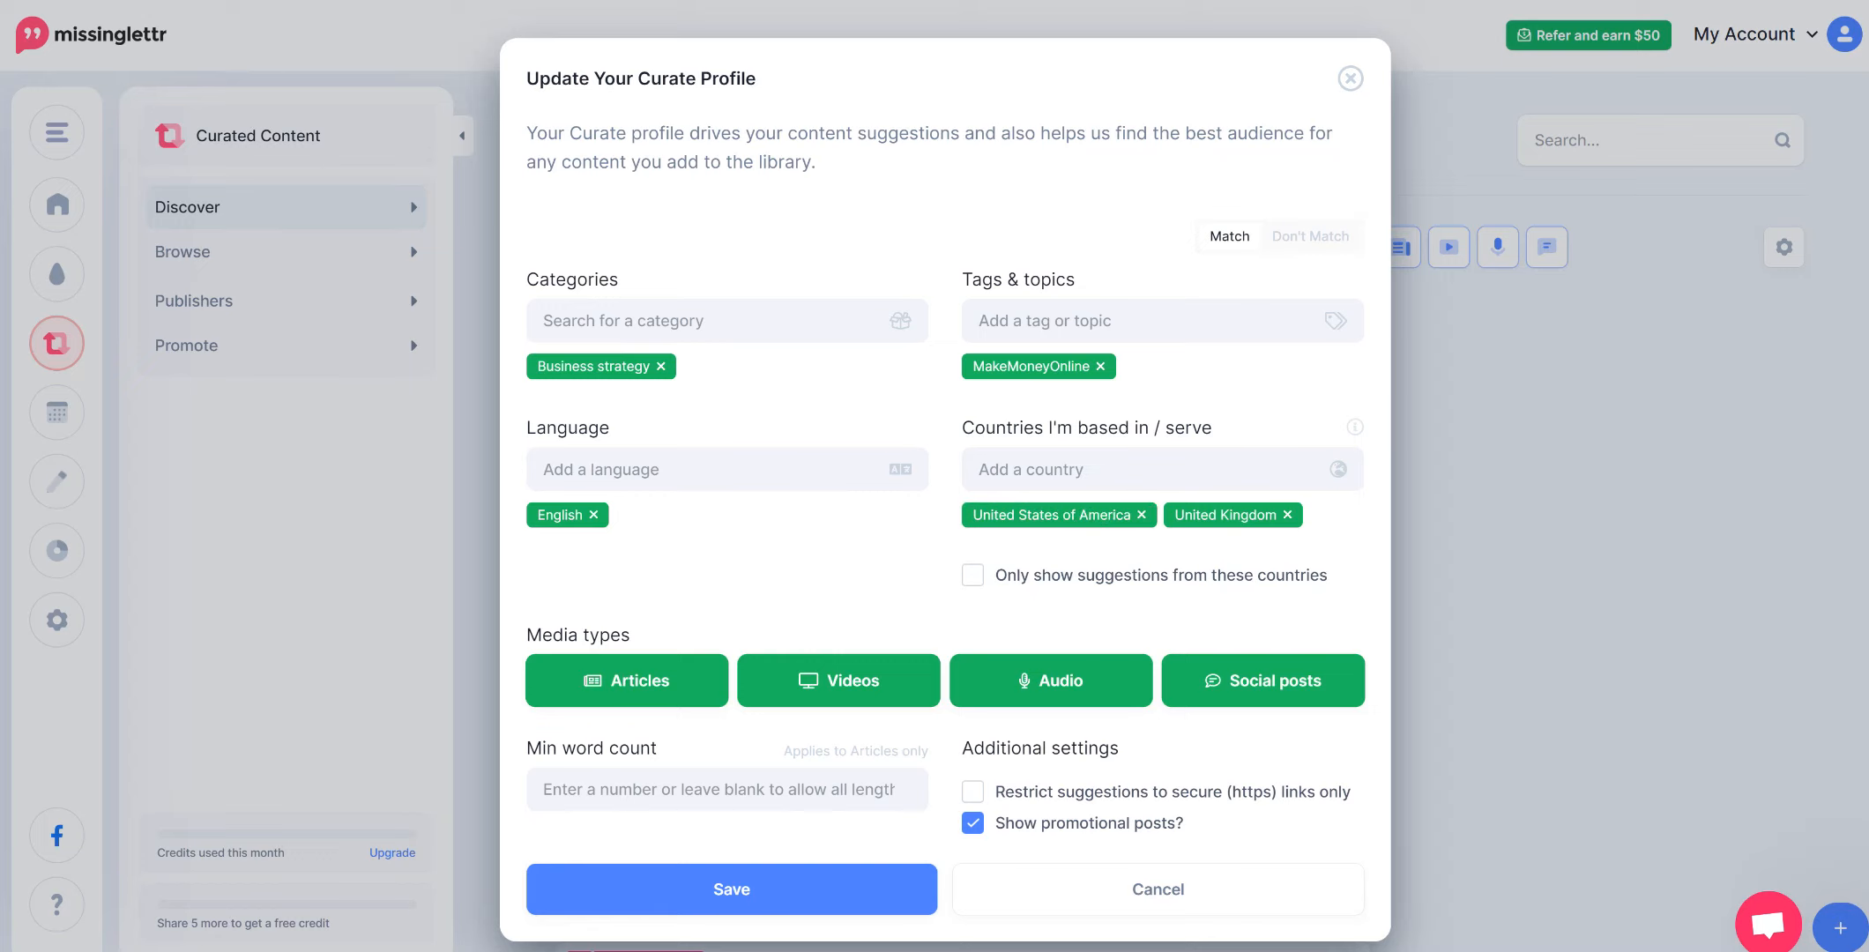
Save the Curate profile unchanged: Business strategy, MakeMoneyOnline, English, US and UK
{"action": "left_click", "coordinate": [731, 889]}
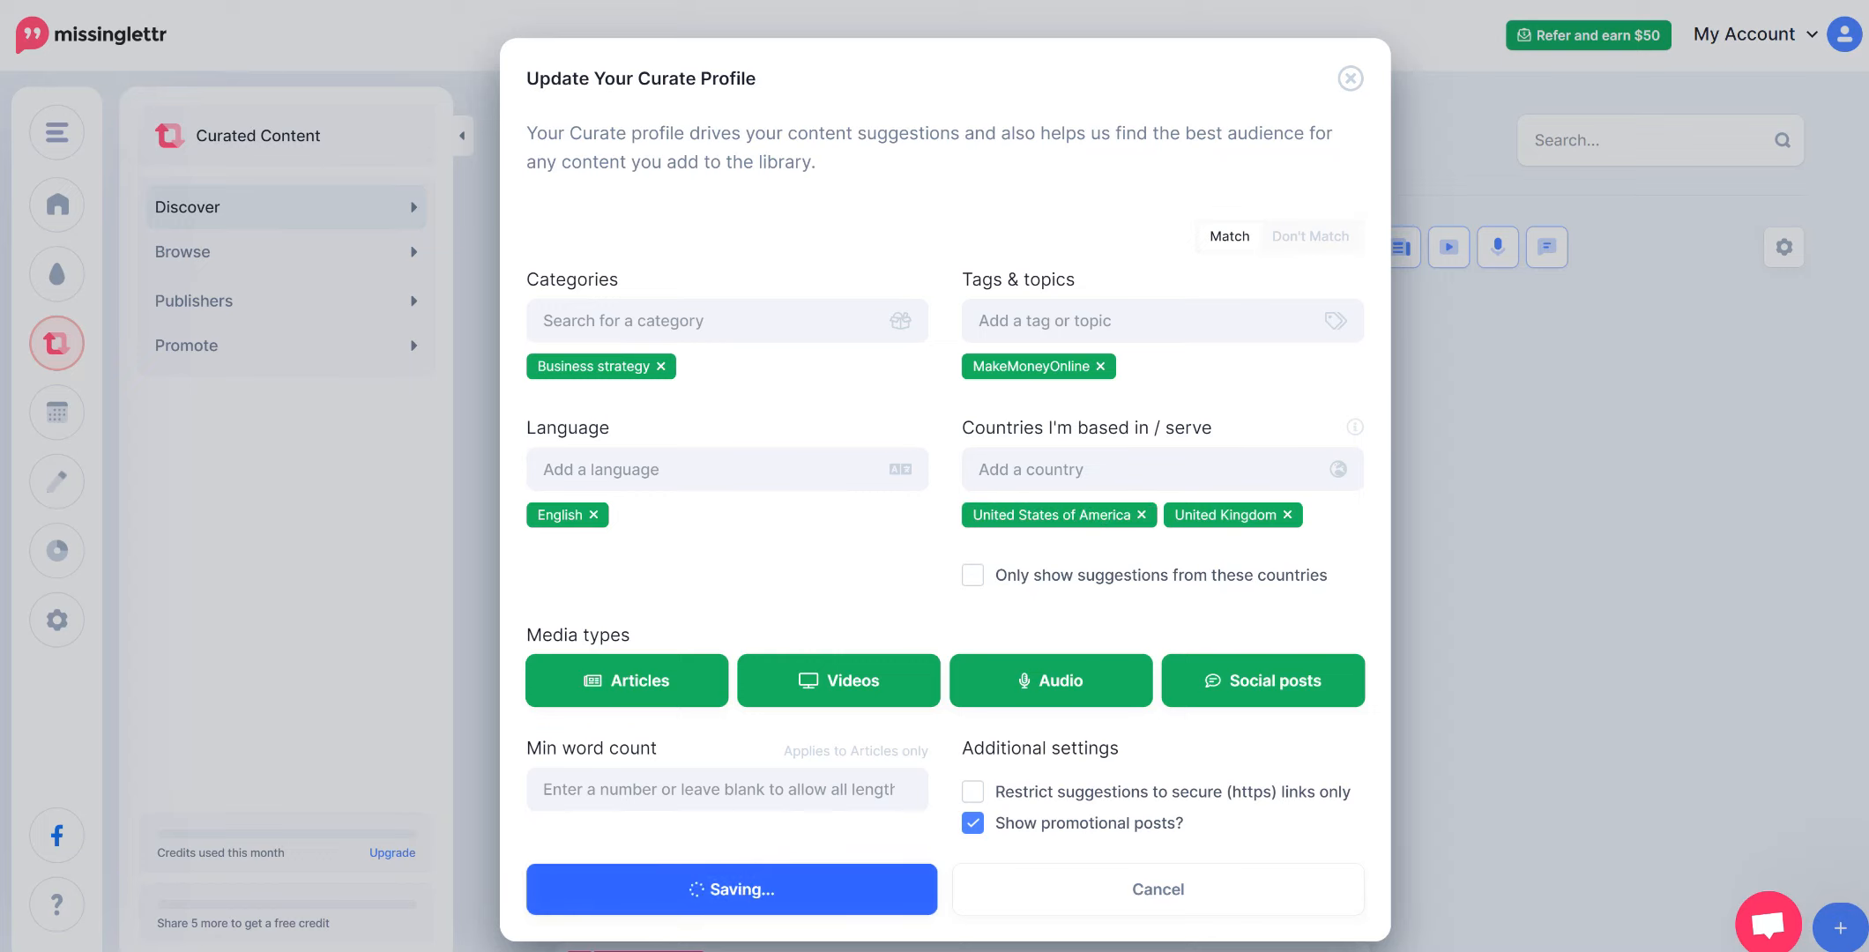
{"action": "left_click", "coordinate": [729, 889]}
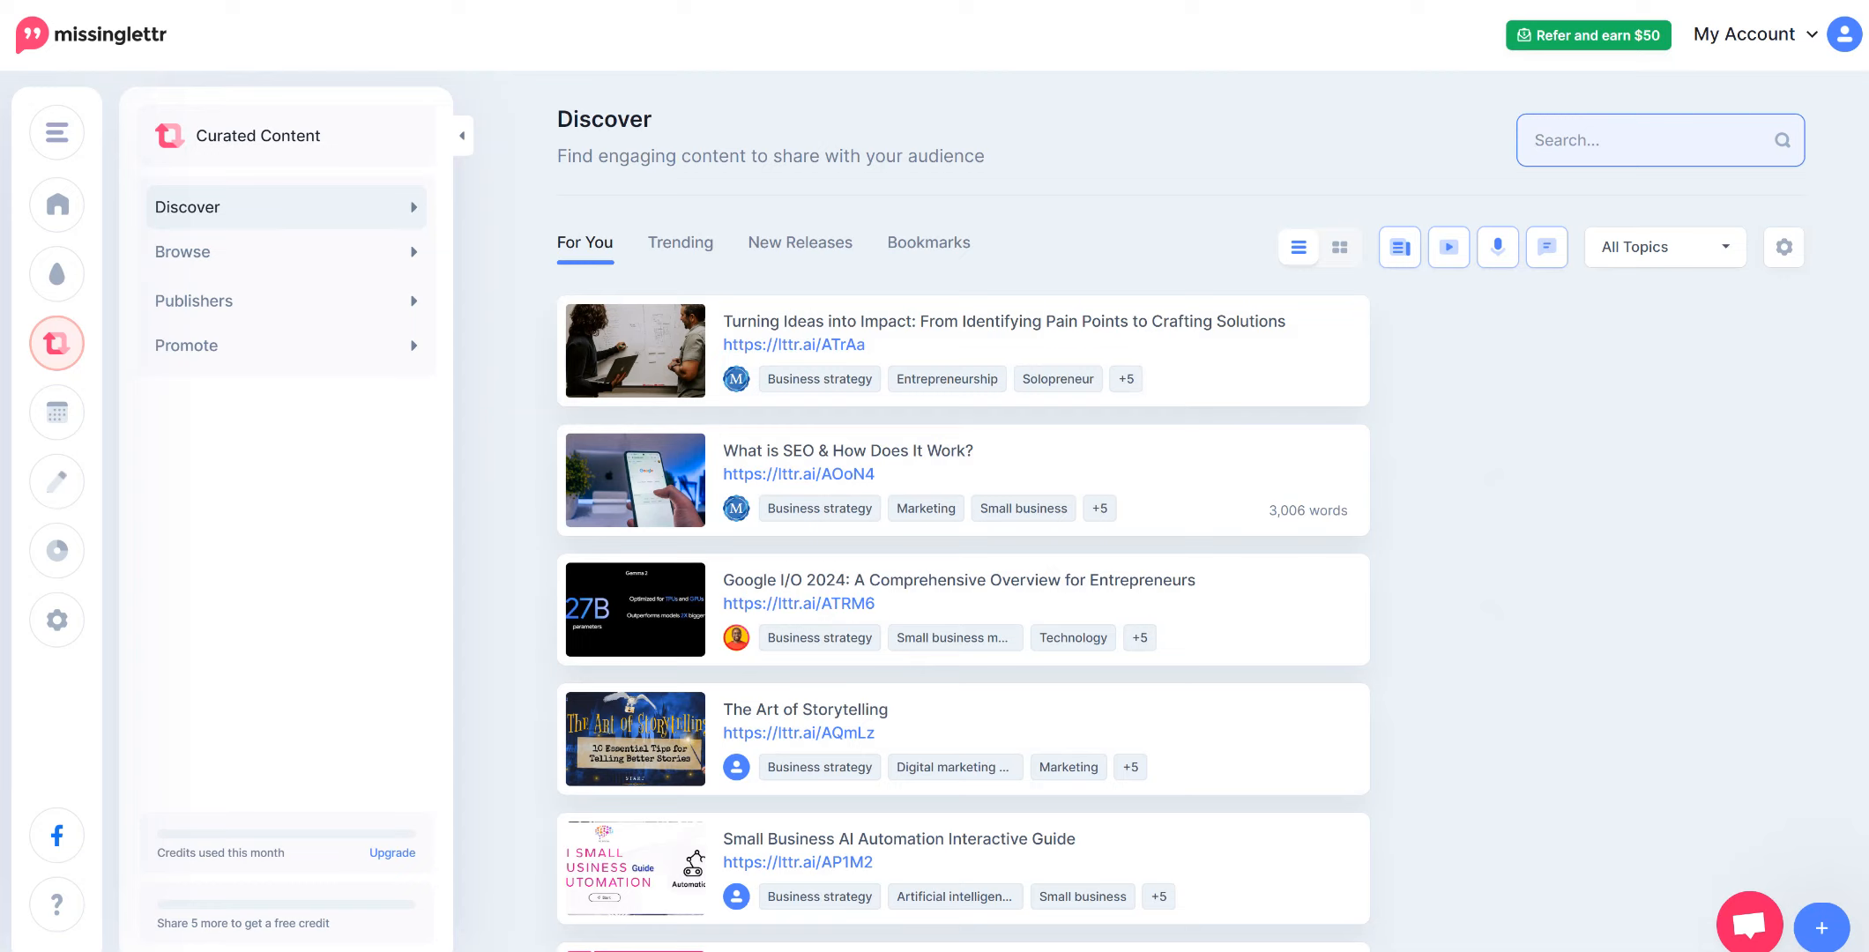
{"action": "mouse_move", "coordinate": [1664, 247]}
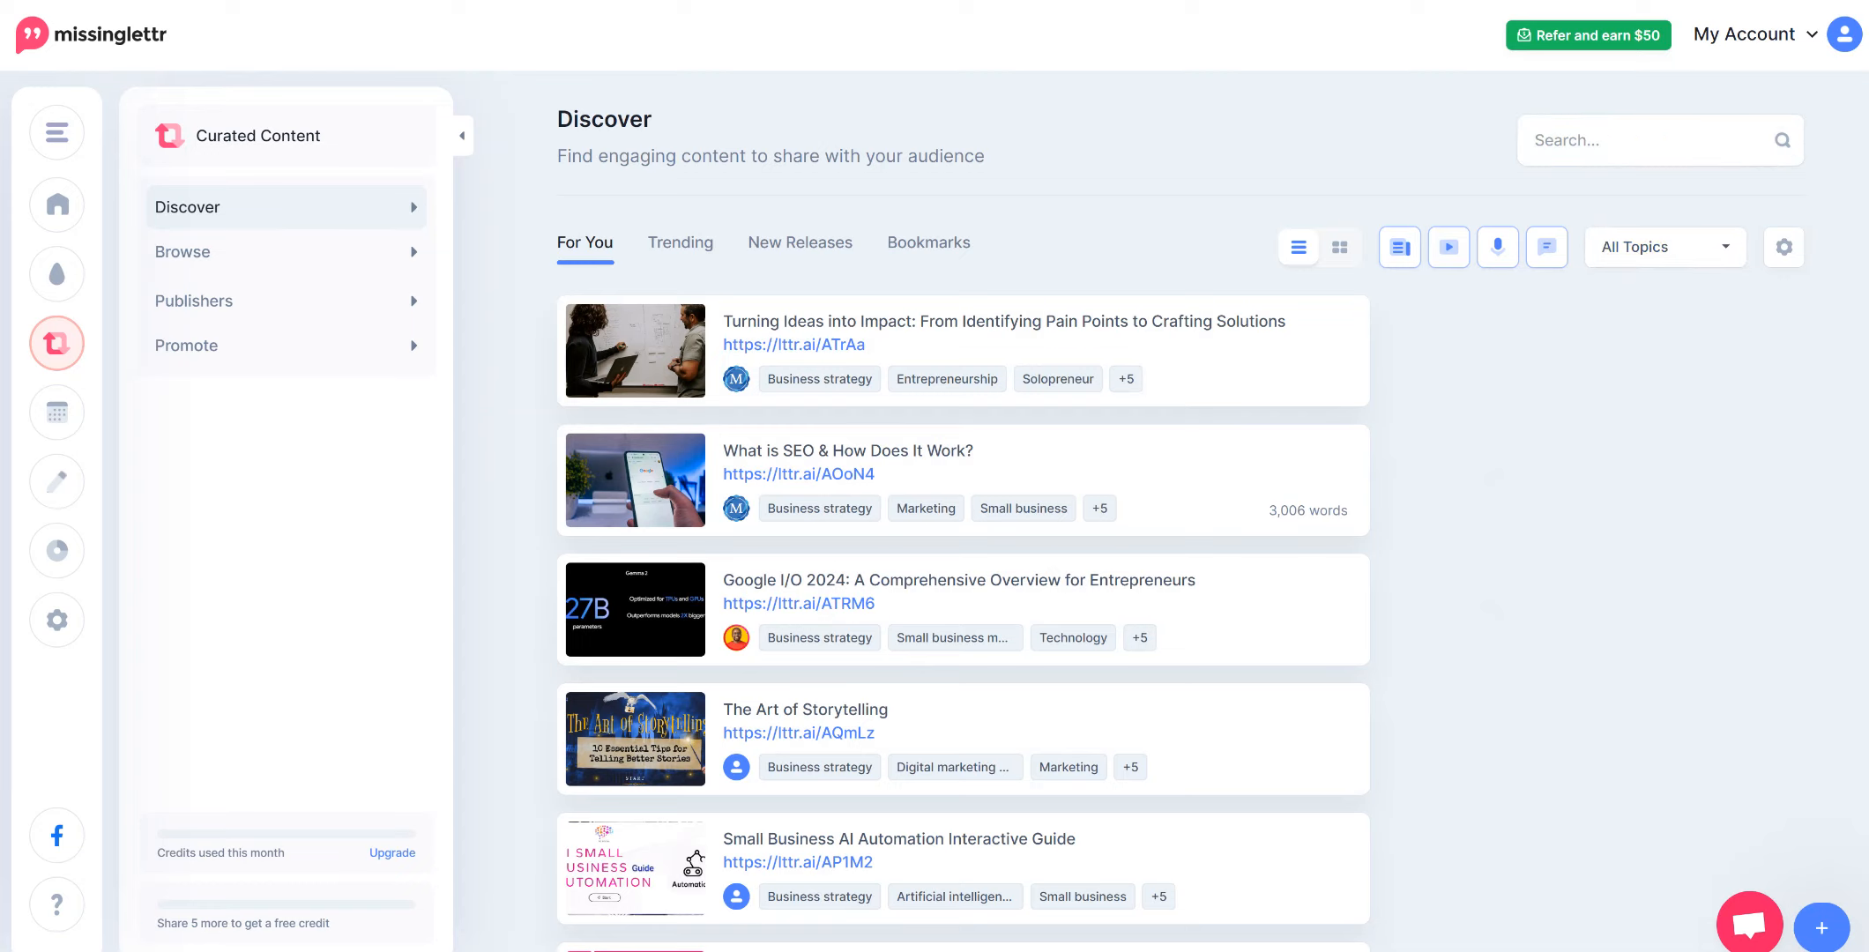
{"action": "left_click", "coordinate": [1662, 247]}
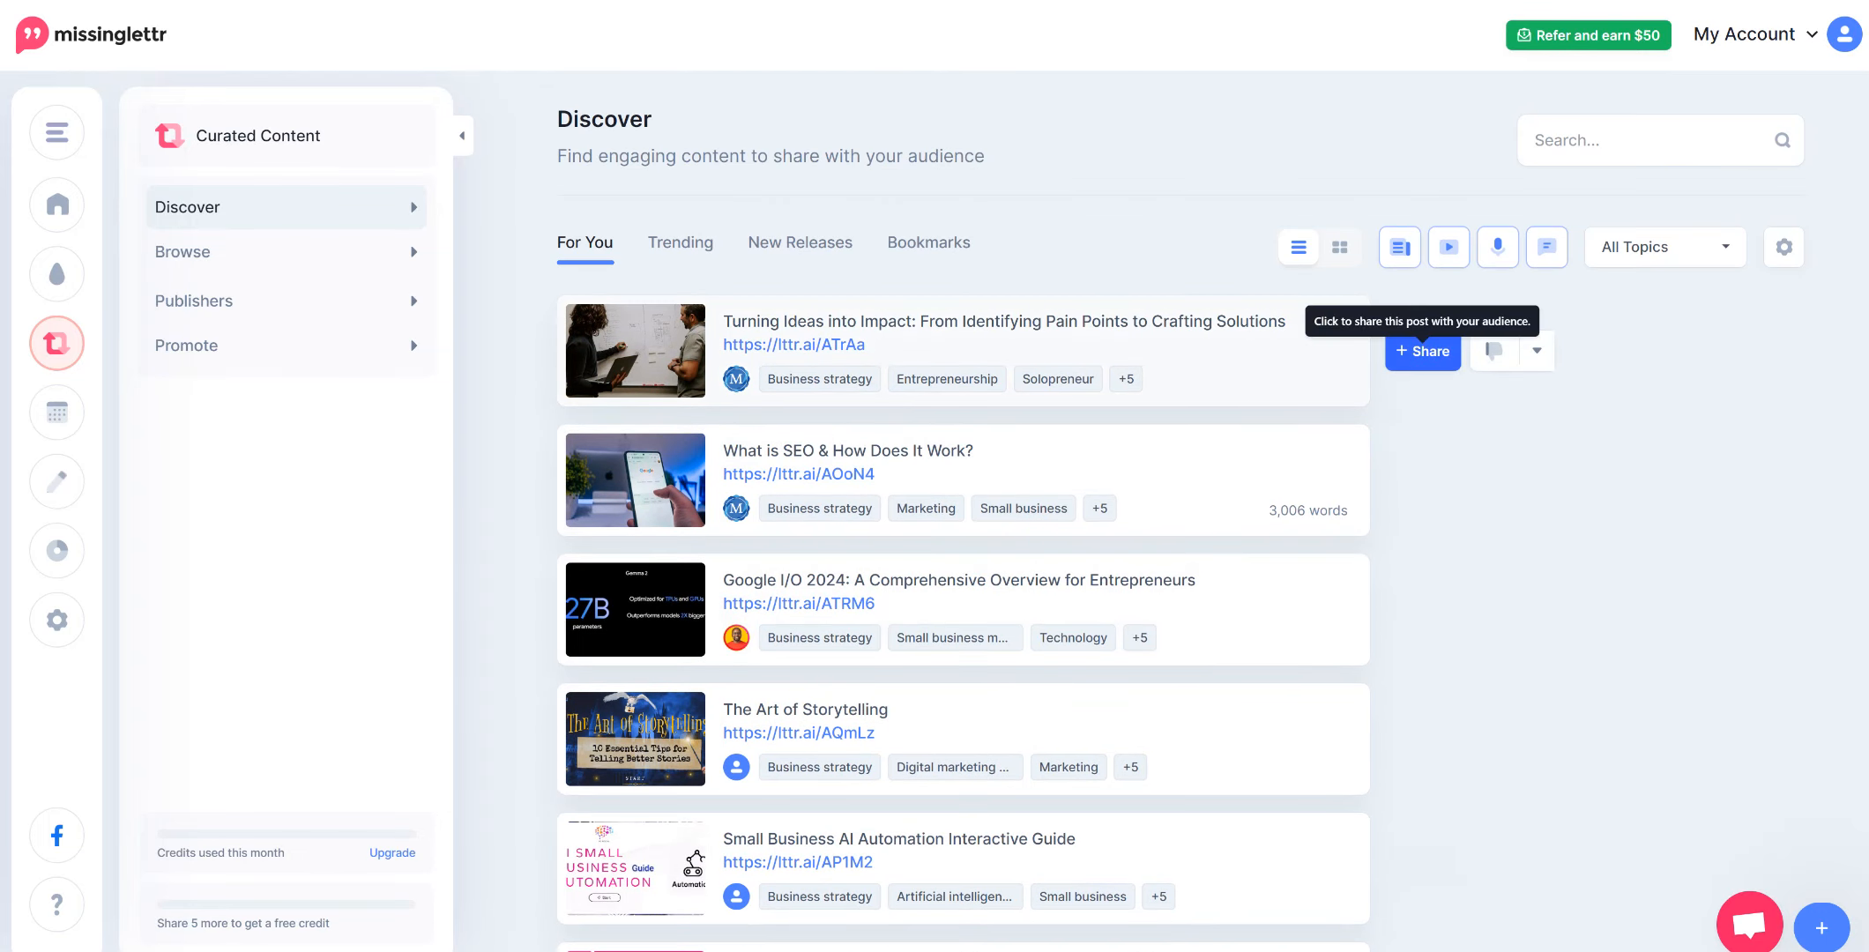
{"action": "left_click", "coordinate": [1421, 350]}
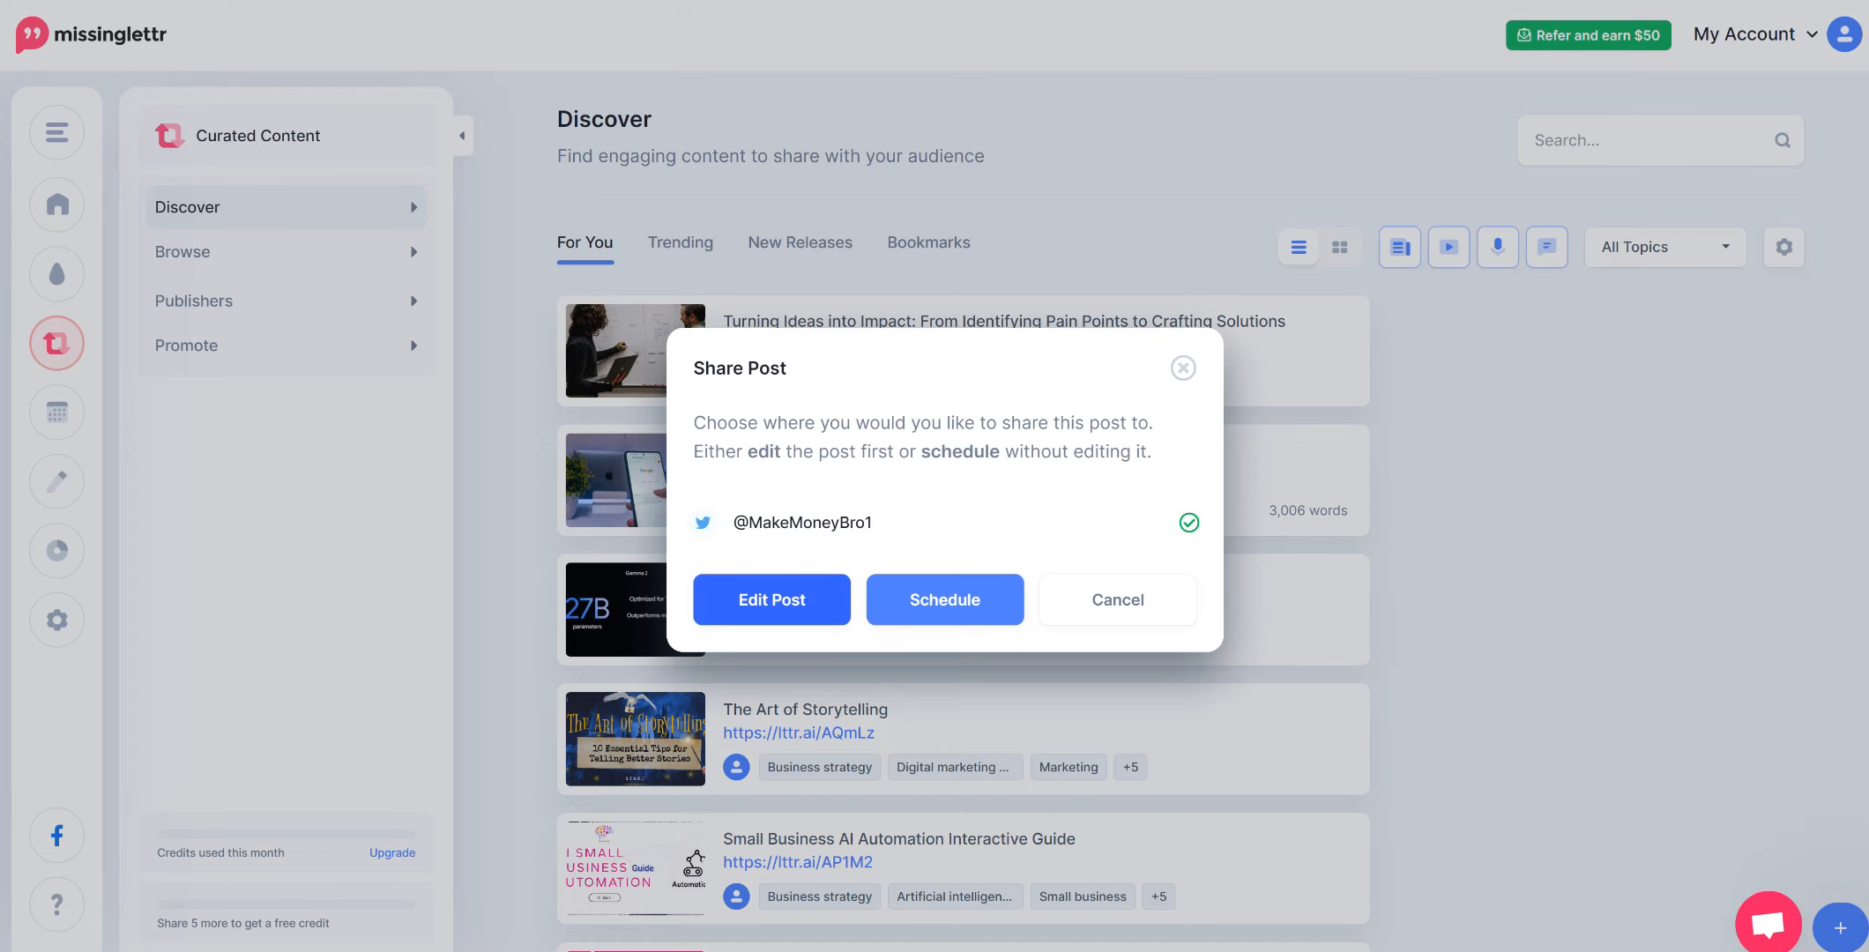
{"action": "left_click", "coordinate": [771, 600]}
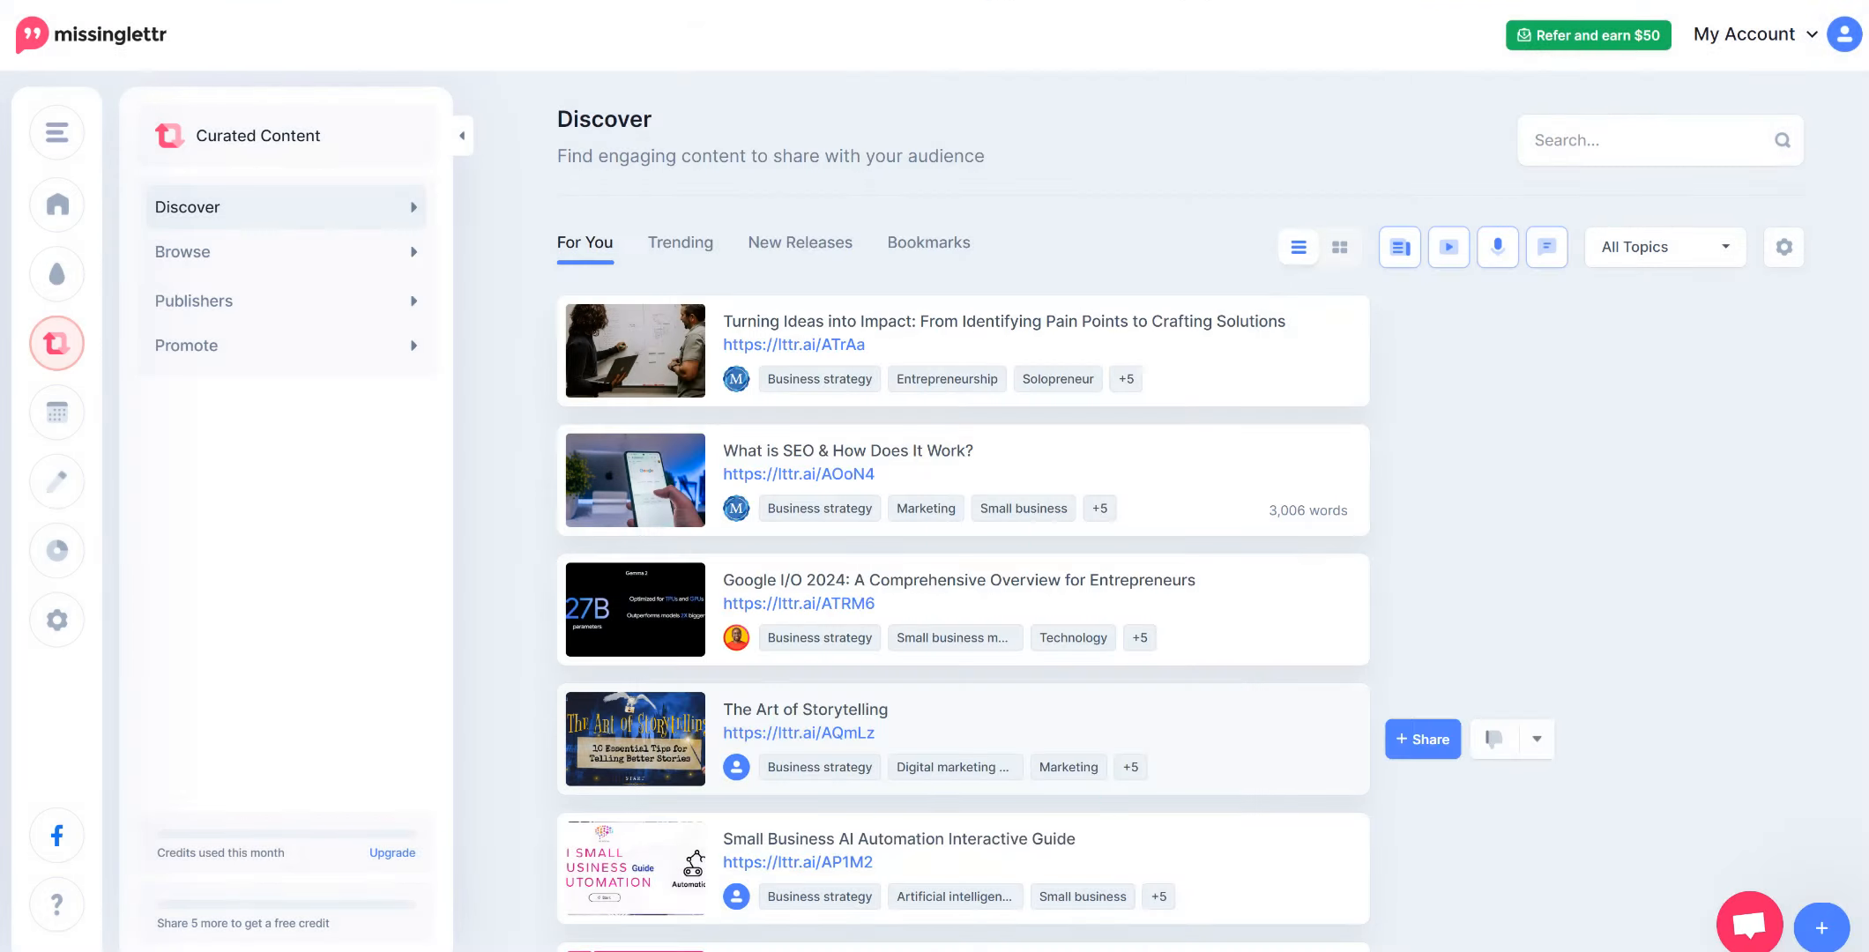
{"action": "mouse_move", "coordinate": [285, 345]}
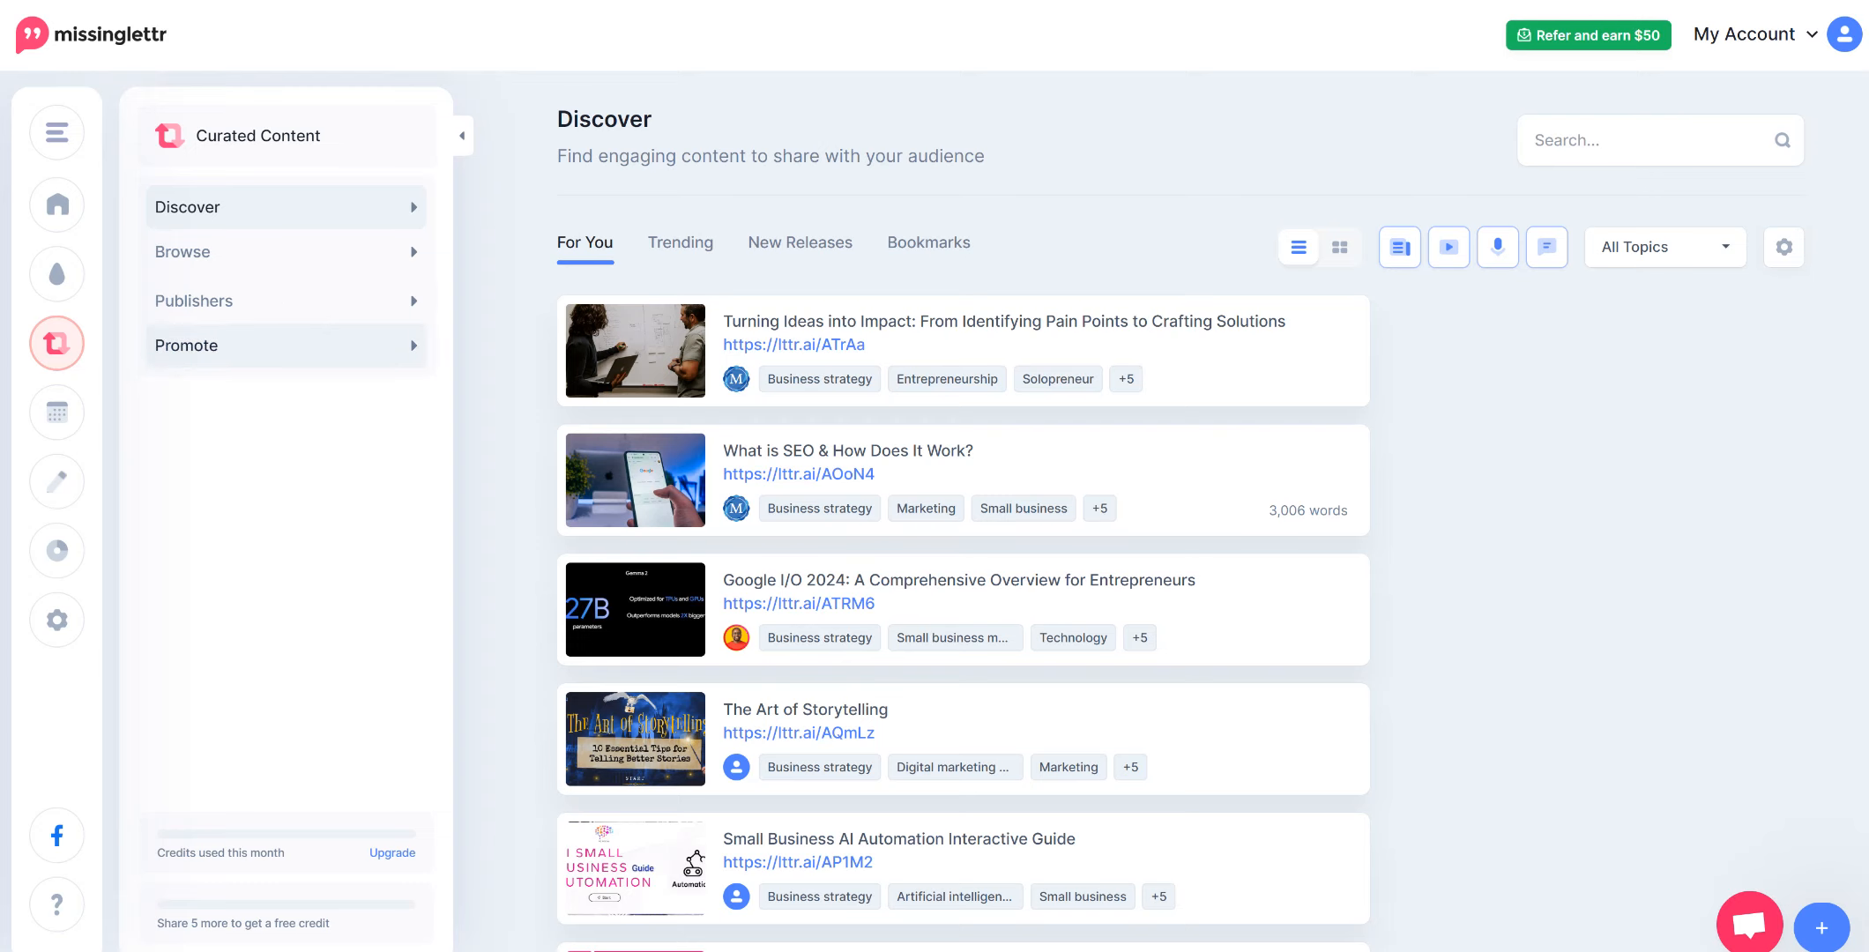
{"action": "left_click", "coordinate": [186, 346]}
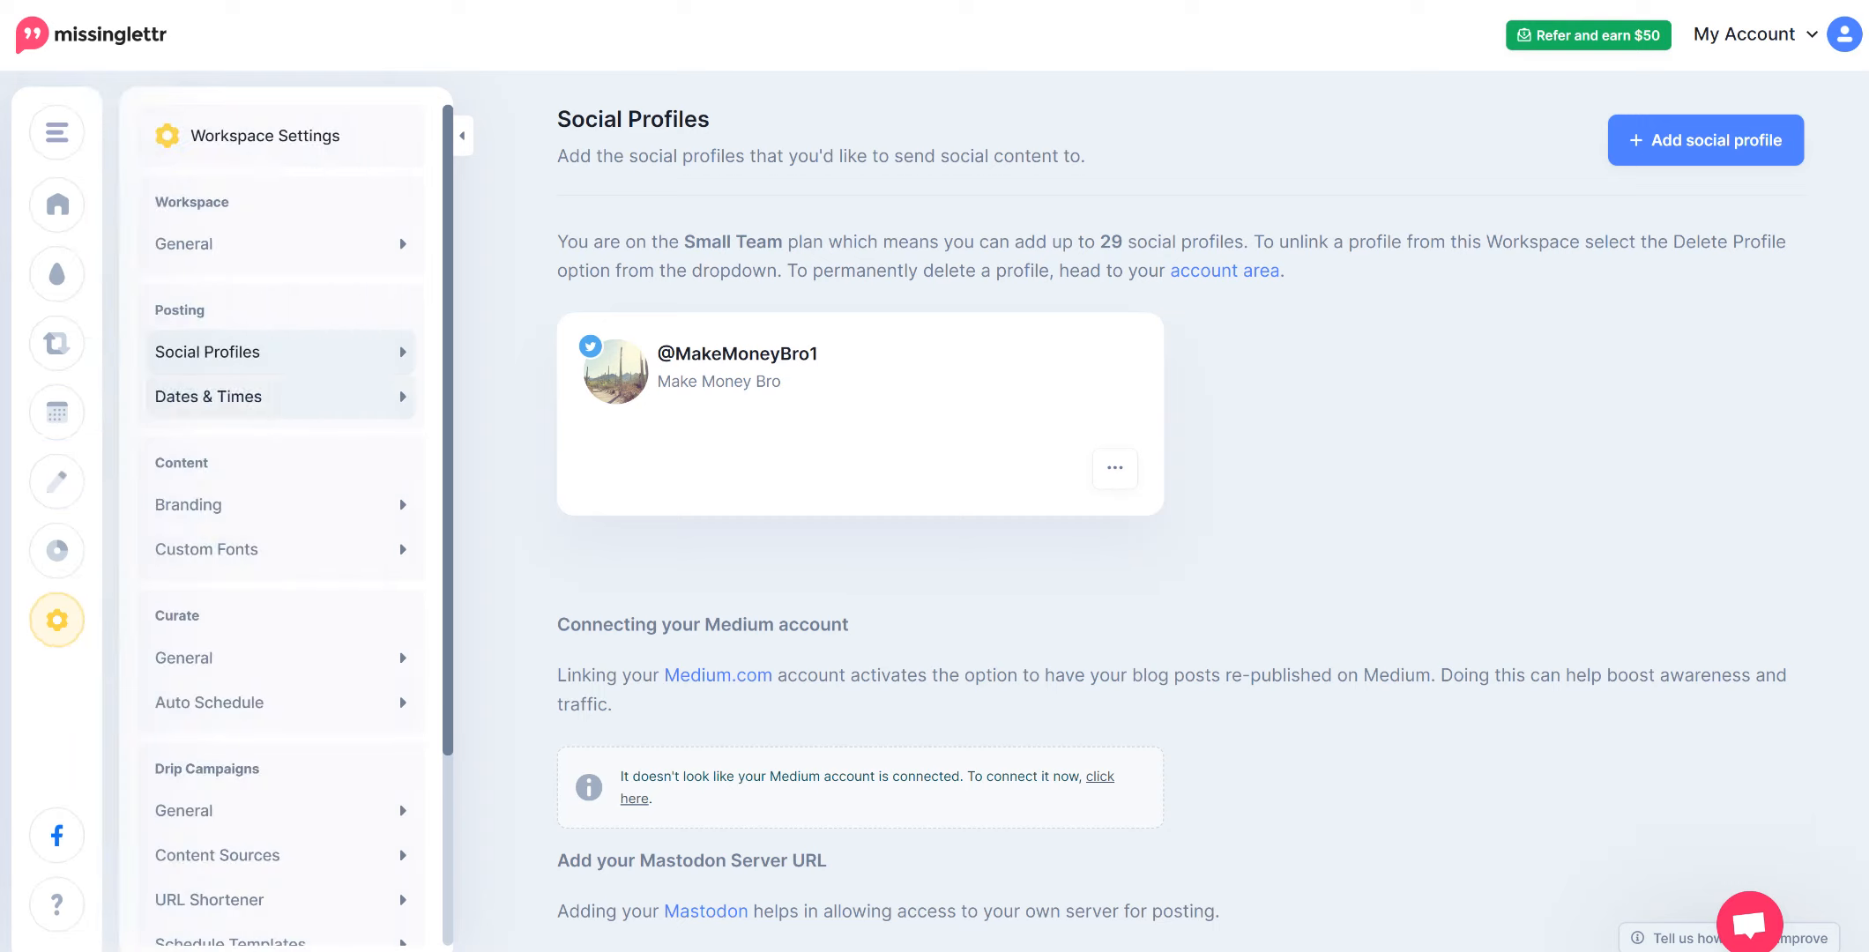
Review Dates & Times: London timezone, Monday week start, weekday-only sending slots
{"action": "left_click", "coordinate": [207, 396]}
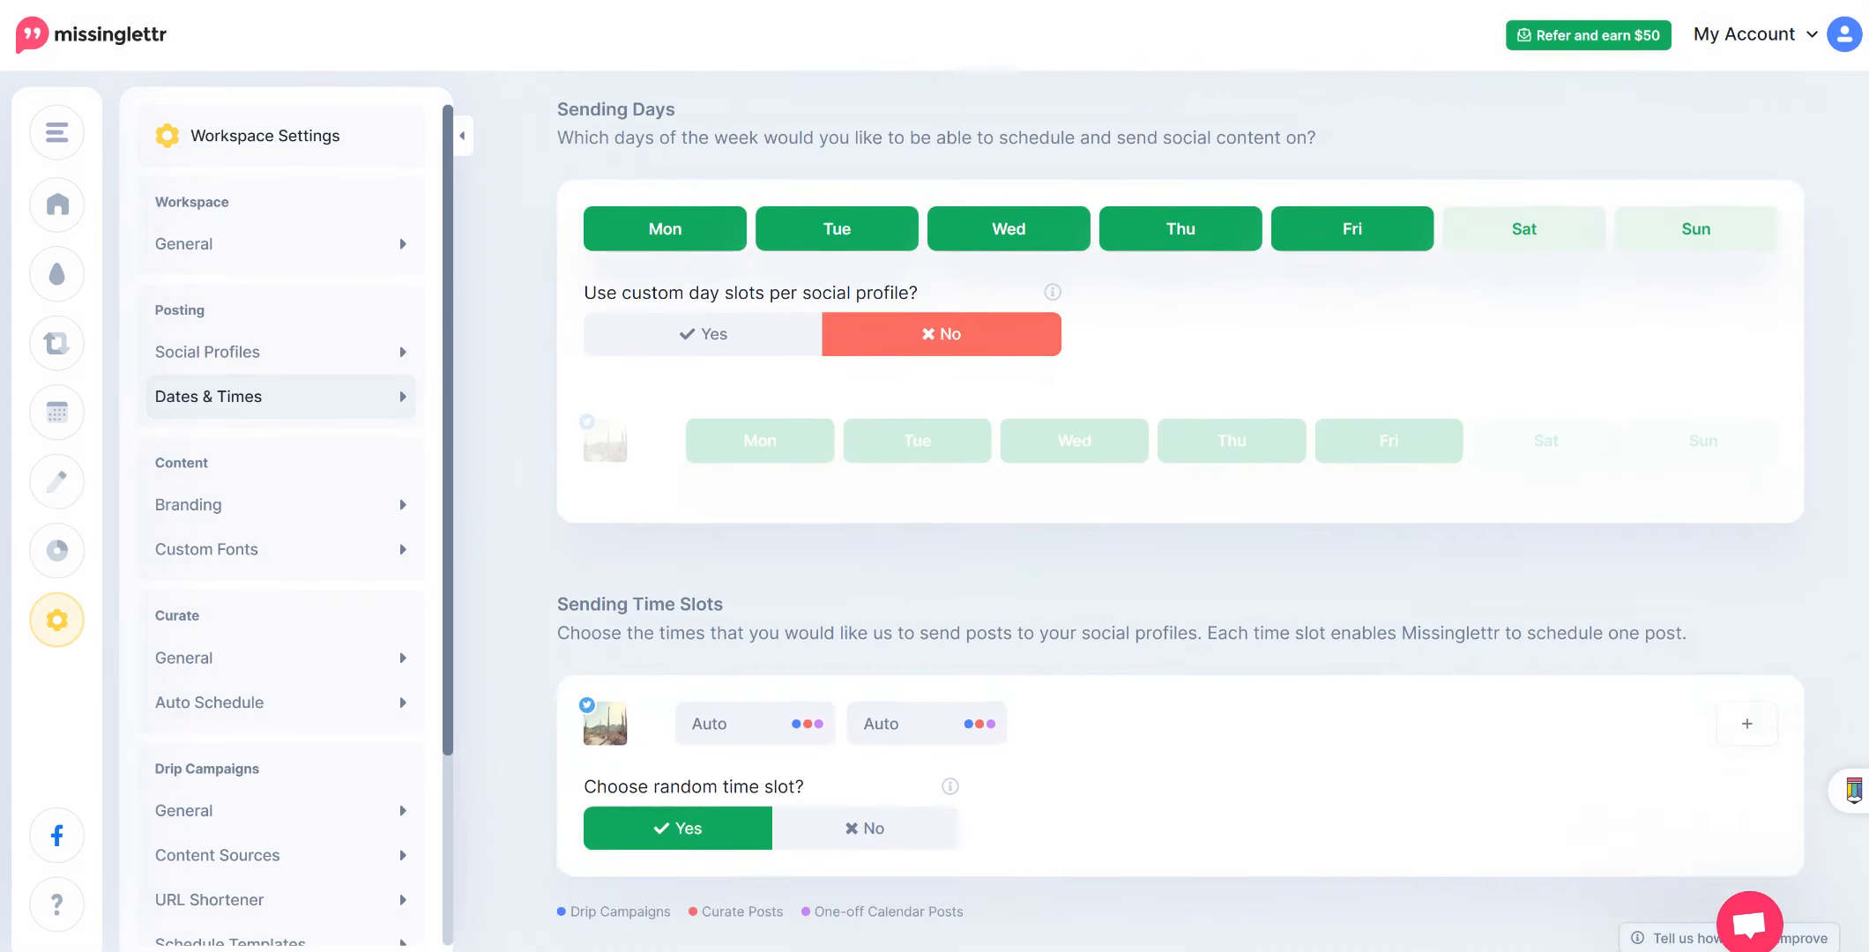
{"action": "scroll", "scroll_direction": "down", "scroll_amount": 3}
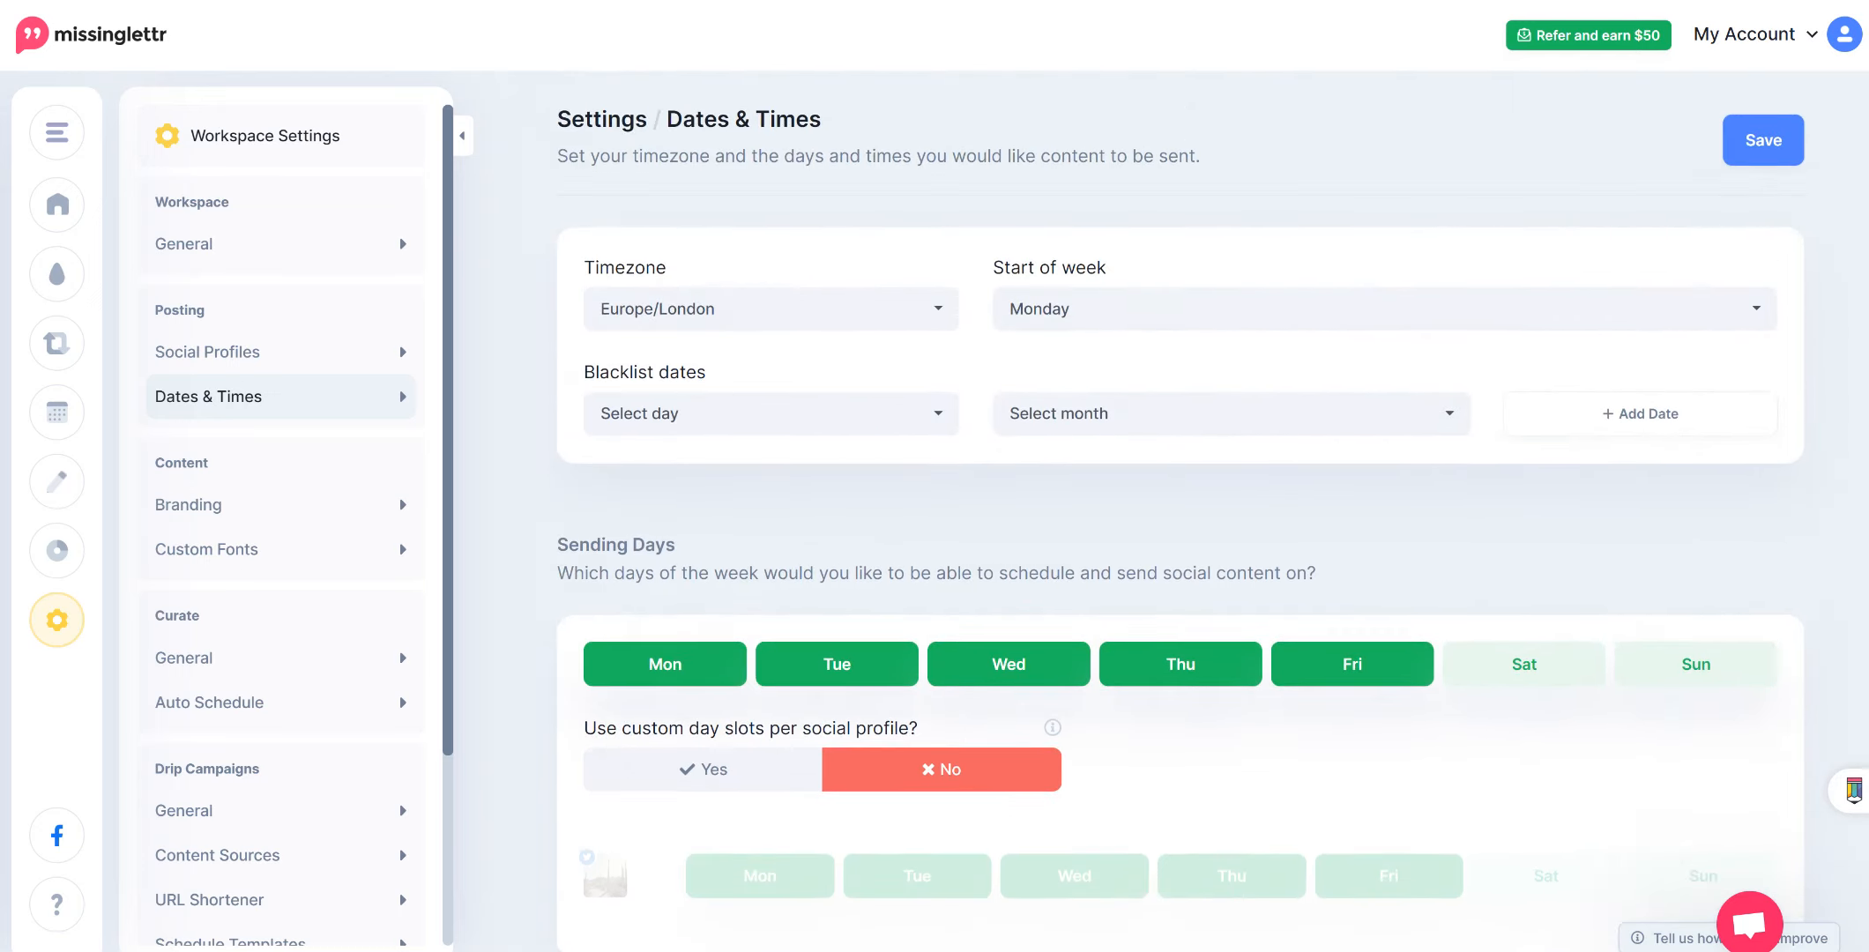
{"action": "scroll", "scroll_direction": "down", "scroll_amount": 3}
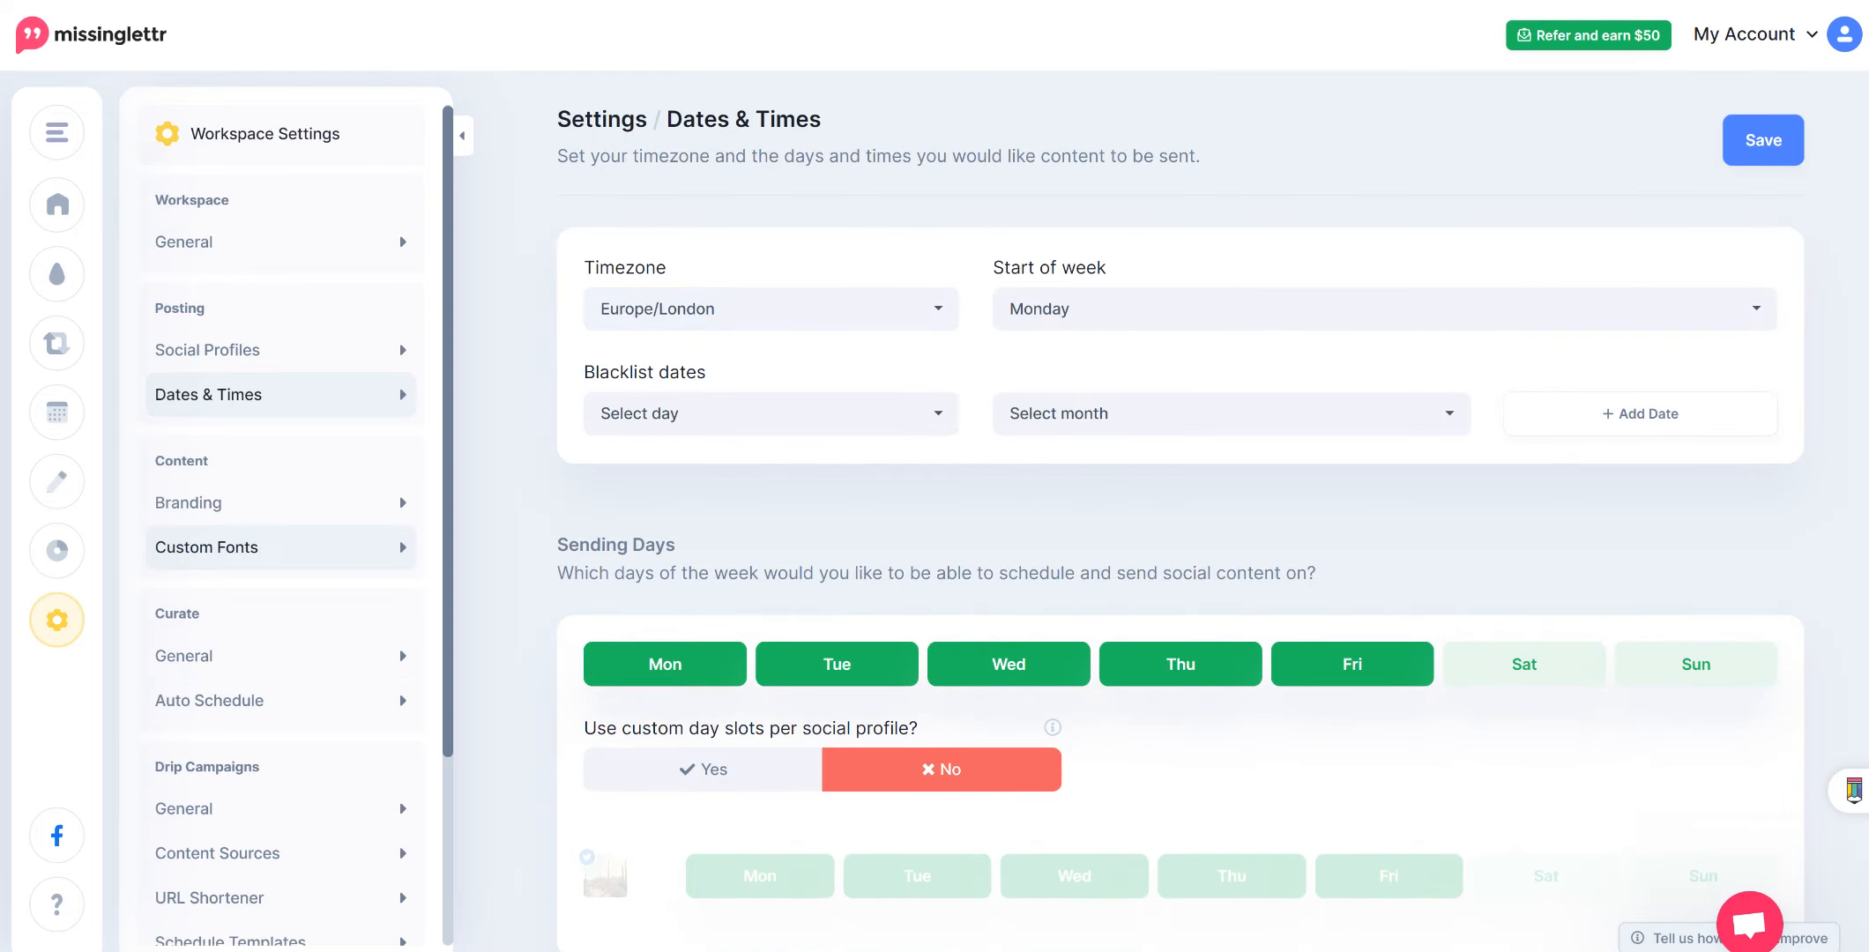
{"action": "scroll", "scroll_direction": "down", "scroll_amount": 3}
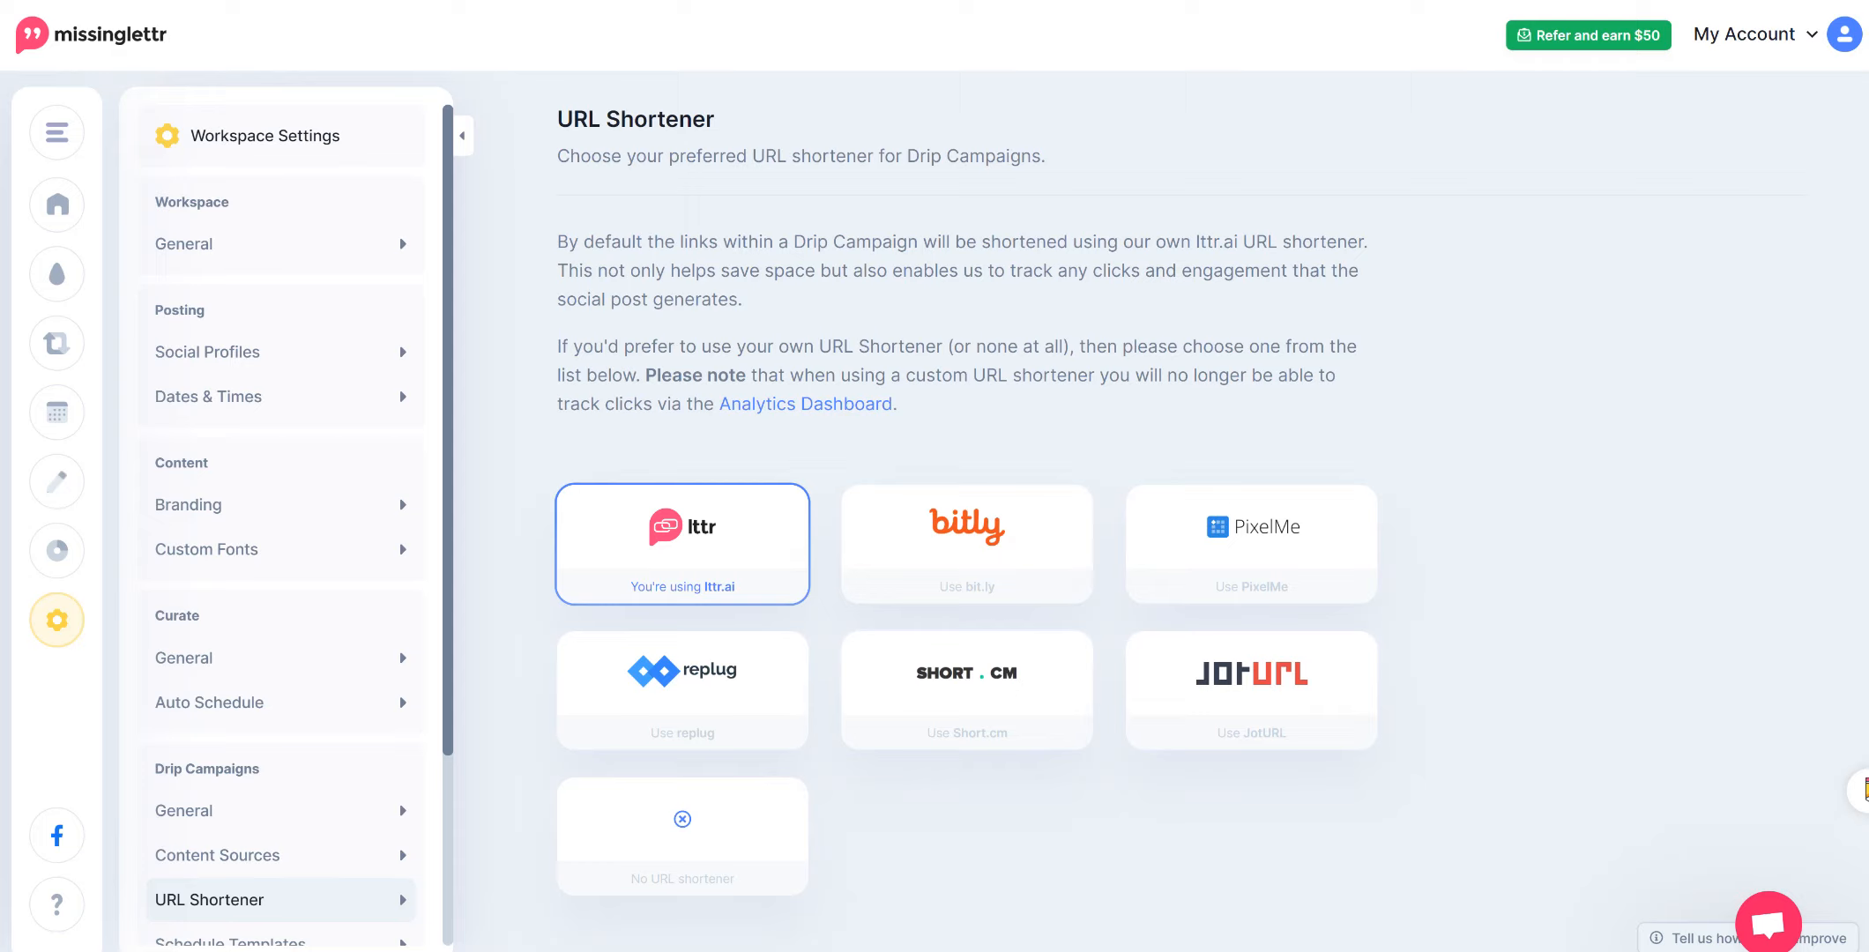
Expand the main navigation menu over the lttr.ai URL Shortener settings
{"action": "left_click", "coordinate": [56, 132]}
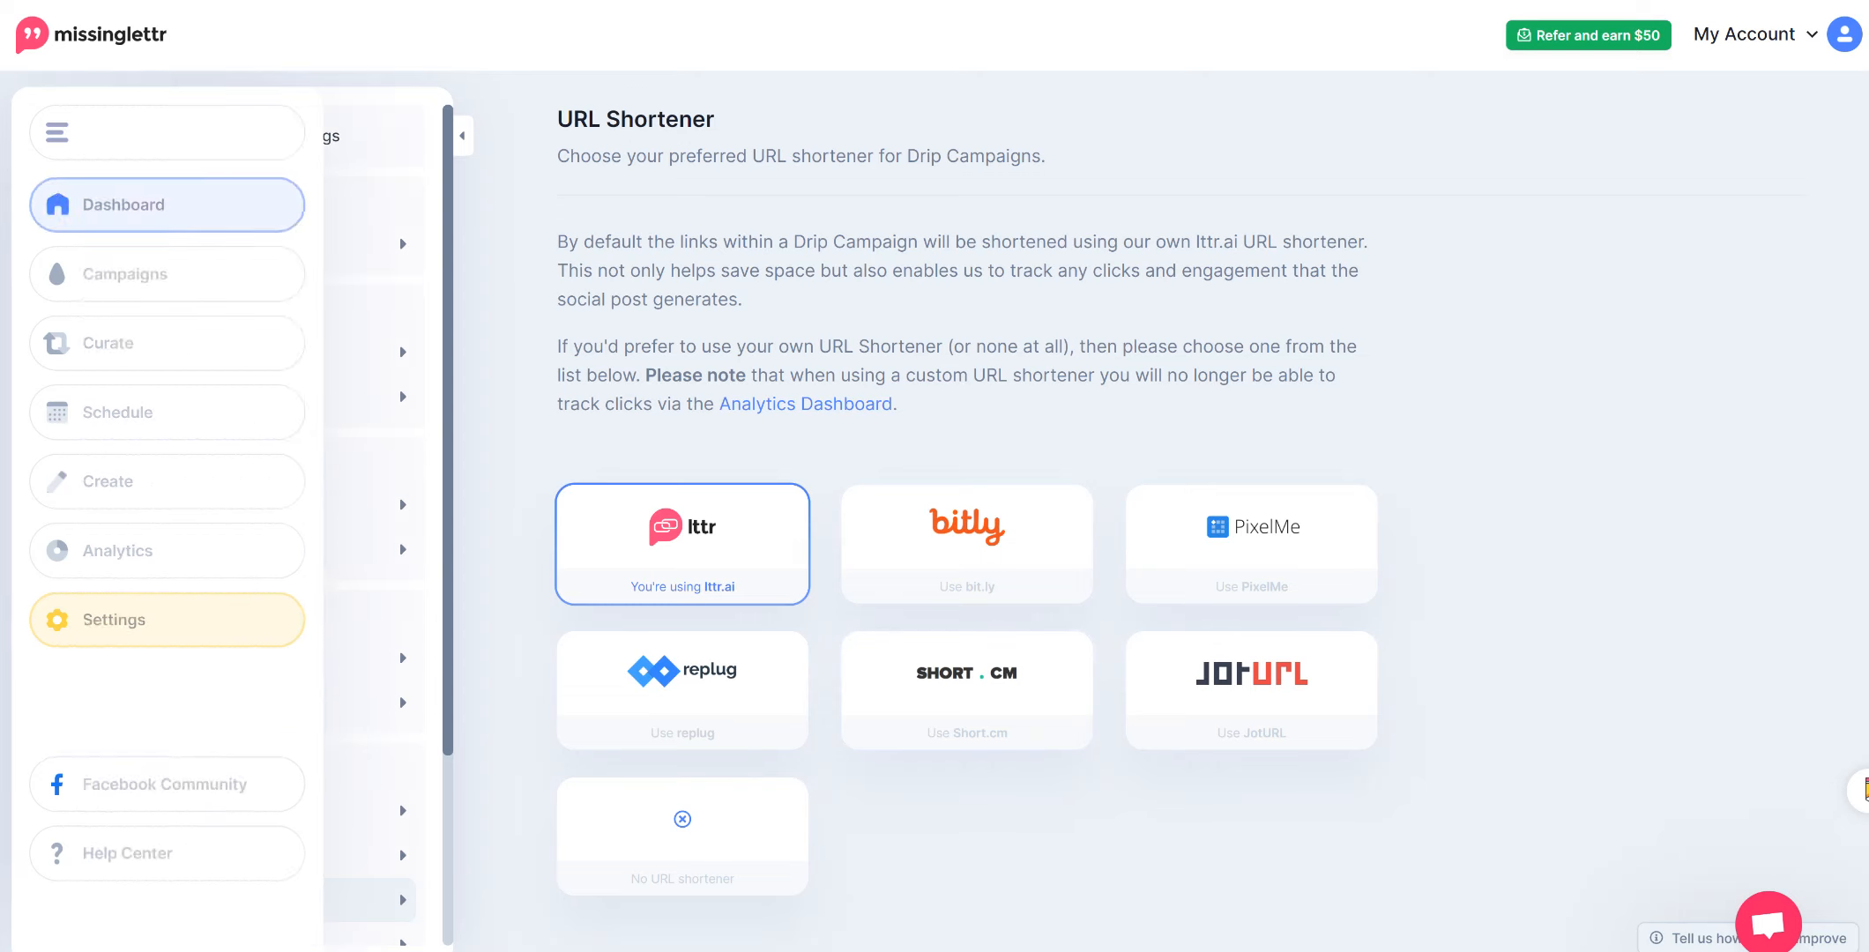